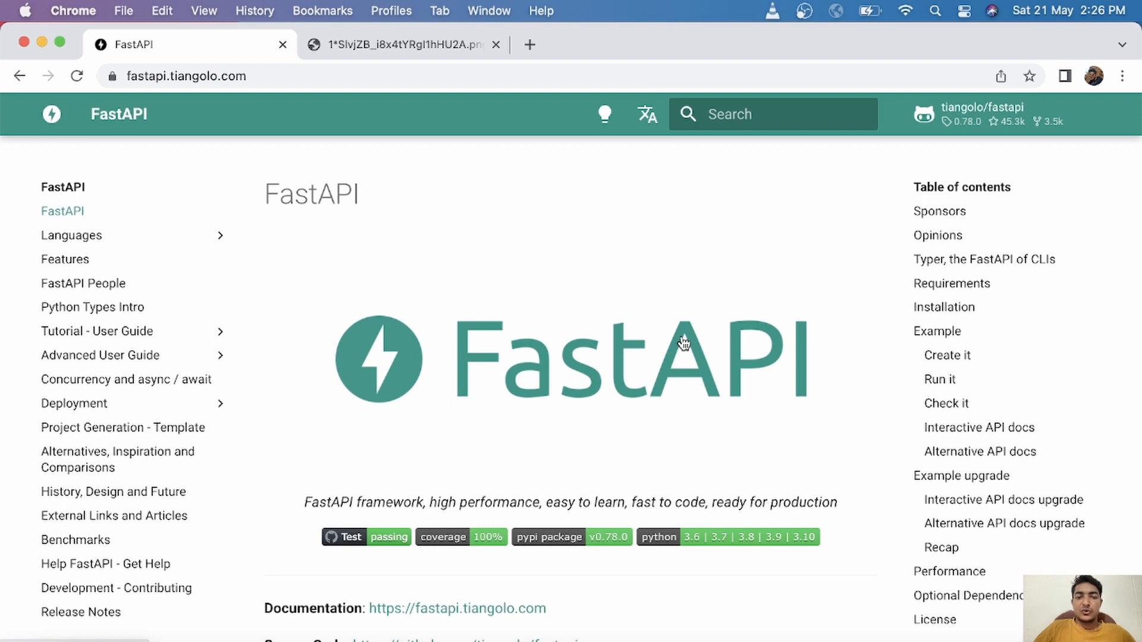
- Scroll the FastAPI home page through the key features list down to the Sponsors section
{"action": "scroll", "scroll_direction": "down", "scroll_amount": 3}
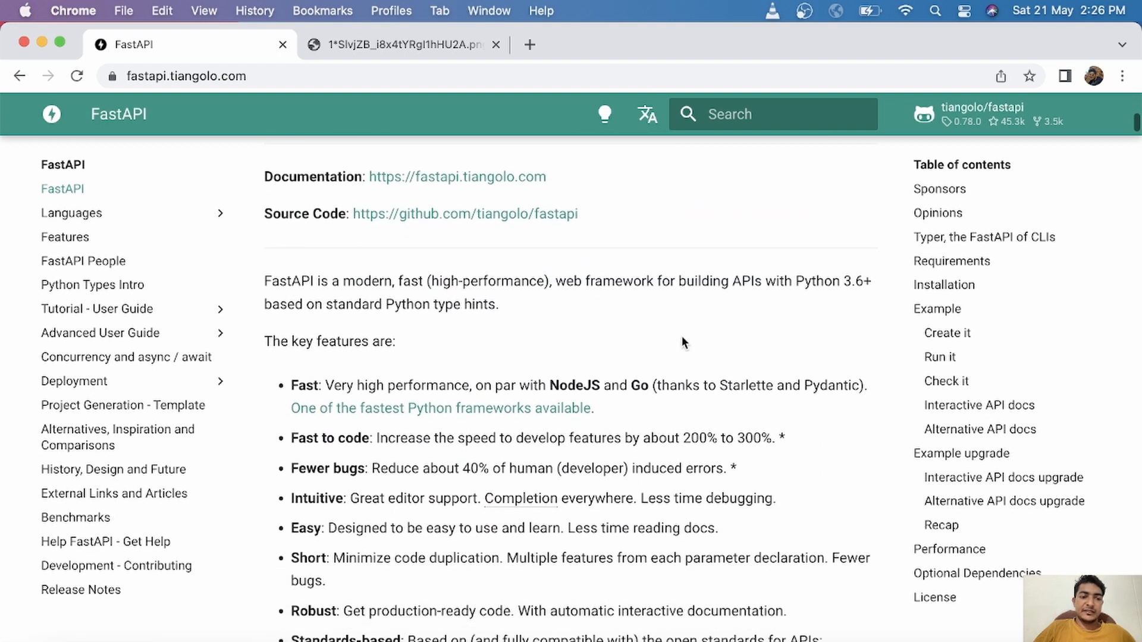
{"action": "scroll", "scroll_direction": "down", "scroll_amount": 3}
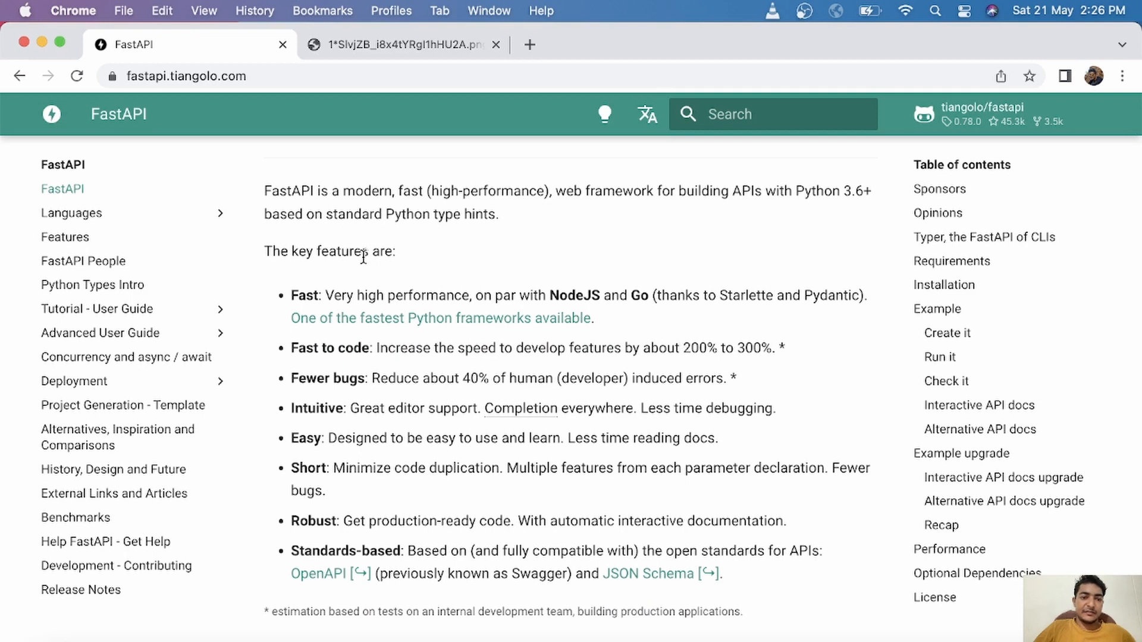
{"action": "mouse_move", "coordinate": [397, 301]}
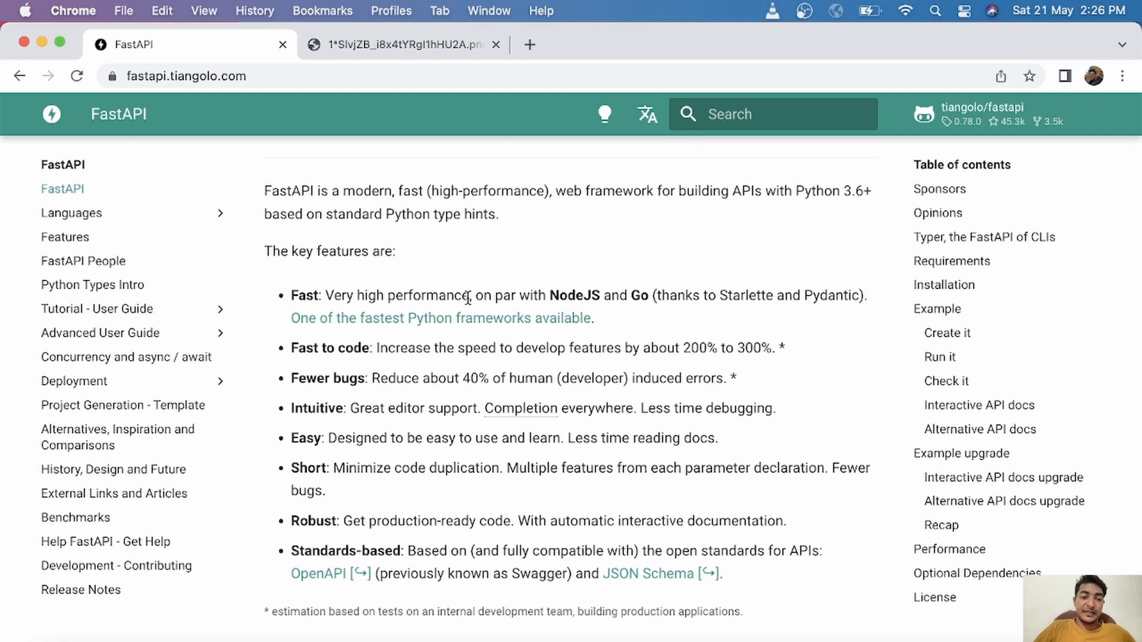
{"action": "mouse_move", "coordinate": [382, 373]}
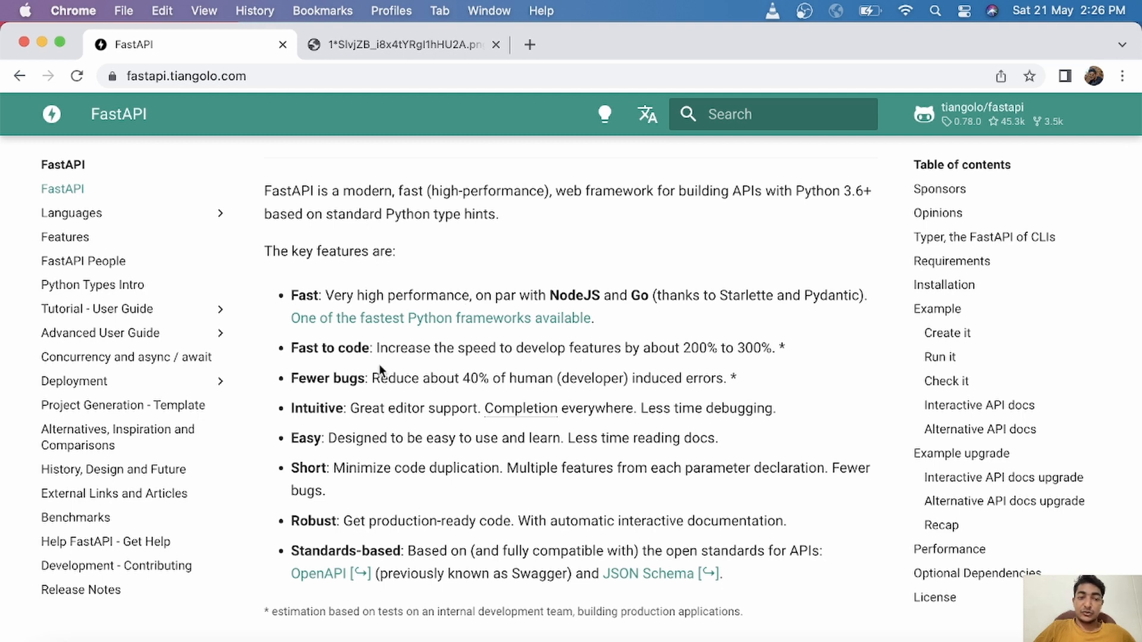
{"action": "mouse_move", "coordinate": [371, 394]}
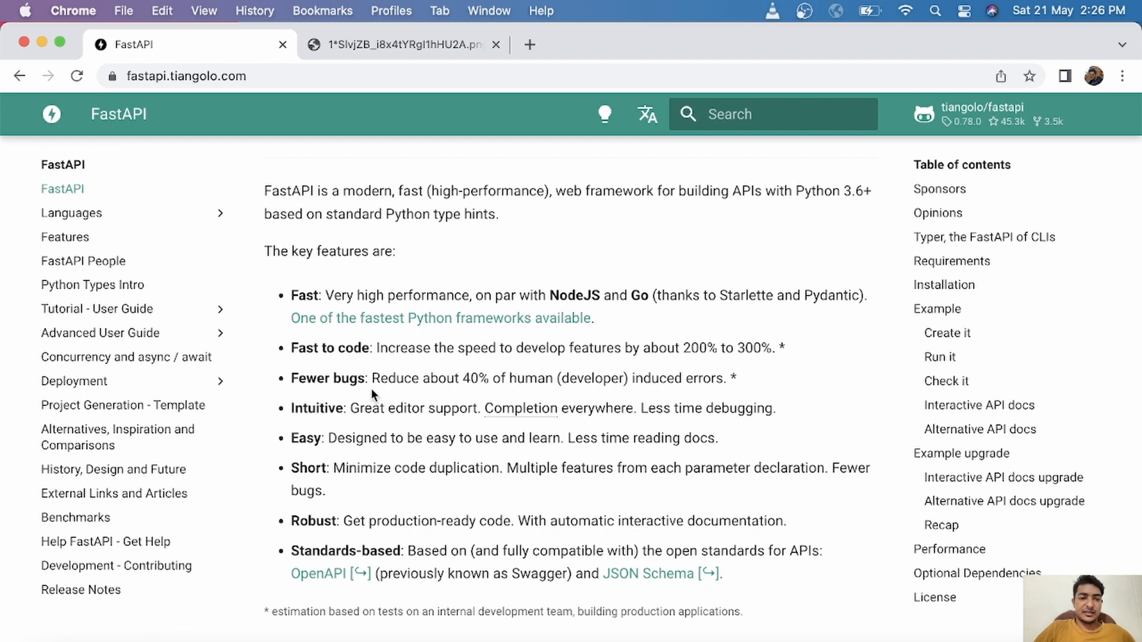
{"action": "scroll", "scroll_direction": "down", "scroll_amount": 3}
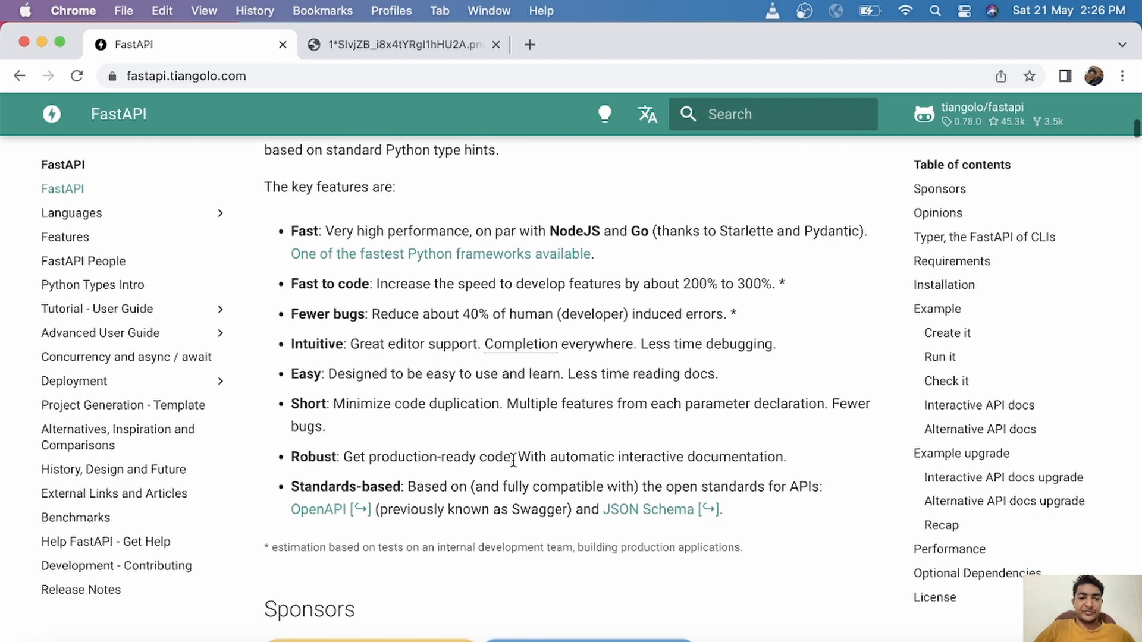
{"action": "scroll", "scroll_direction": "down", "scroll_amount": 3}
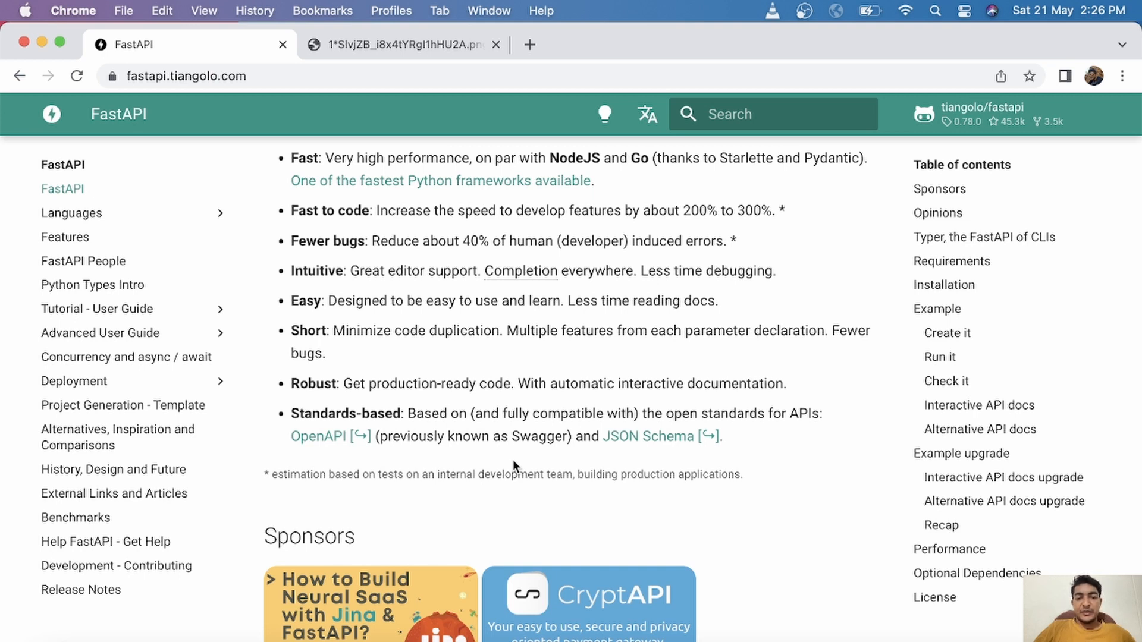
{"action": "mouse_move", "coordinate": [475, 219]}
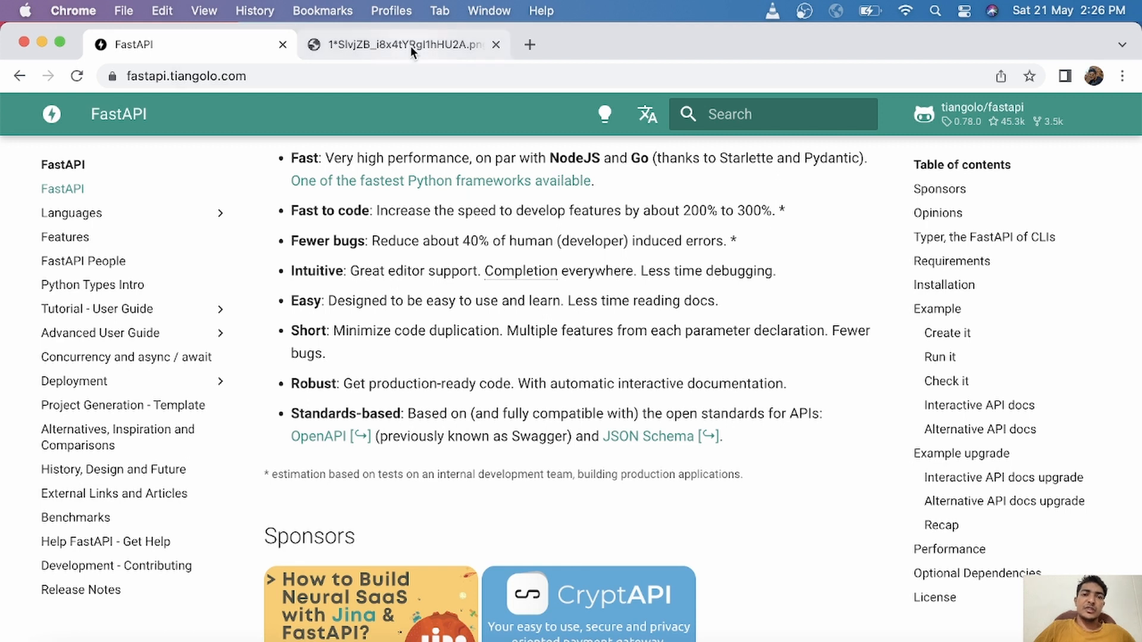
- Switch to the second tab showing the benchmark chart where fastapi ranks tenth
{"action": "left_click", "coordinate": [401, 44]}
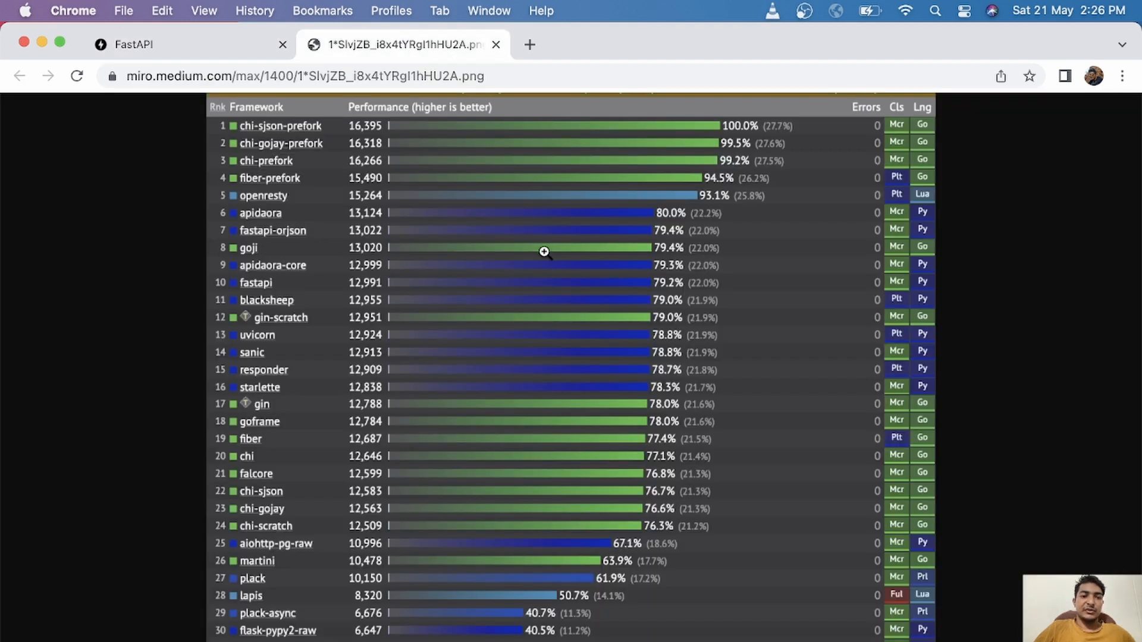
{"action": "mouse_move", "coordinate": [525, 250]}
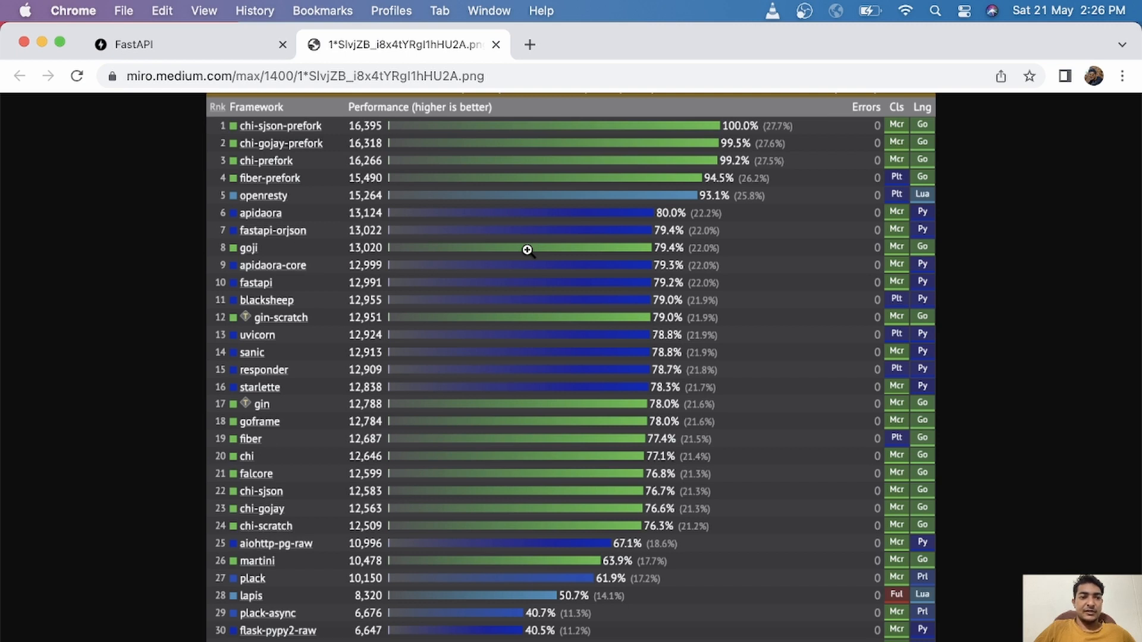
{"action": "mouse_move", "coordinate": [890, 121]}
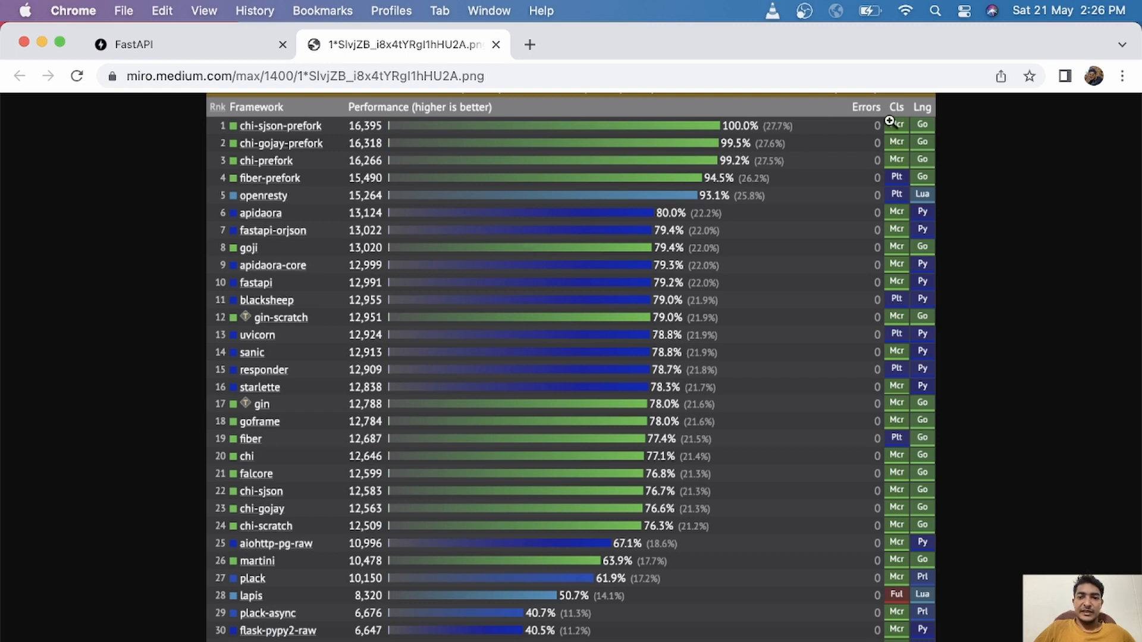
{"action": "mouse_move", "coordinate": [291, 175]}
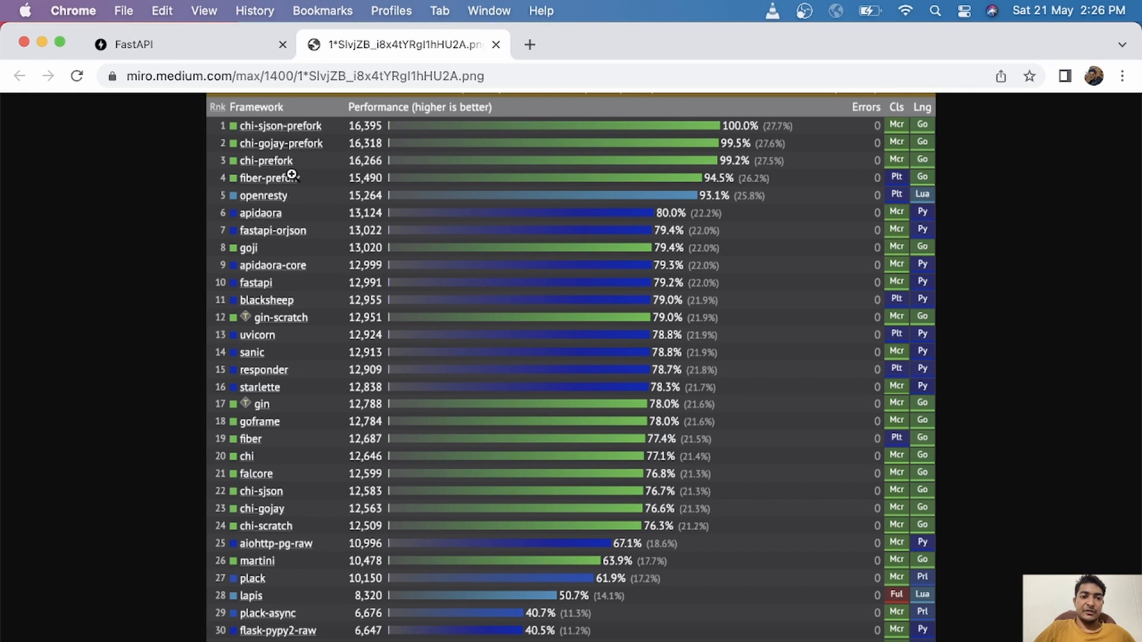
{"action": "mouse_move", "coordinate": [452, 200]}
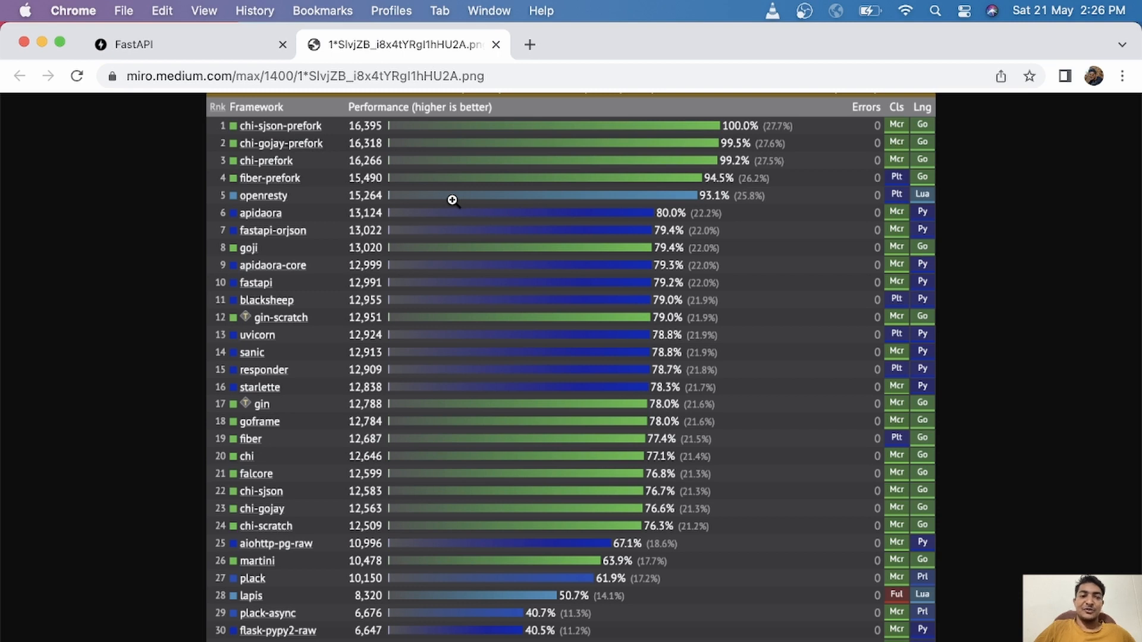
{"action": "mouse_move", "coordinate": [311, 283]}
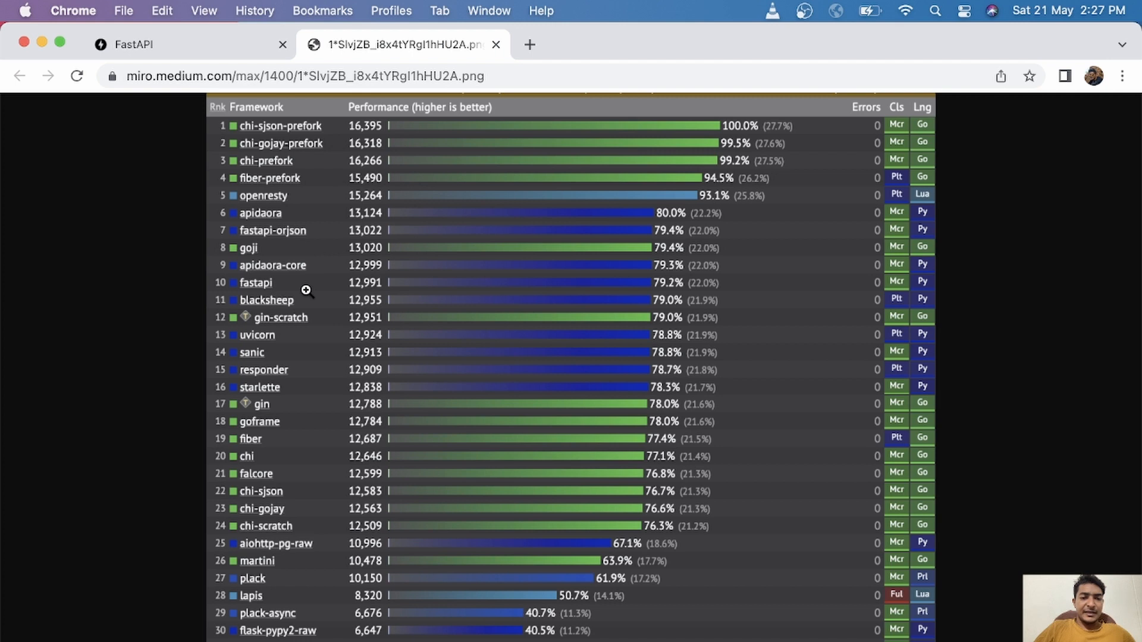
{"action": "mouse_move", "coordinate": [226, 291]}
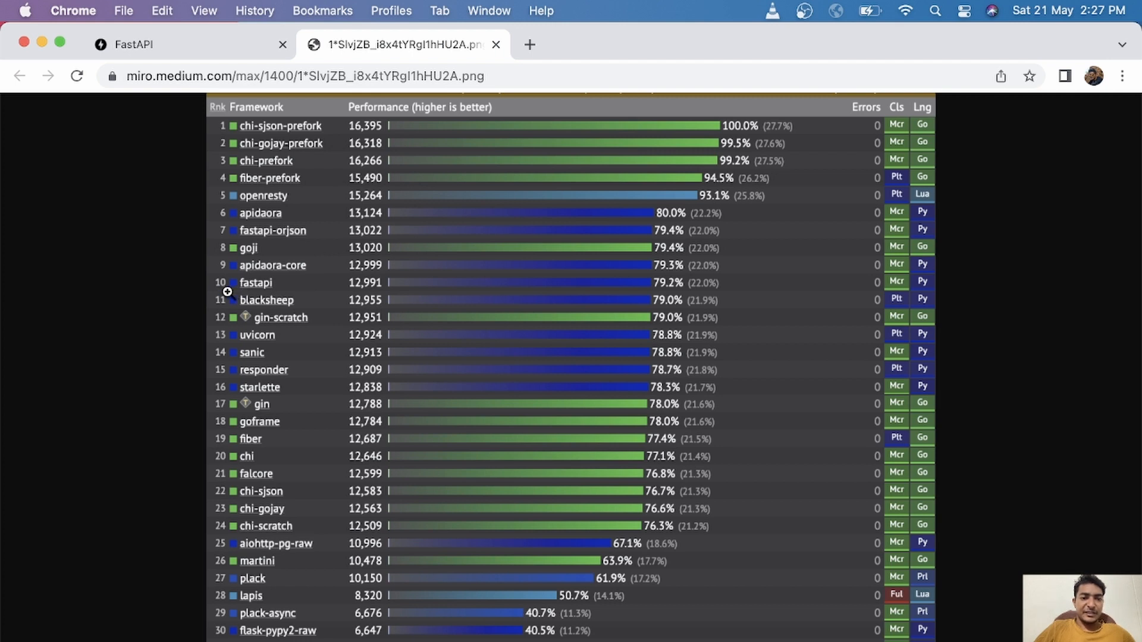
{"action": "mouse_move", "coordinate": [349, 326]}
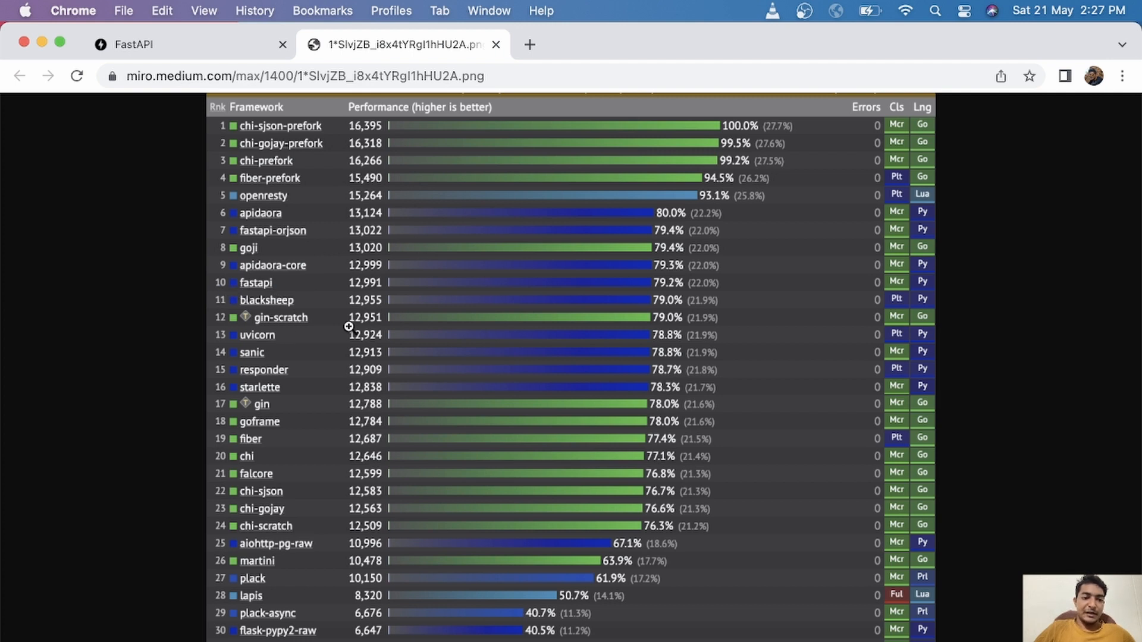
{"action": "mouse_move", "coordinate": [293, 425]}
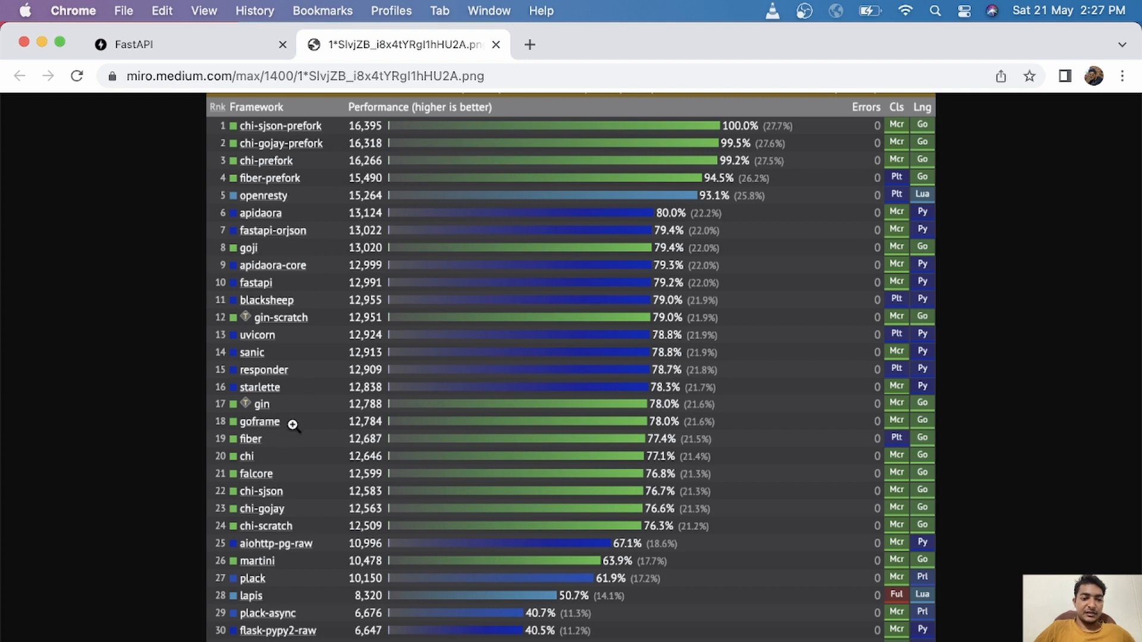
{"action": "mouse_move", "coordinate": [278, 413]}
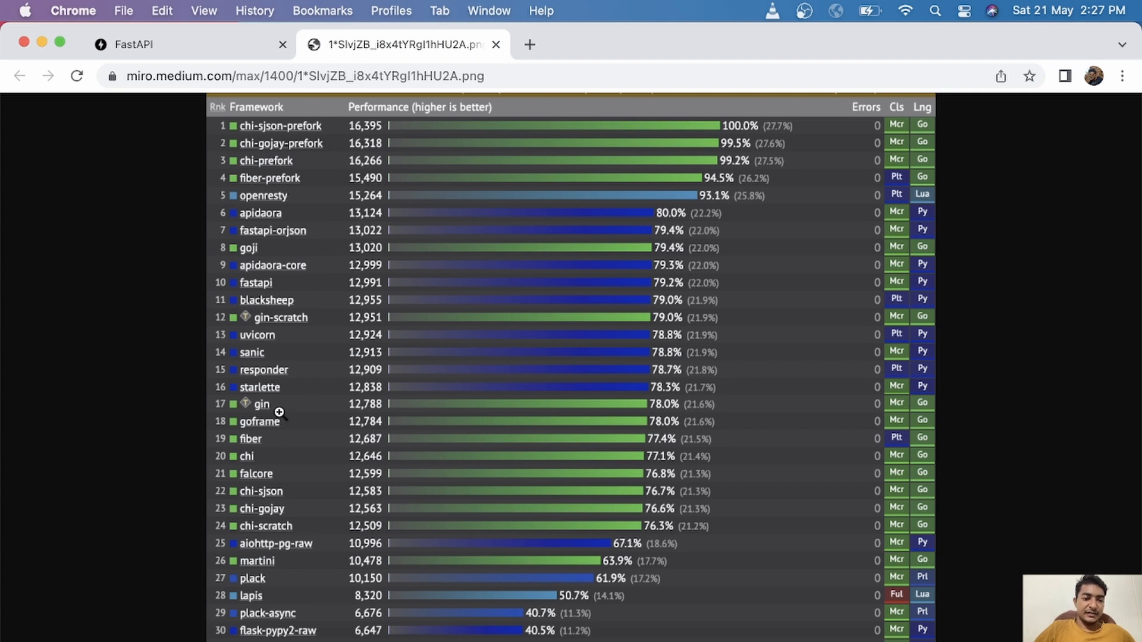
{"action": "mouse_move", "coordinate": [266, 463]}
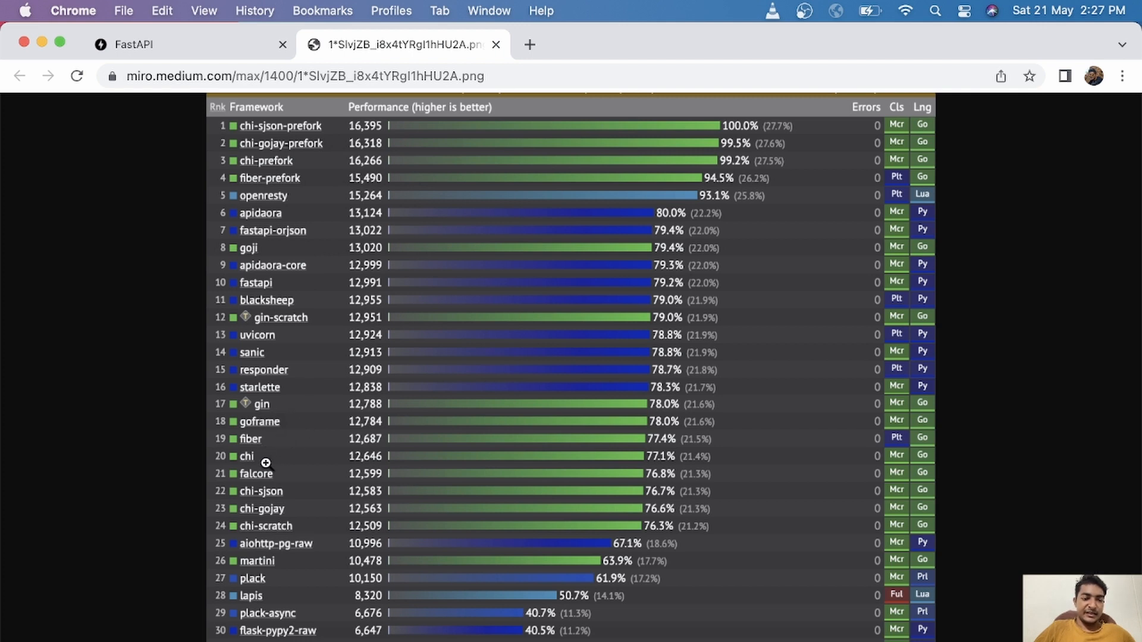
{"action": "mouse_move", "coordinate": [725, 463]}
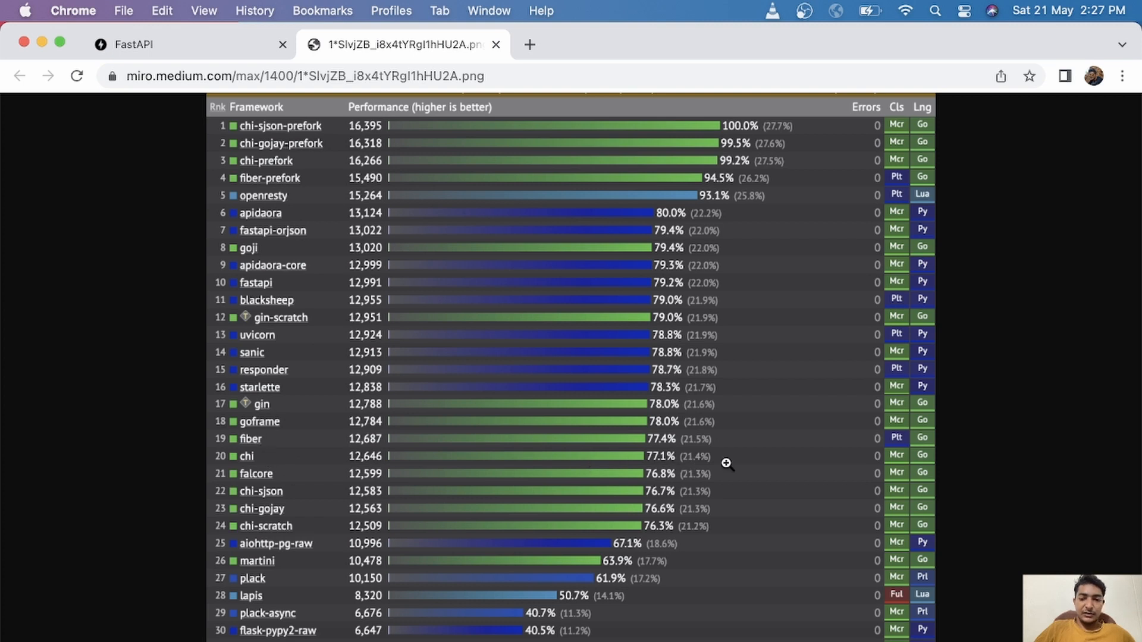
{"action": "mouse_move", "coordinate": [312, 320]}
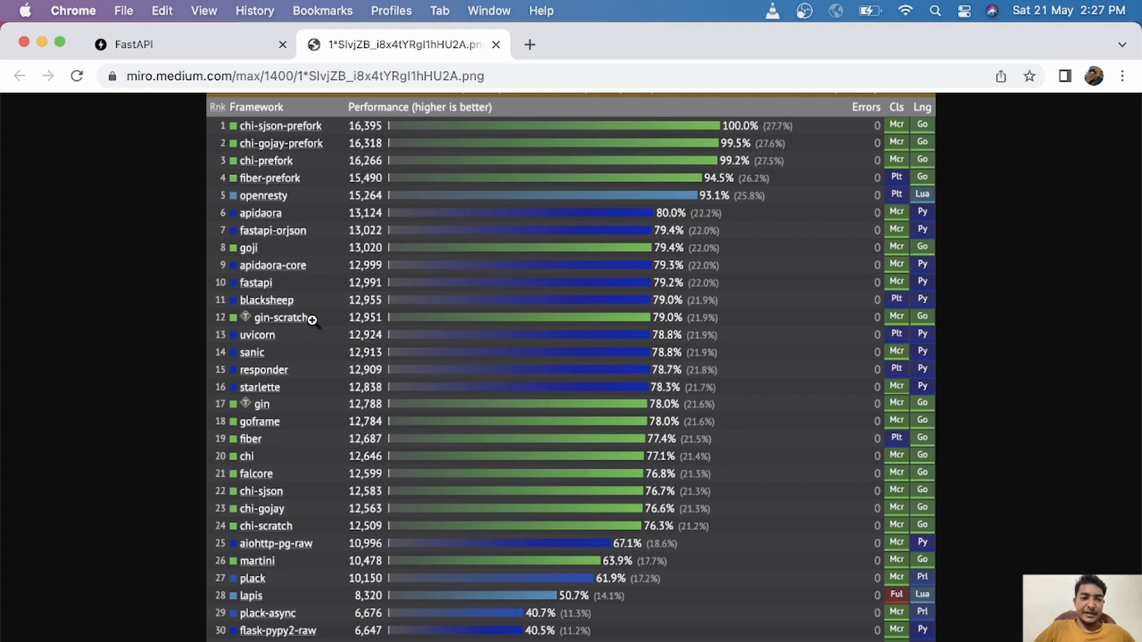
{"action": "mouse_move", "coordinate": [284, 311]}
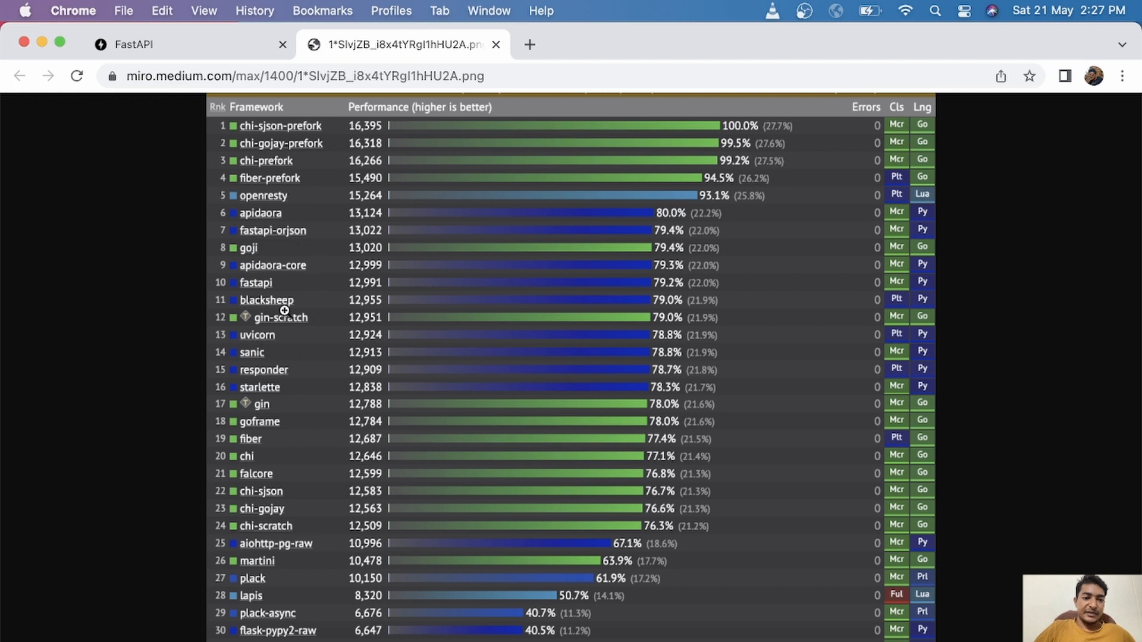
{"action": "mouse_move", "coordinate": [335, 294]}
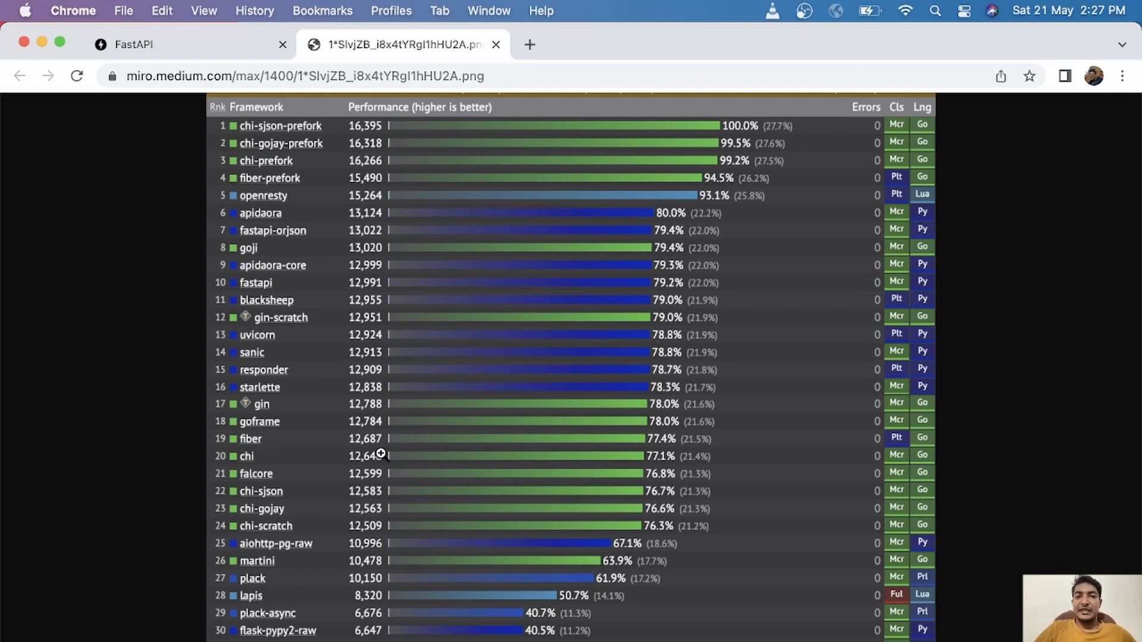
{"action": "mouse_move", "coordinate": [183, 66]}
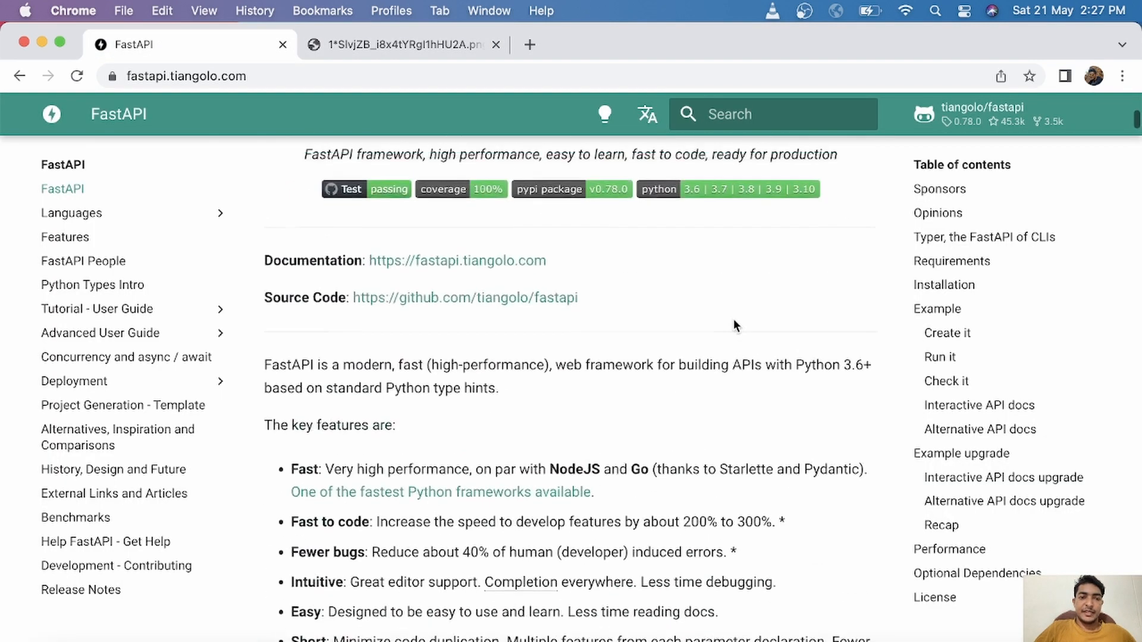
{"action": "scroll", "scroll_direction": "up", "scroll_amount": 3}
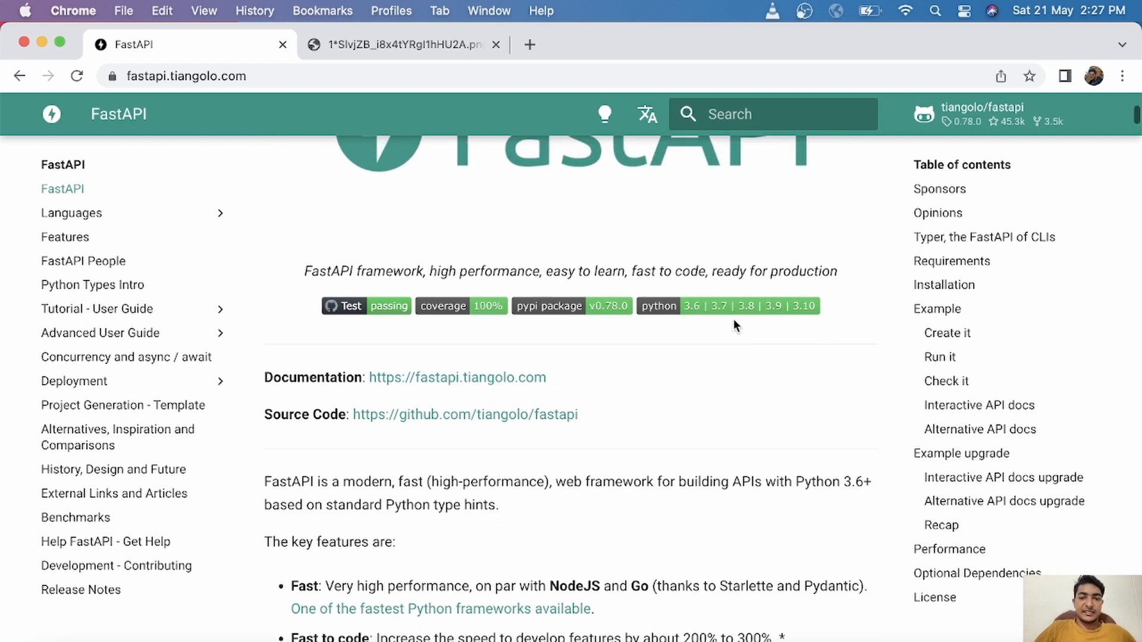
{"action": "scroll", "scroll_direction": "up", "scroll_amount": 3}
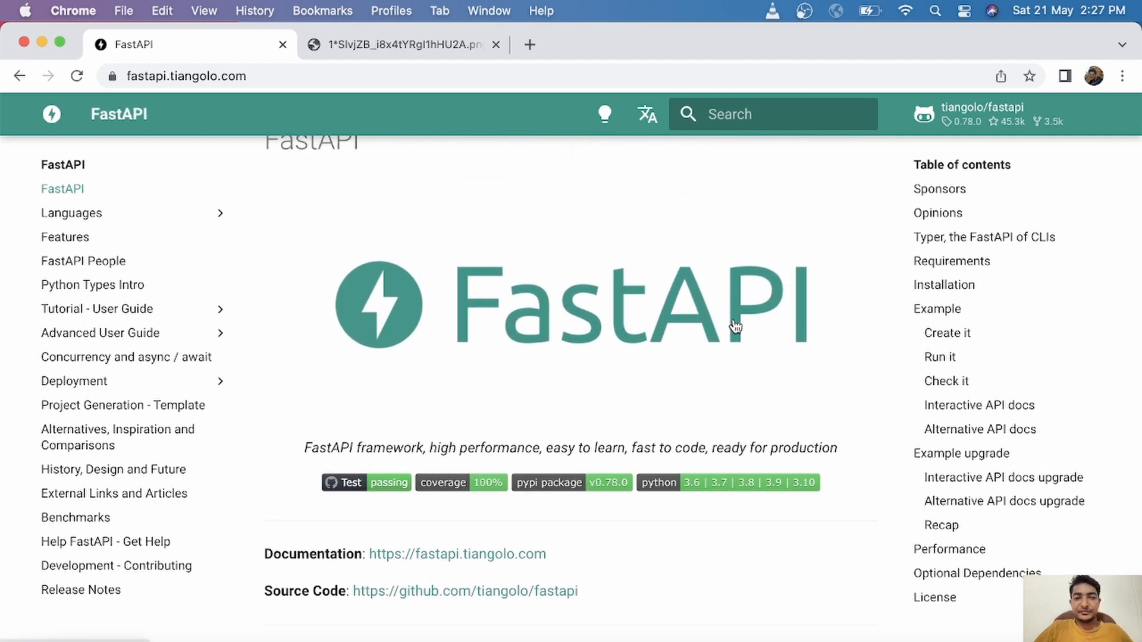
{"action": "mouse_move", "coordinate": [716, 618]}
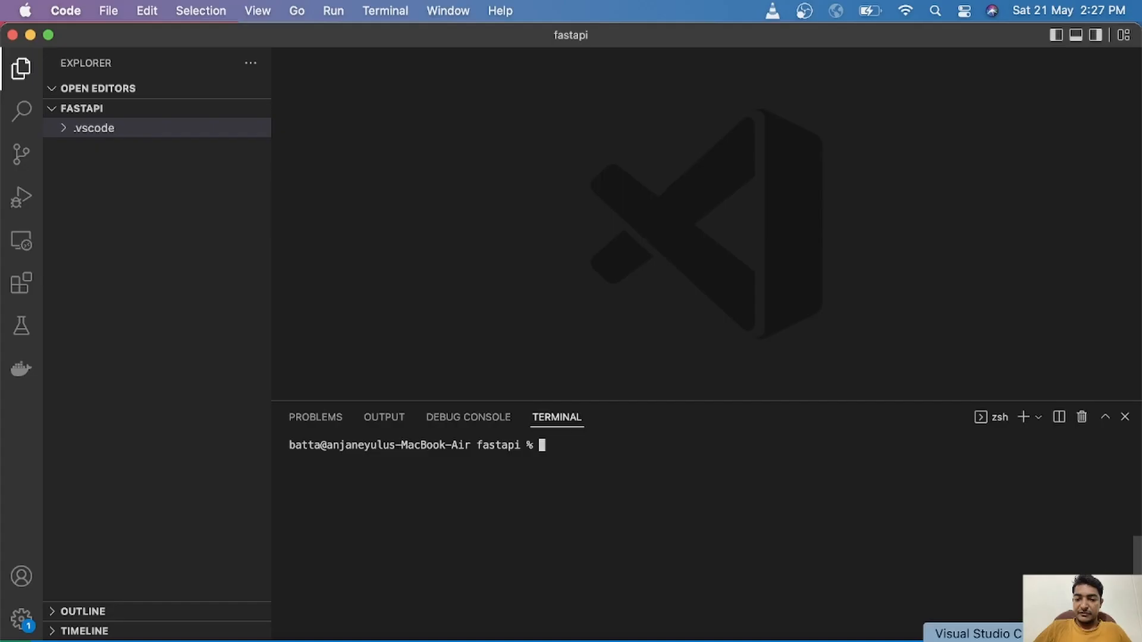
{"action": "mouse_move", "coordinate": [570, 533]}
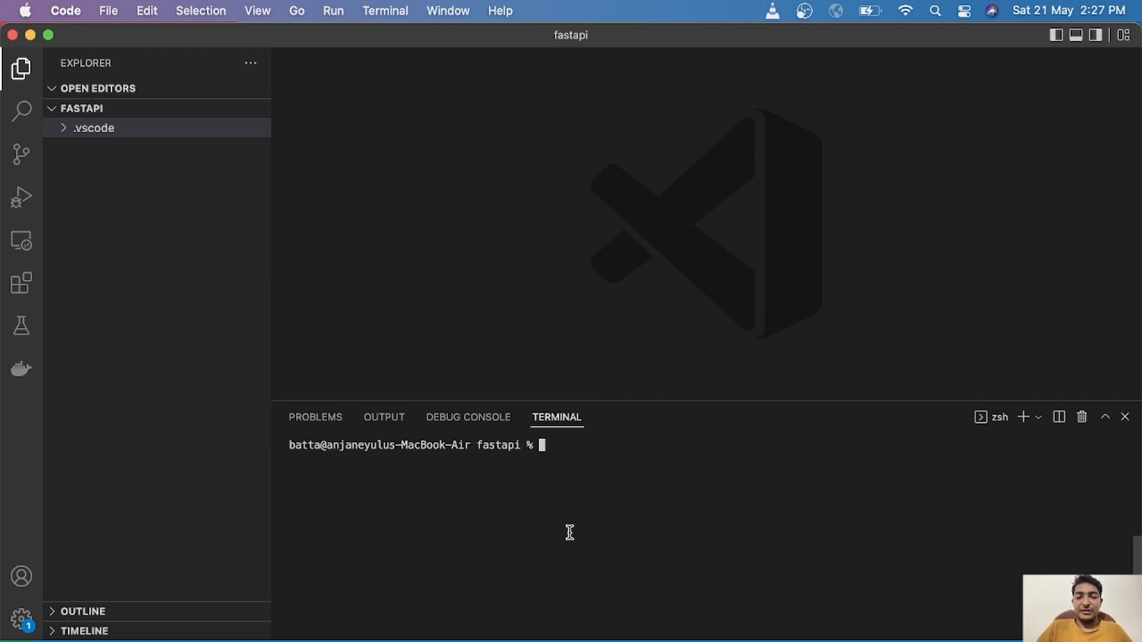
- Run 'pipenv install fastapi uvicorn' in the terminal to add both packages to the project
{"action": "type", "text": "pip"}
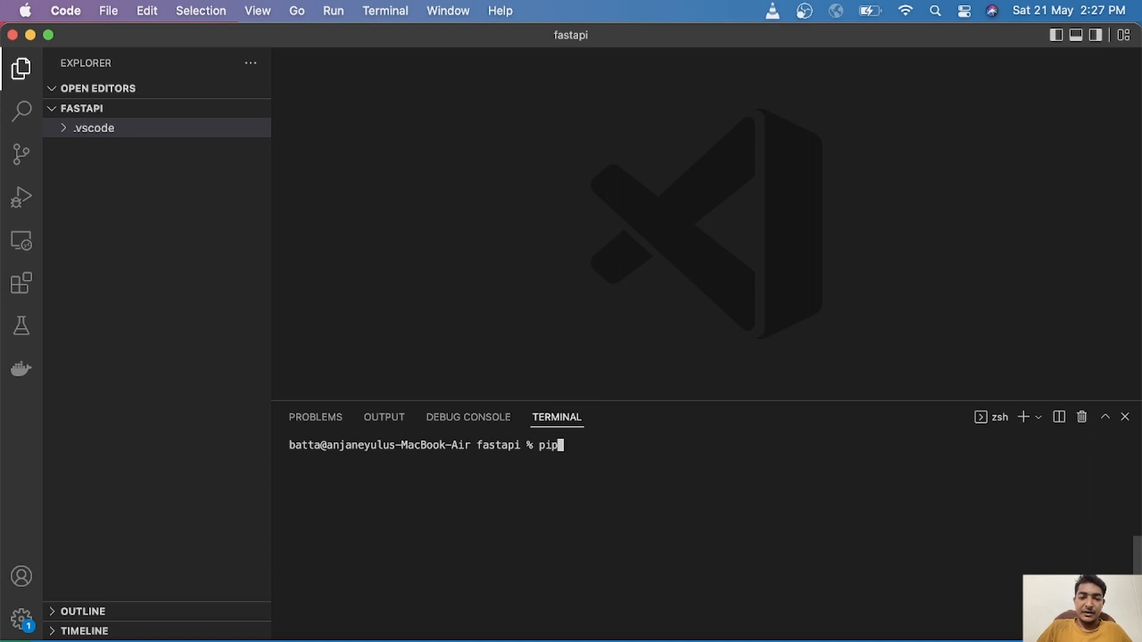
{"action": "type", "text": "env in"}
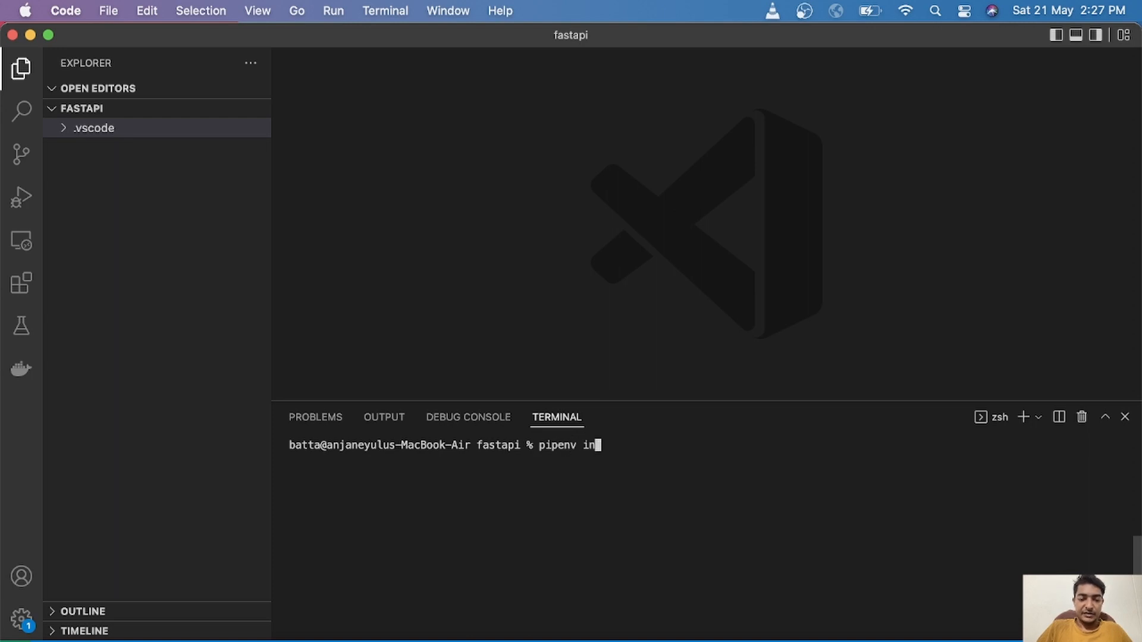
{"action": "type", "text": "stall fas"}
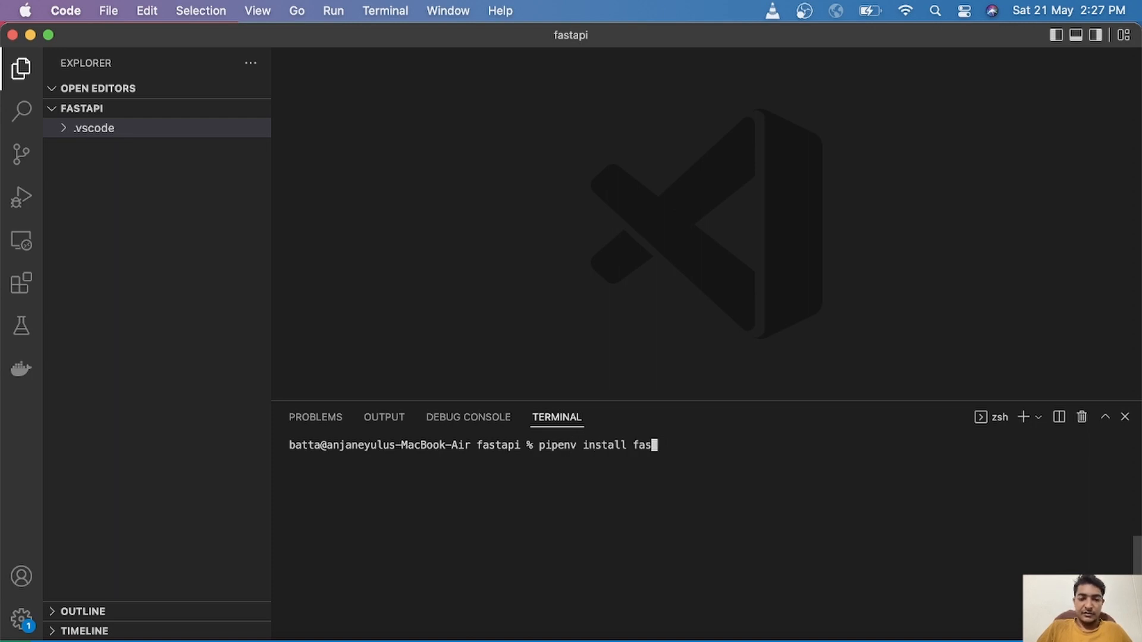
{"action": "type", "text": "tapi uvico"}
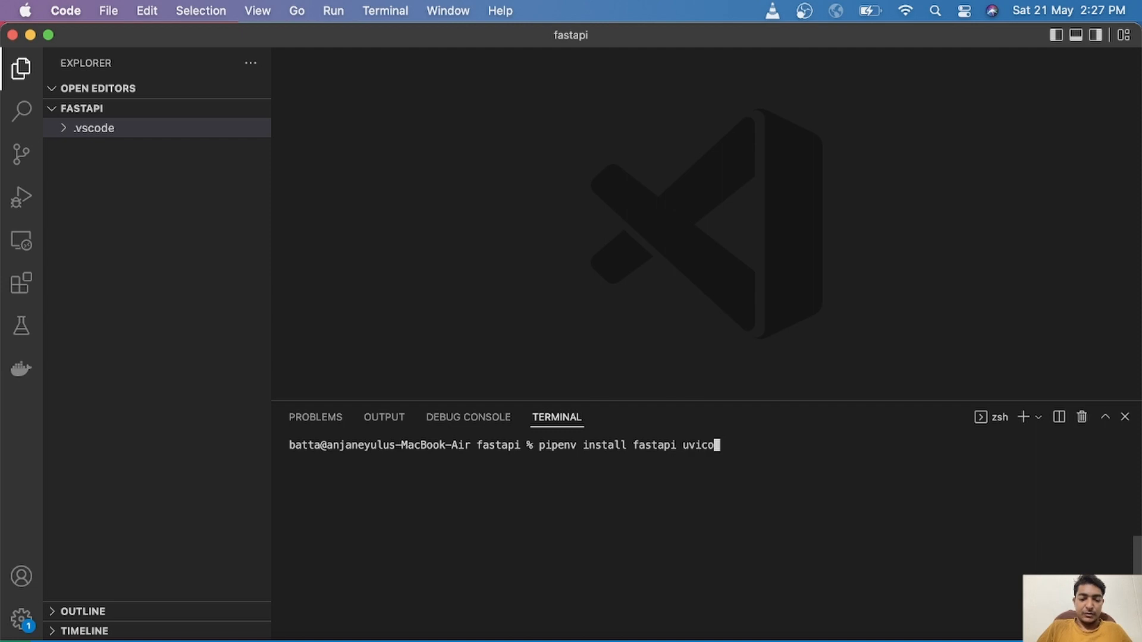
{"action": "type", "text": "rn"}
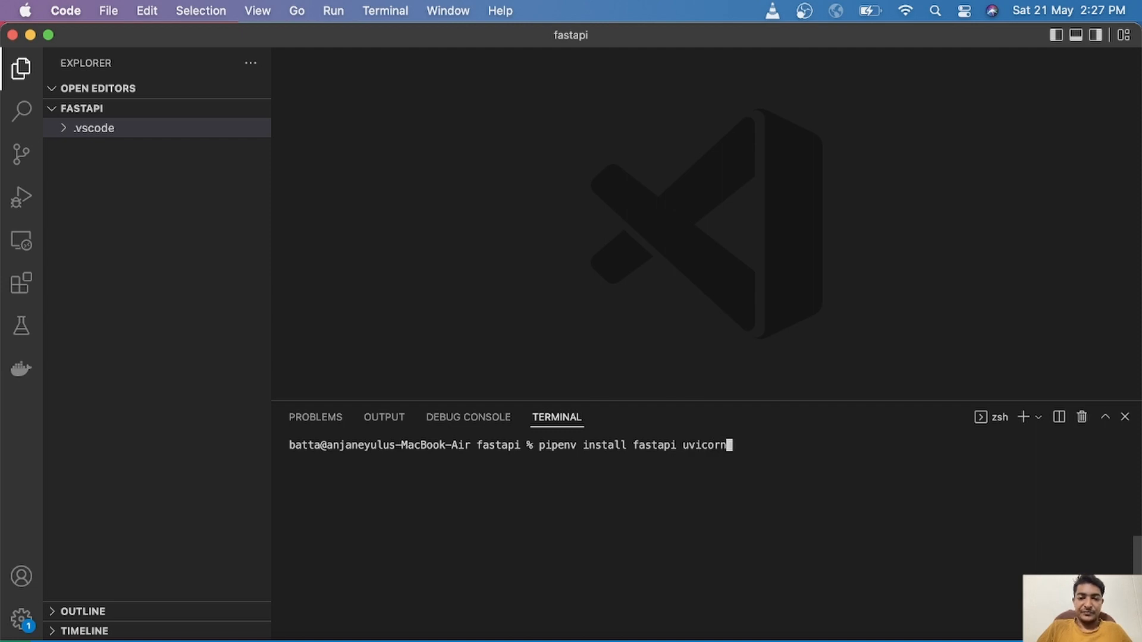
{"action": "key", "text": "Return"}
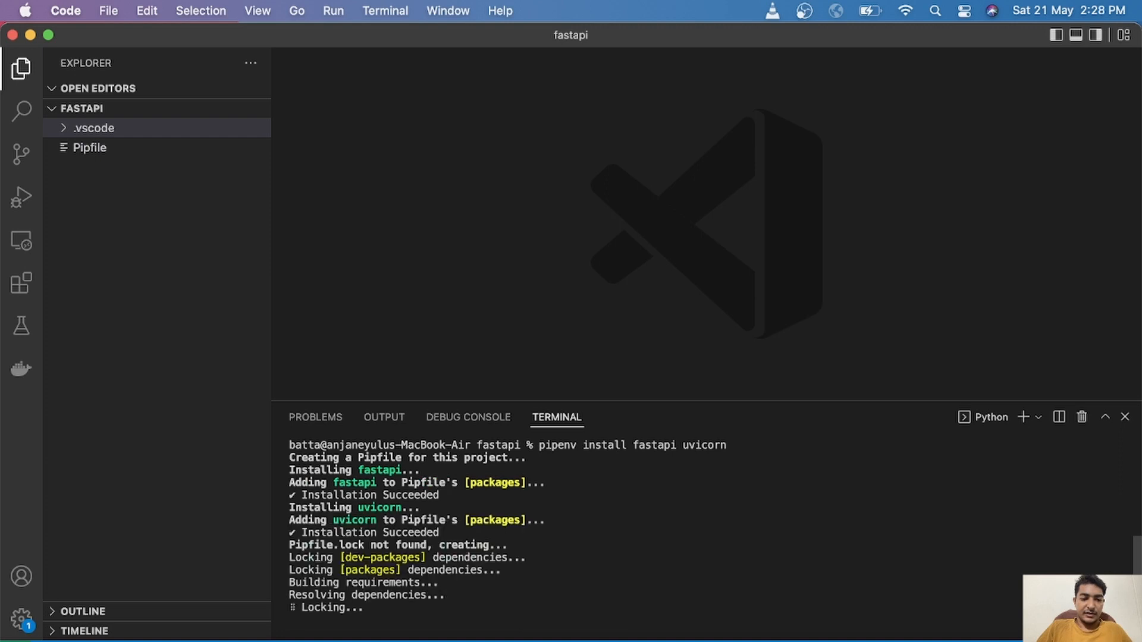
{"action": "scroll", "scroll_direction": "down", "scroll_amount": 3}
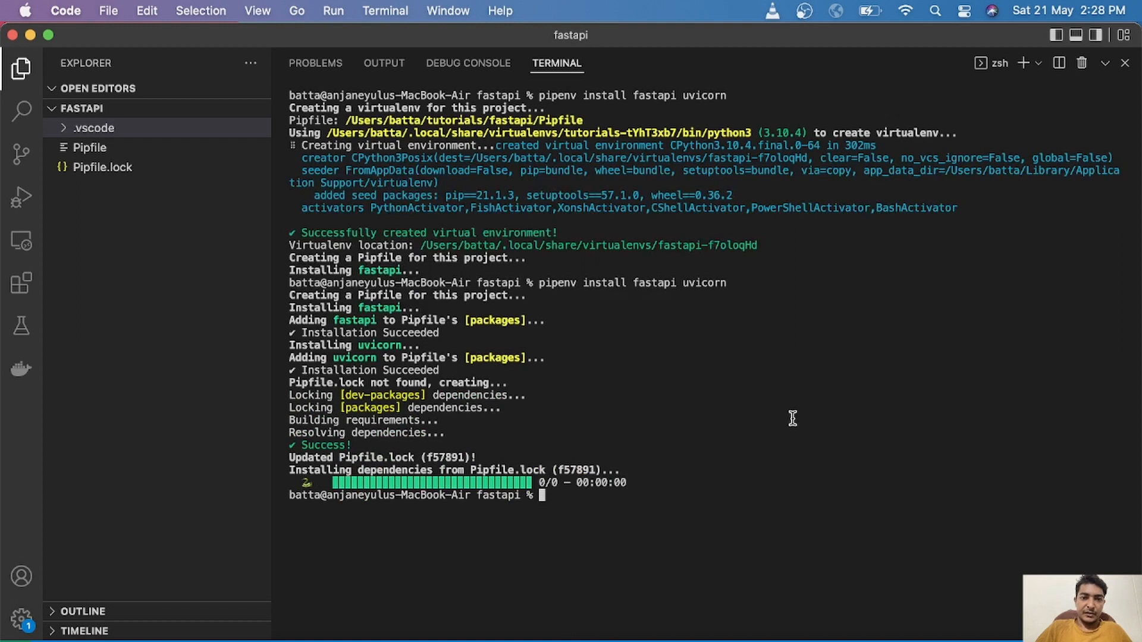
{"action": "mouse_move", "coordinate": [629, 429]}
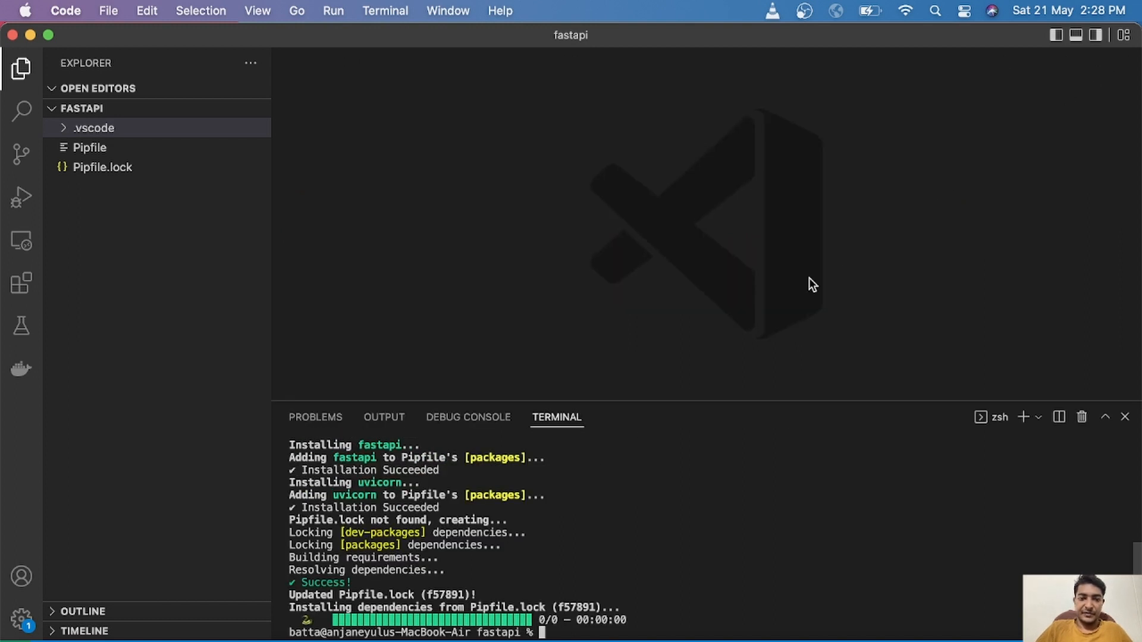
{"action": "mouse_move", "coordinate": [634, 508]}
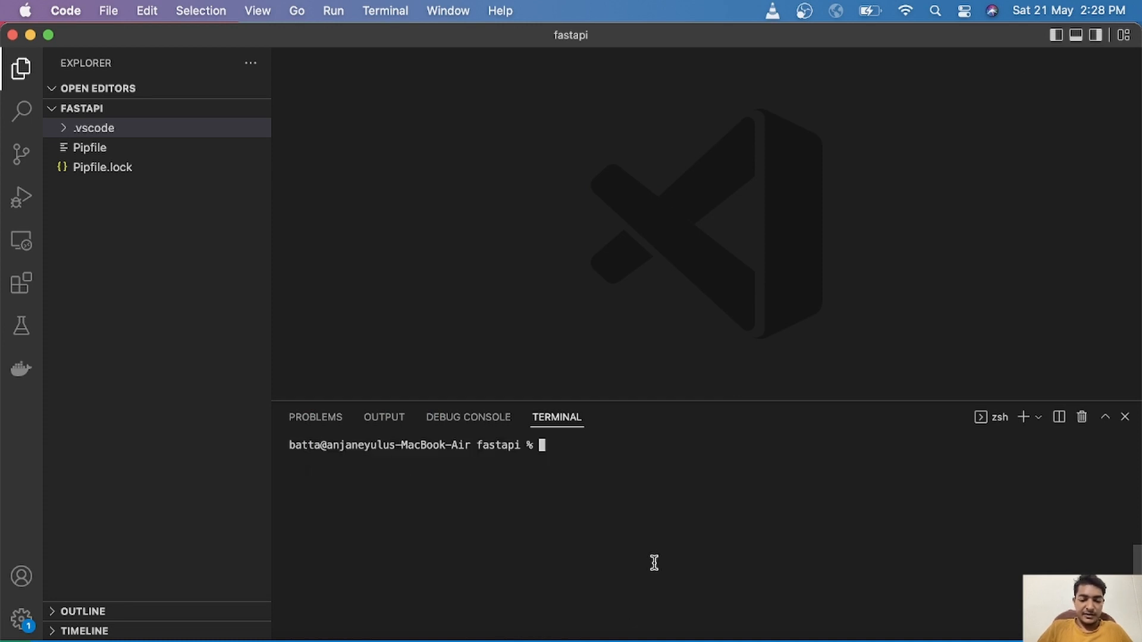
- Create an empty main.py with 'touch main.py'
{"action": "type", "text": "touch m"}
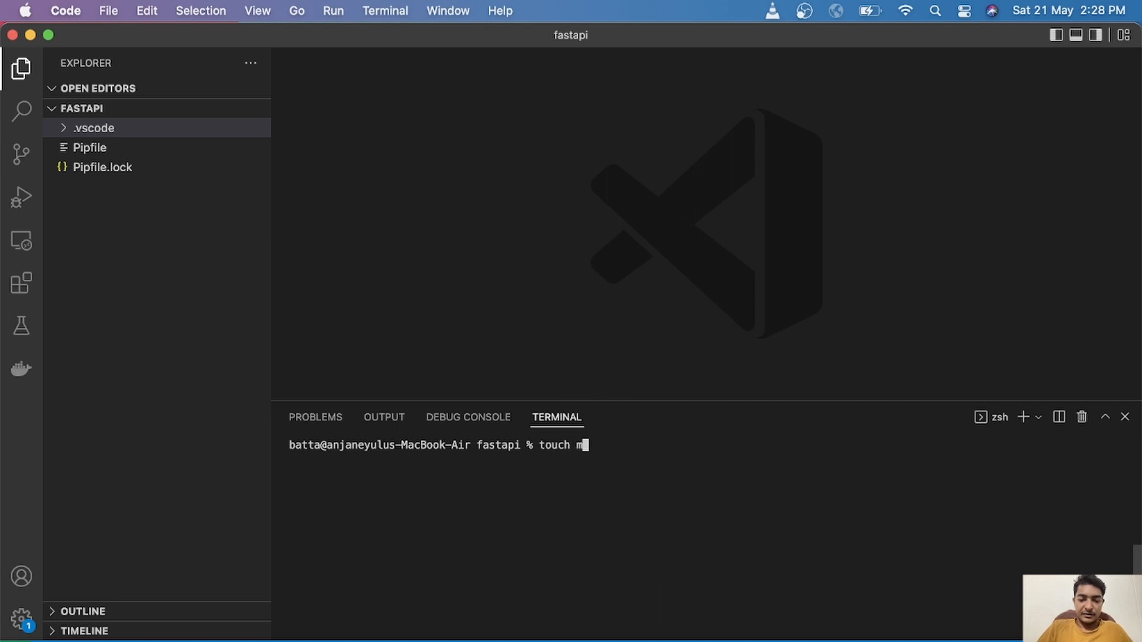
{"action": "key", "text": "Return"}
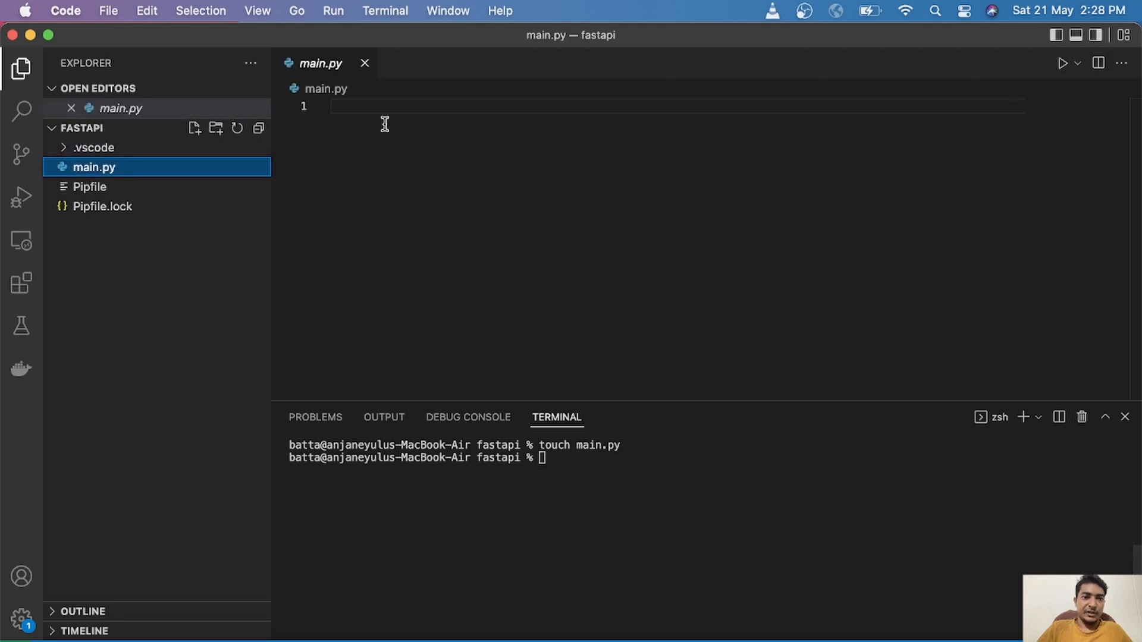
- Import FastAPI from fastapi and define app = FastAPI() in main.py
{"action": "type", "text": "from f"}
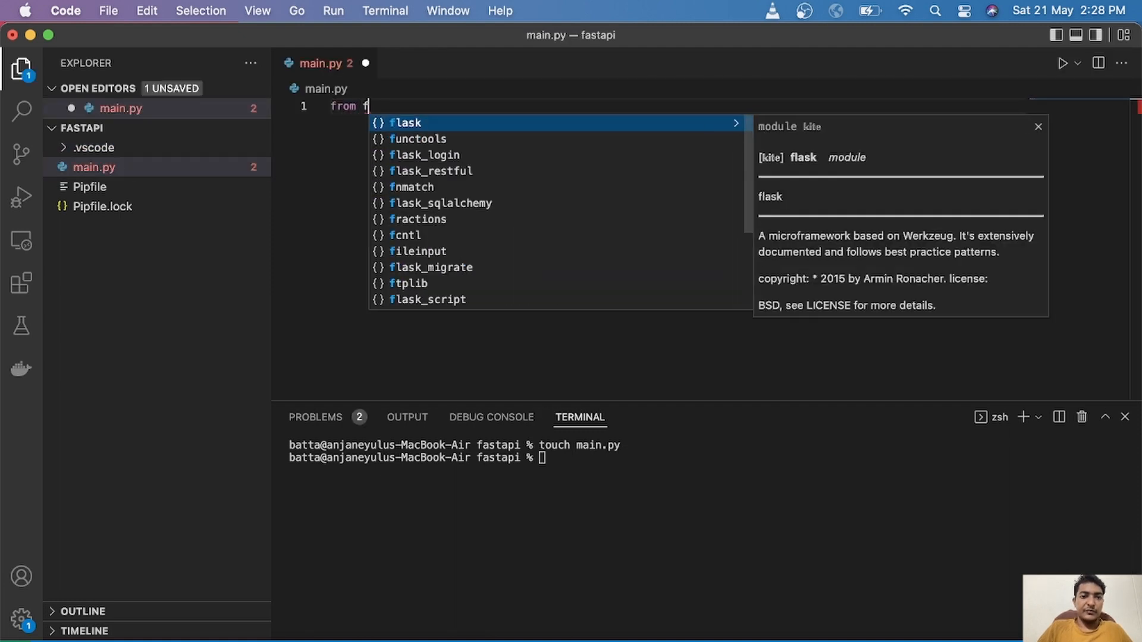
{"action": "type", "text": "astapi import"}
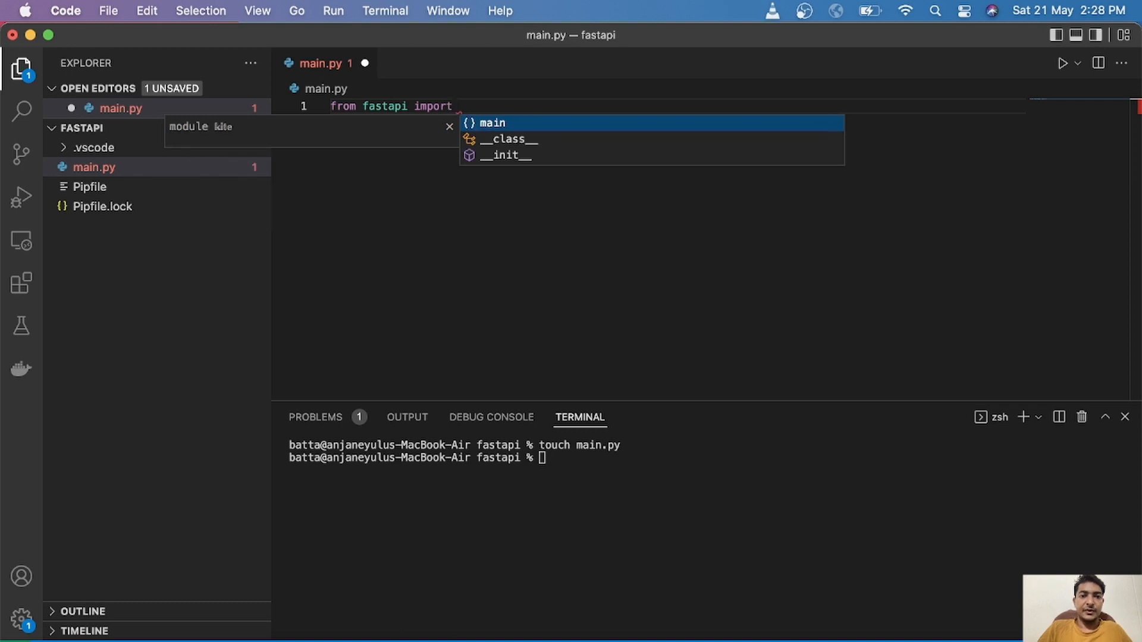
{"action": "type", "text": "FastAPI"}
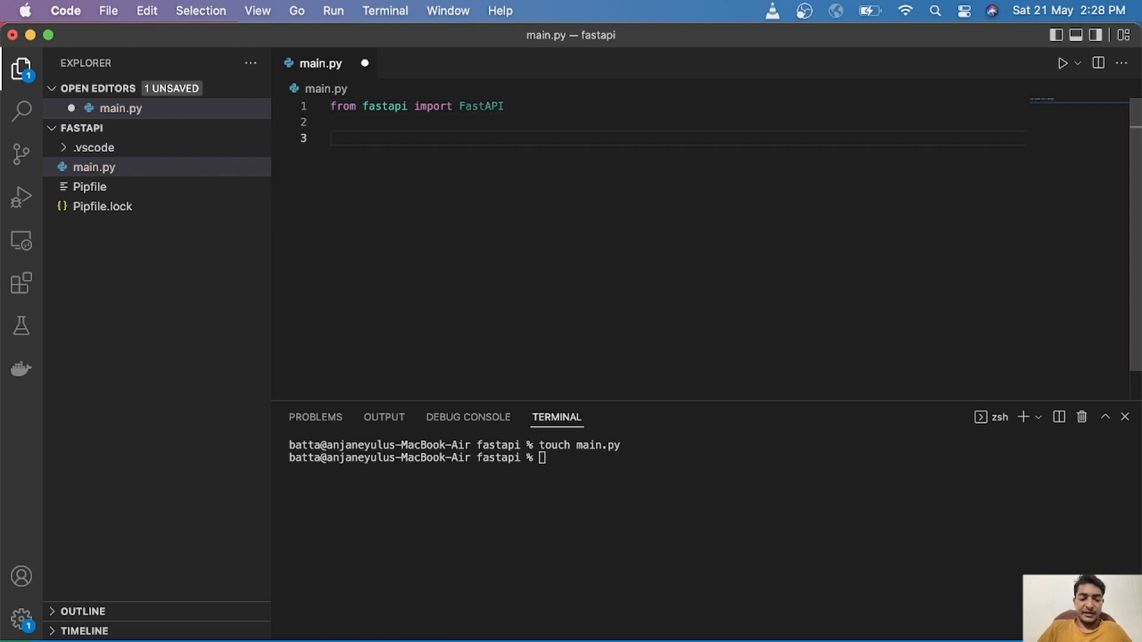
{"action": "type", "text": "app ="}
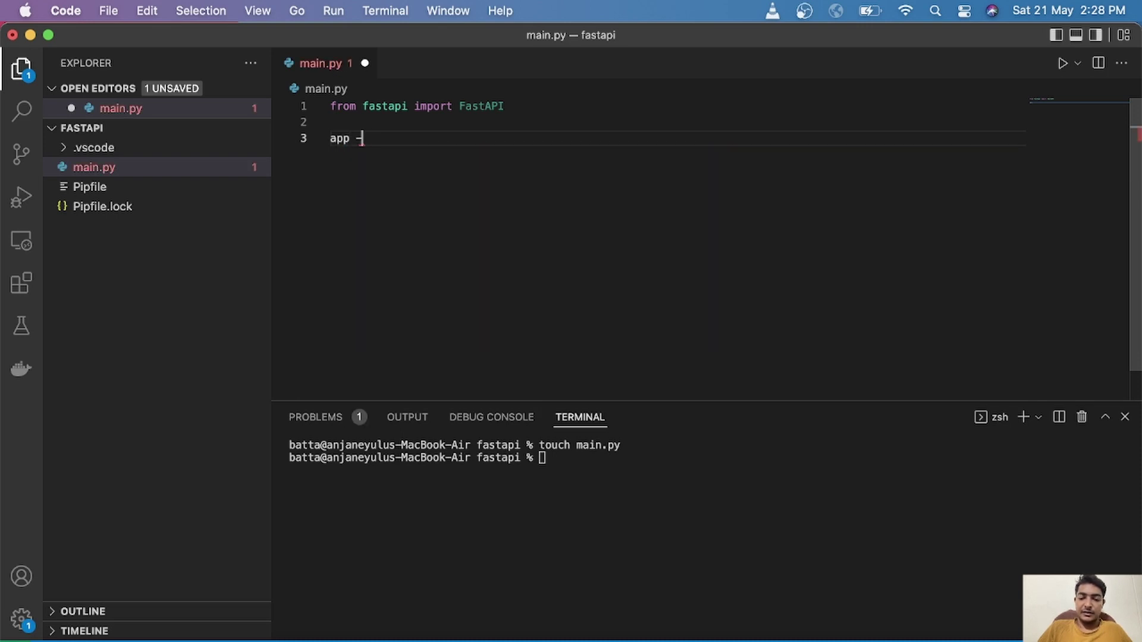
{"action": "type", "text": "= FastAPI"}
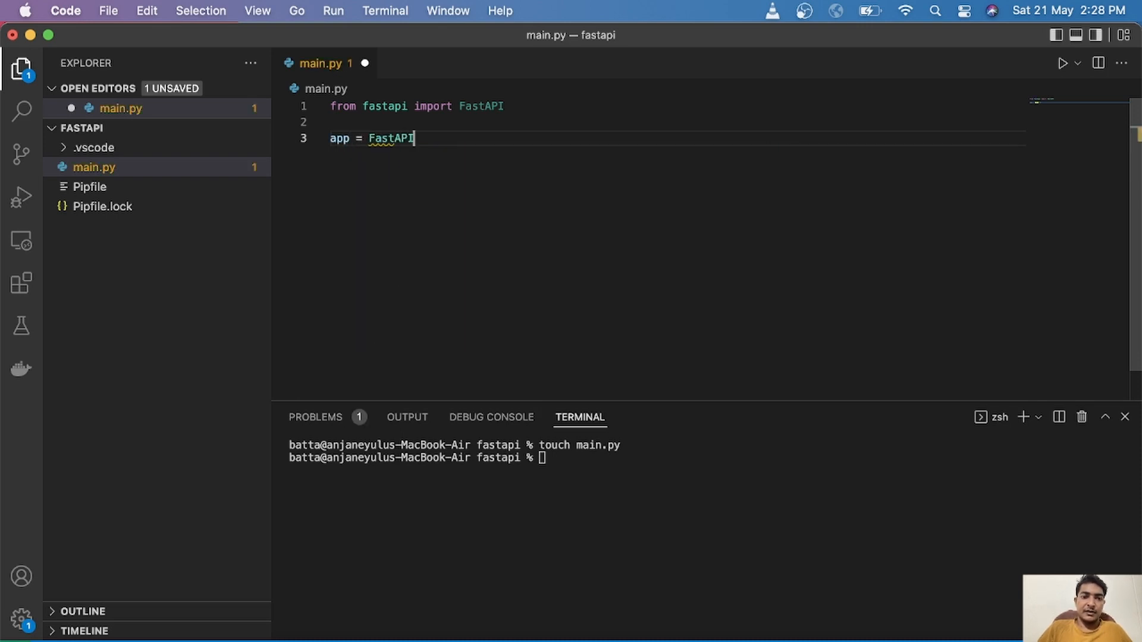
{"action": "type", "text": "()"}
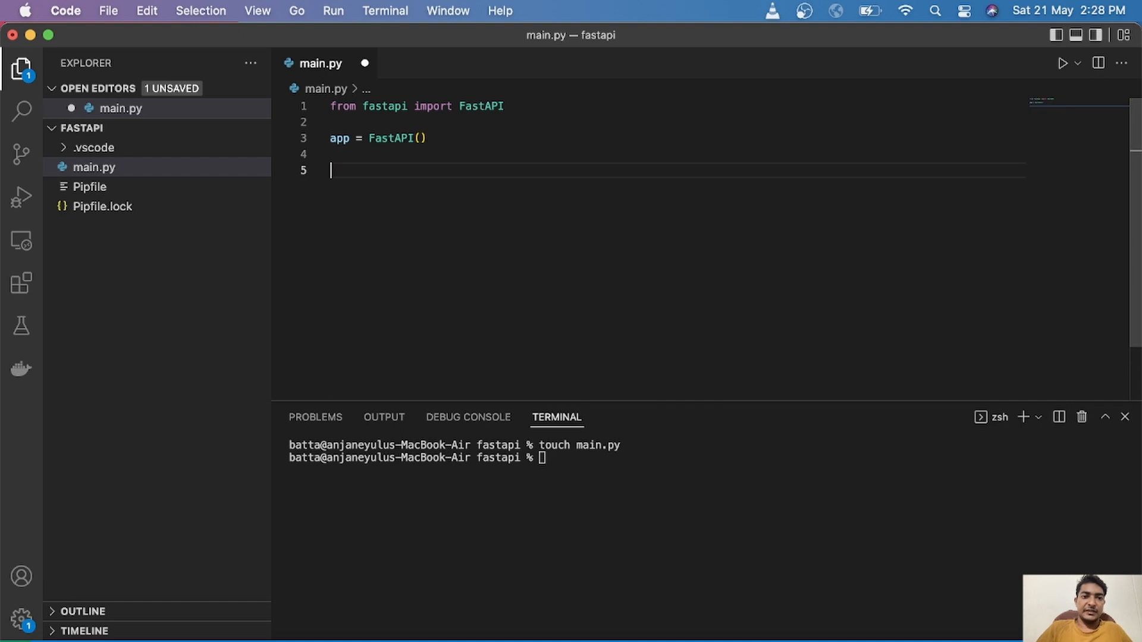
- Add a '# route' comment and a stub def hello(): with pass
{"action": "type", "text": "# r"}
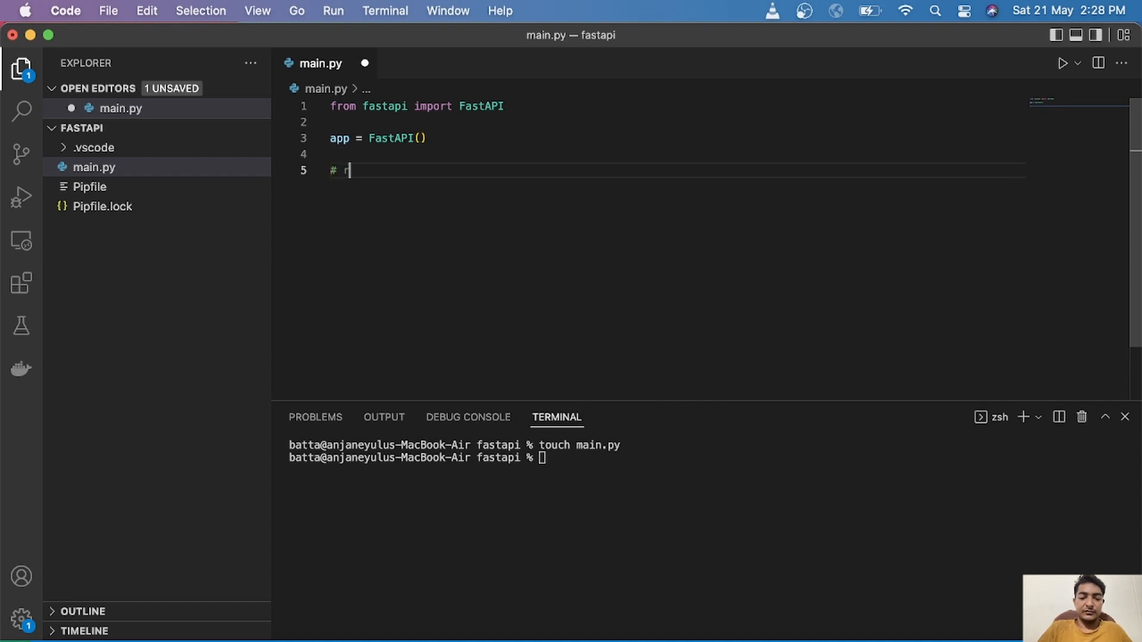
{"action": "type", "text": "oute"}
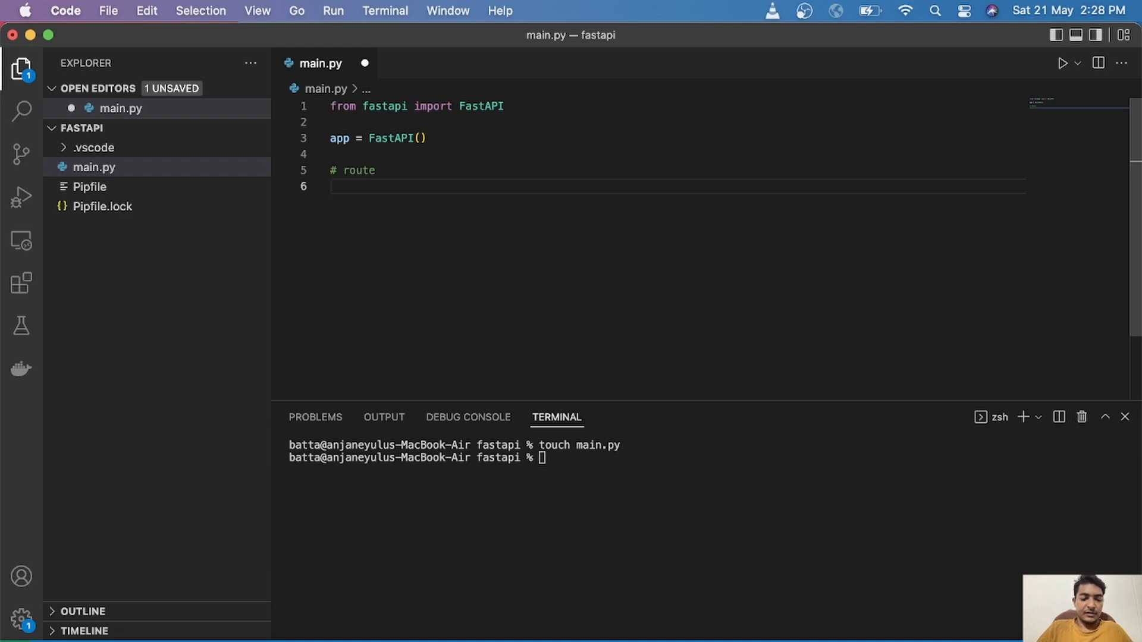
{"action": "type", "text": "def"}
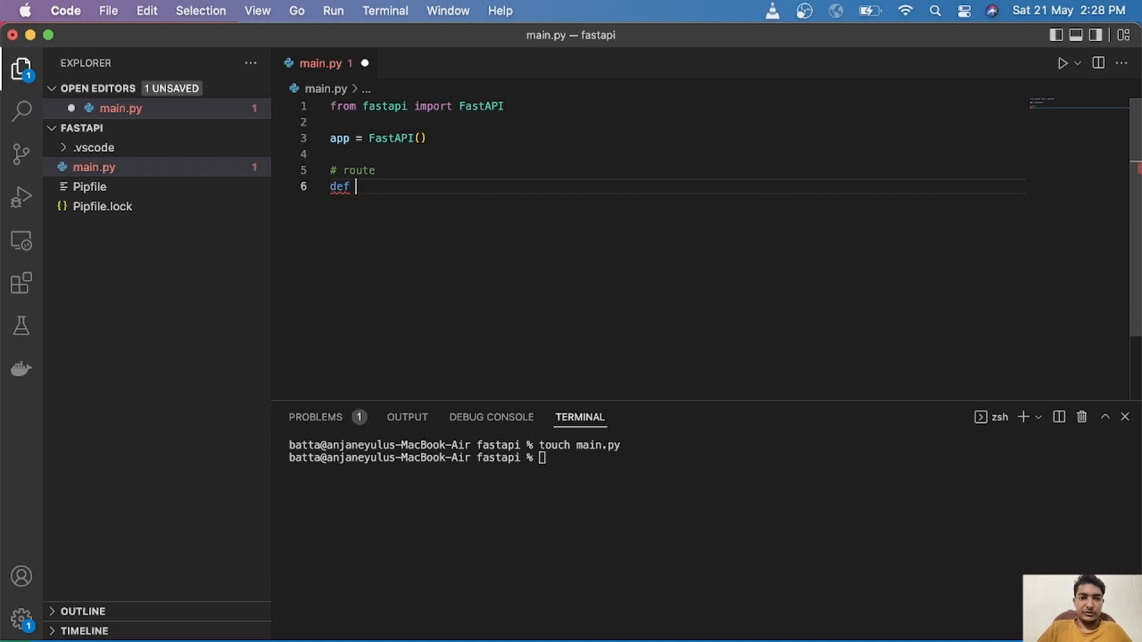
{"action": "type", "text": "hell"}
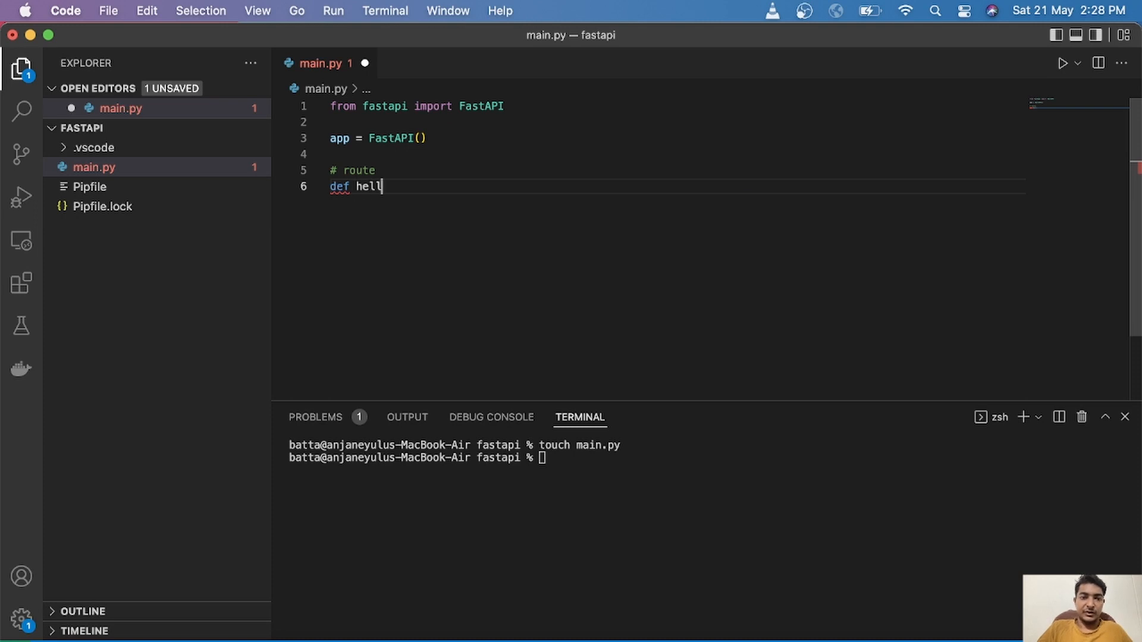
{"action": "type", "text": "o():"}
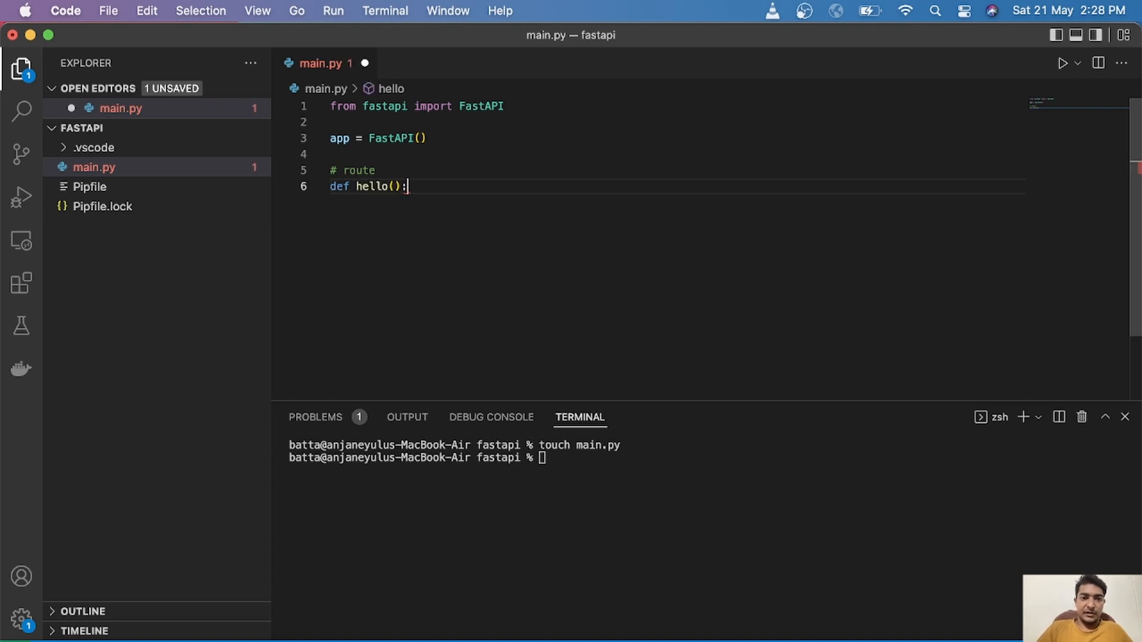
{"action": "type", "text": "pass"}
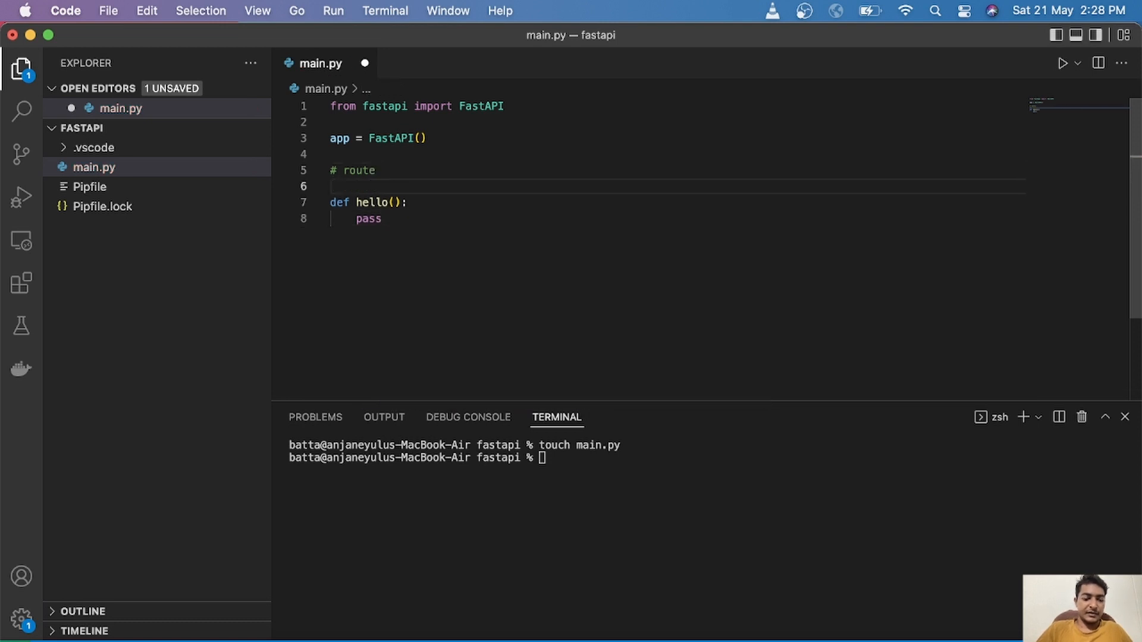
{"action": "type", "text": "@app.get("}
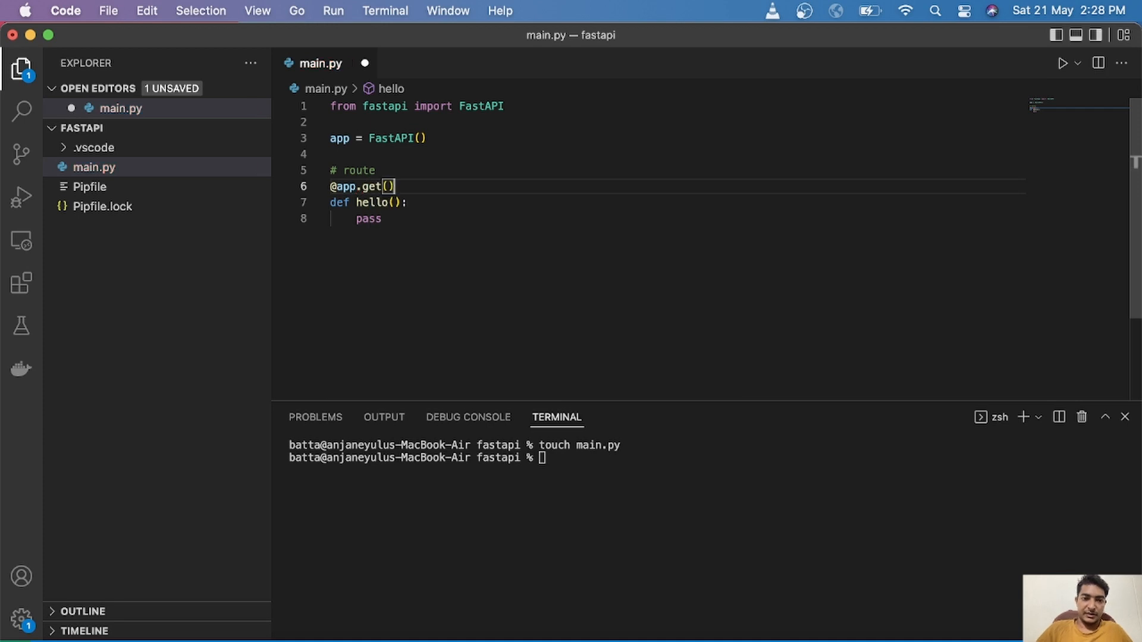
{"action": "type", "text": "'/'"}
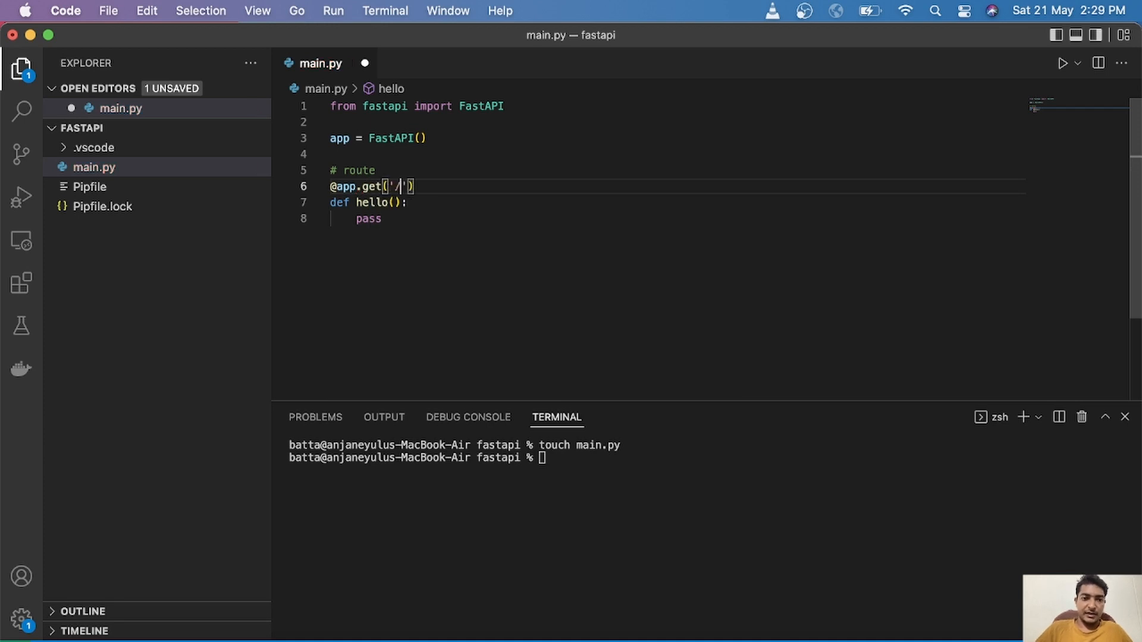
{"action": "type", "text": "hello"}
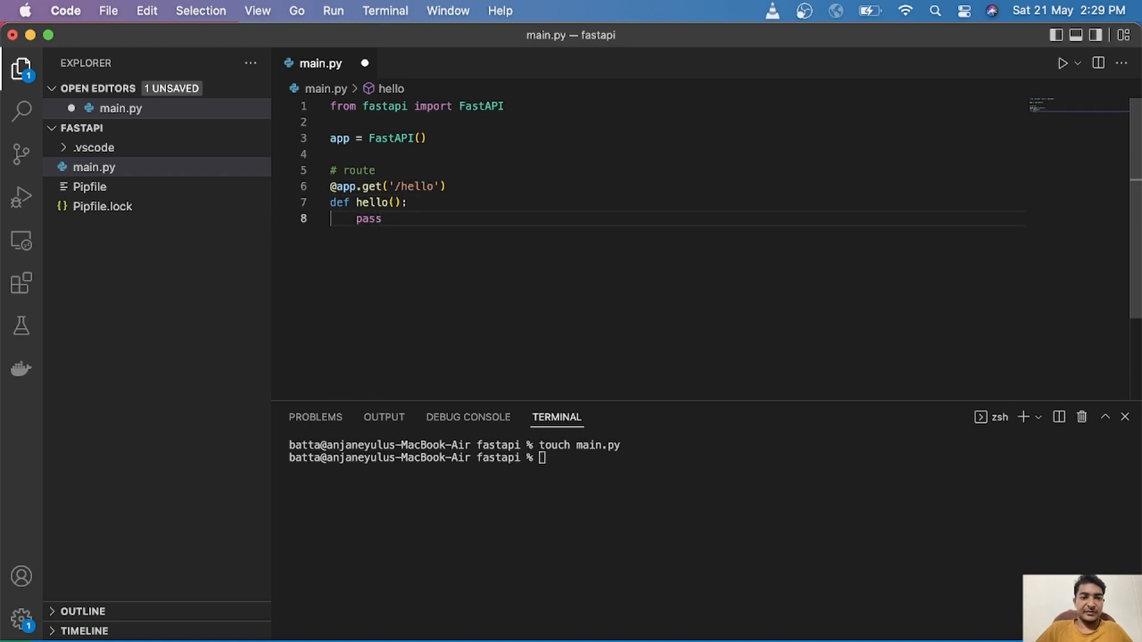
{"action": "type", "text": "return"}
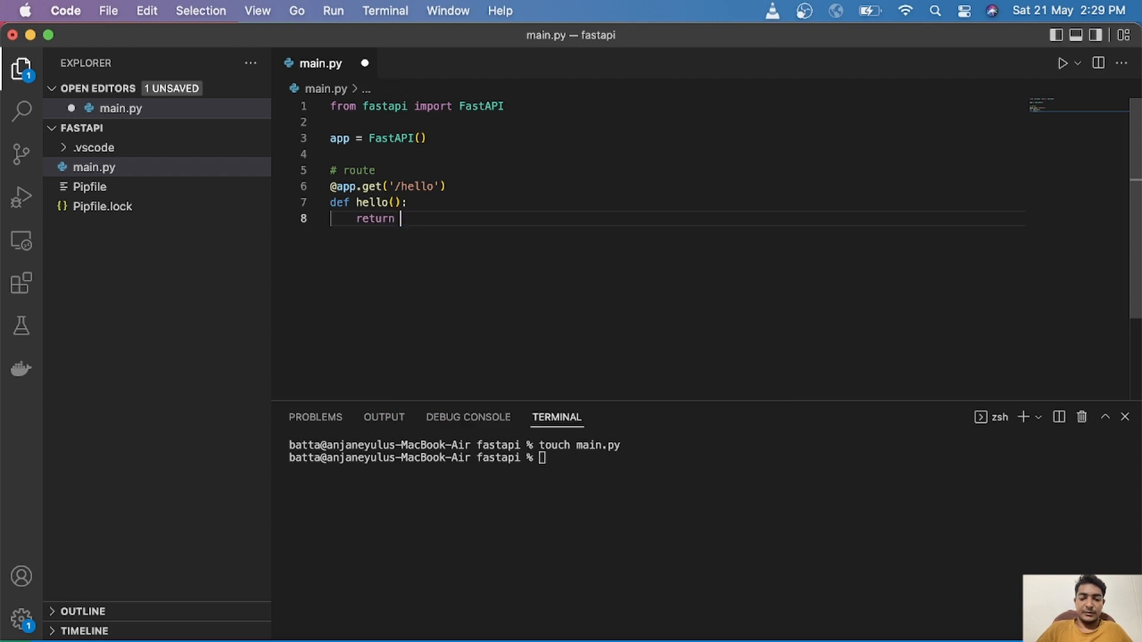
{"action": "type", "text": "{'message'}"}
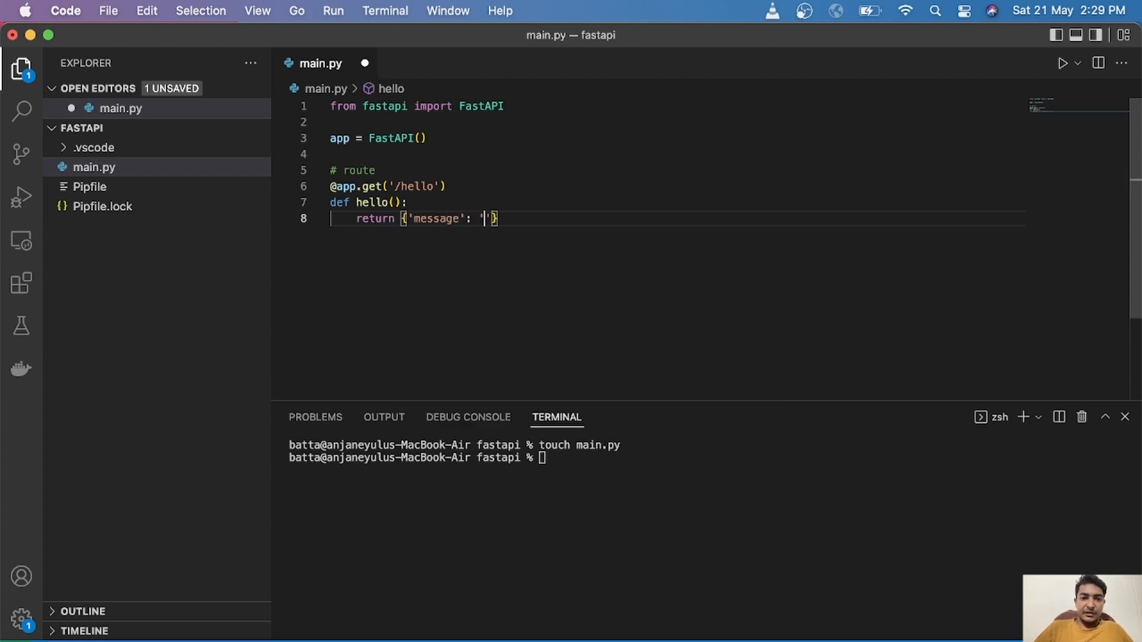
{"action": "type", "text": "hello"}
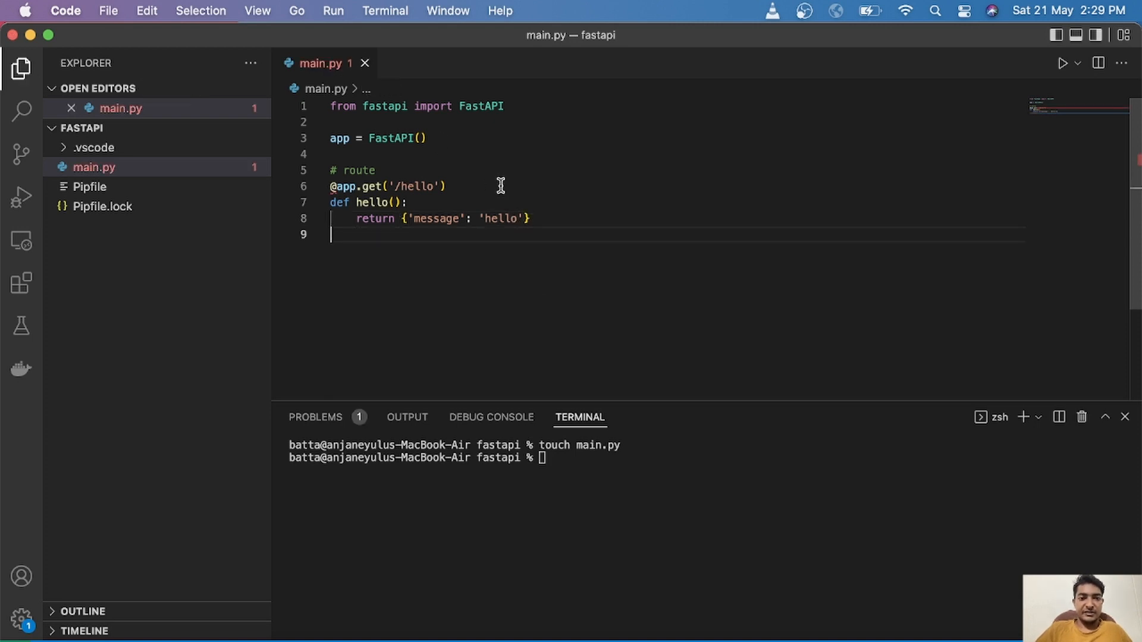
- Add a blank line after the app definition and run pipenv shell in the terminal
{"action": "left_click", "coordinate": [333, 153]}
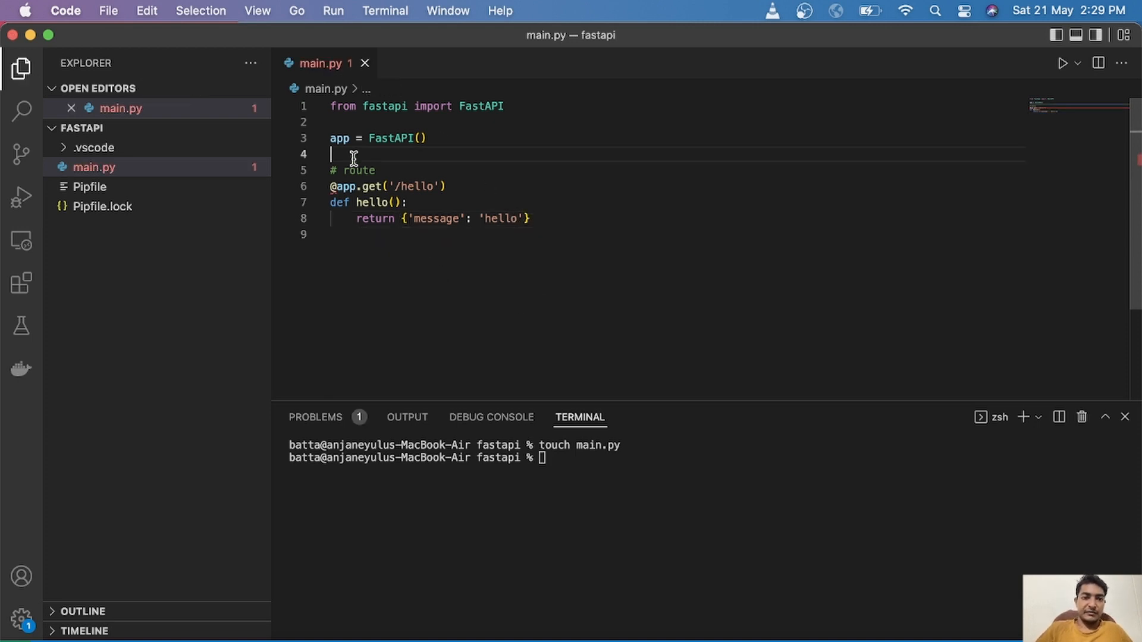
{"action": "key", "text": "enter"}
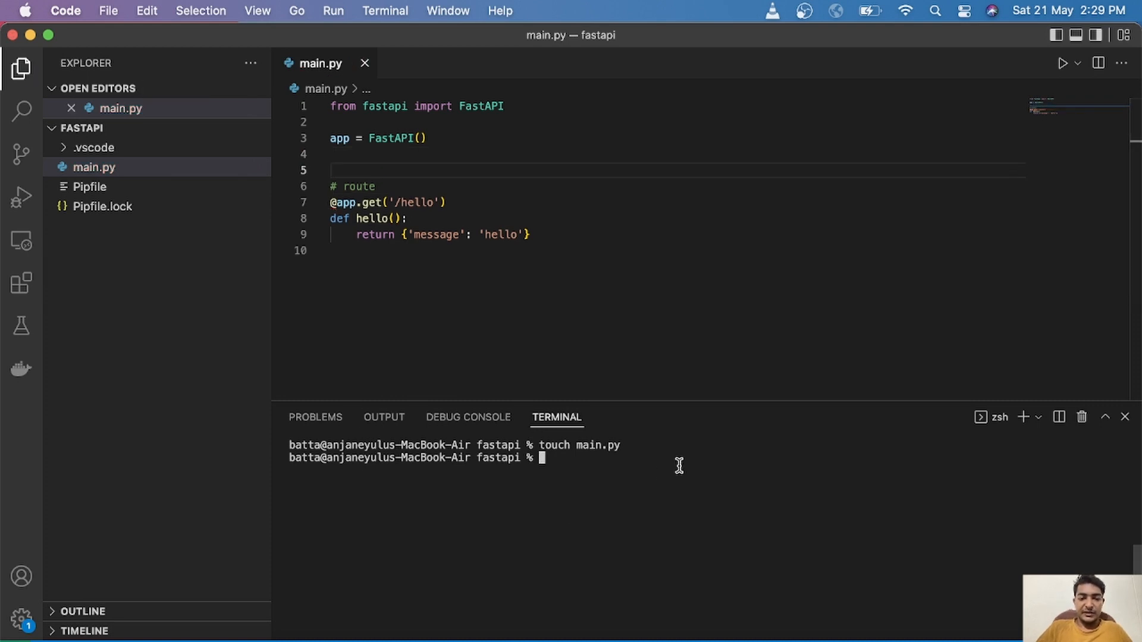
{"action": "type", "text": "pipenv shel"}
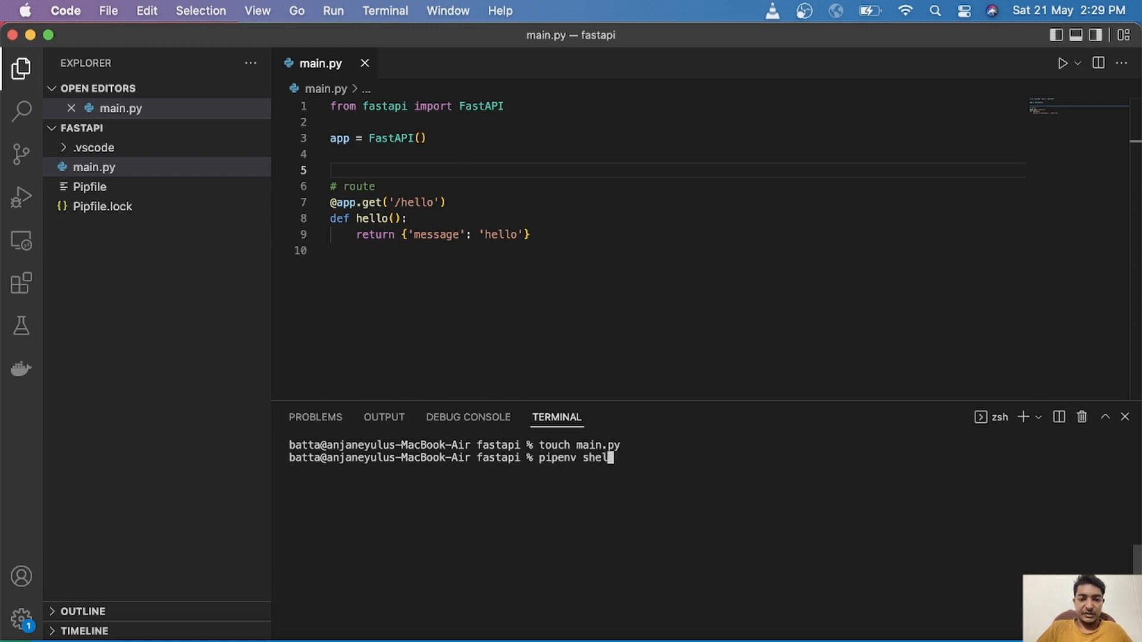
{"action": "key", "text": "Return"}
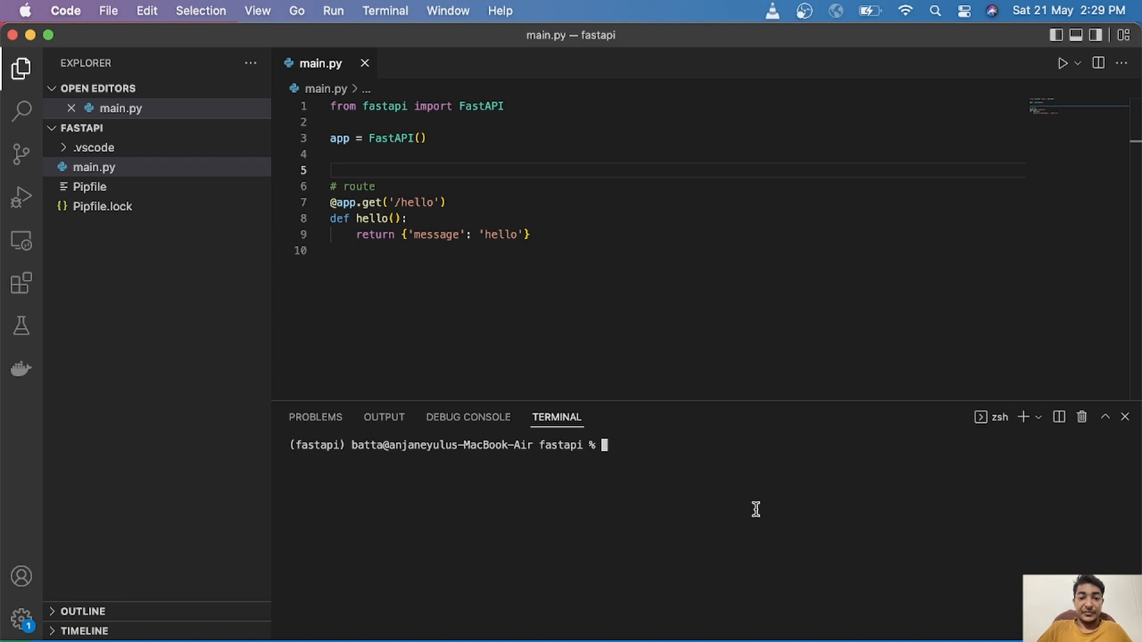
- Start the server with uvicorn main:app --reload, correcting the mistyped reload option
{"action": "type", "text": "python"}
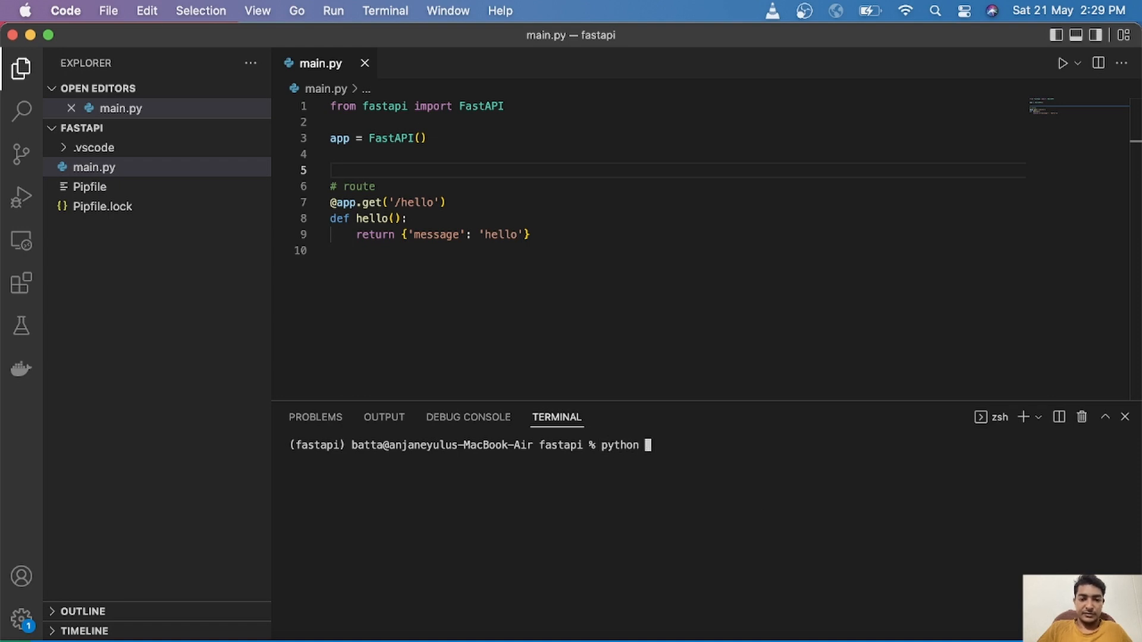
{"action": "type", "text": "u"}
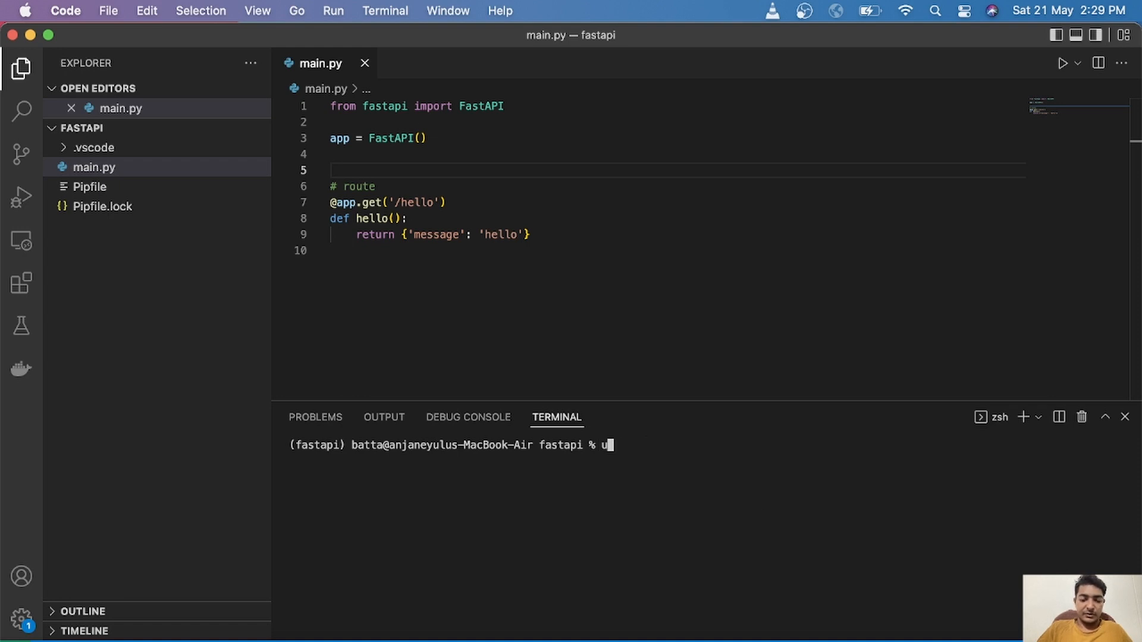
{"action": "type", "text": "vicorn"}
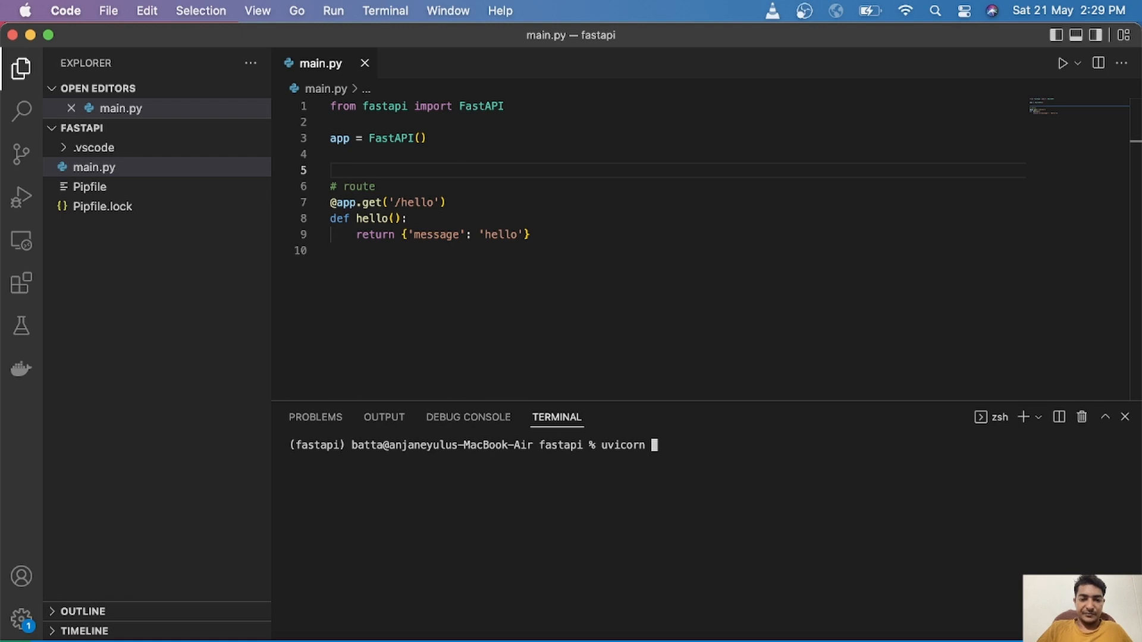
{"action": "type", "text": "main:app --realod"}
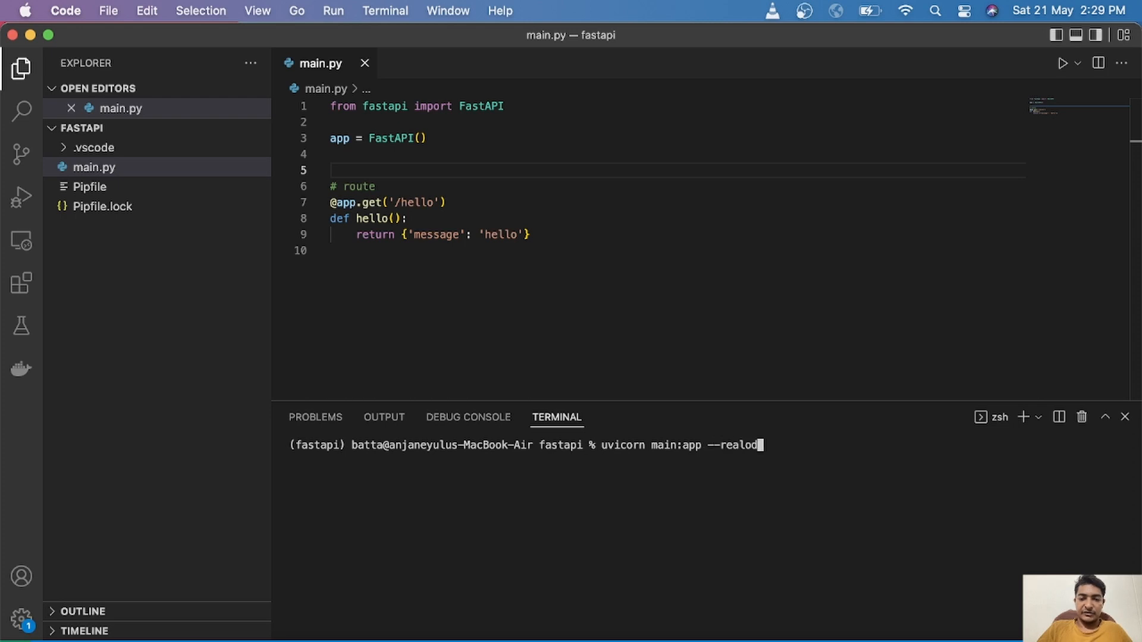
{"action": "key", "text": "Return"}
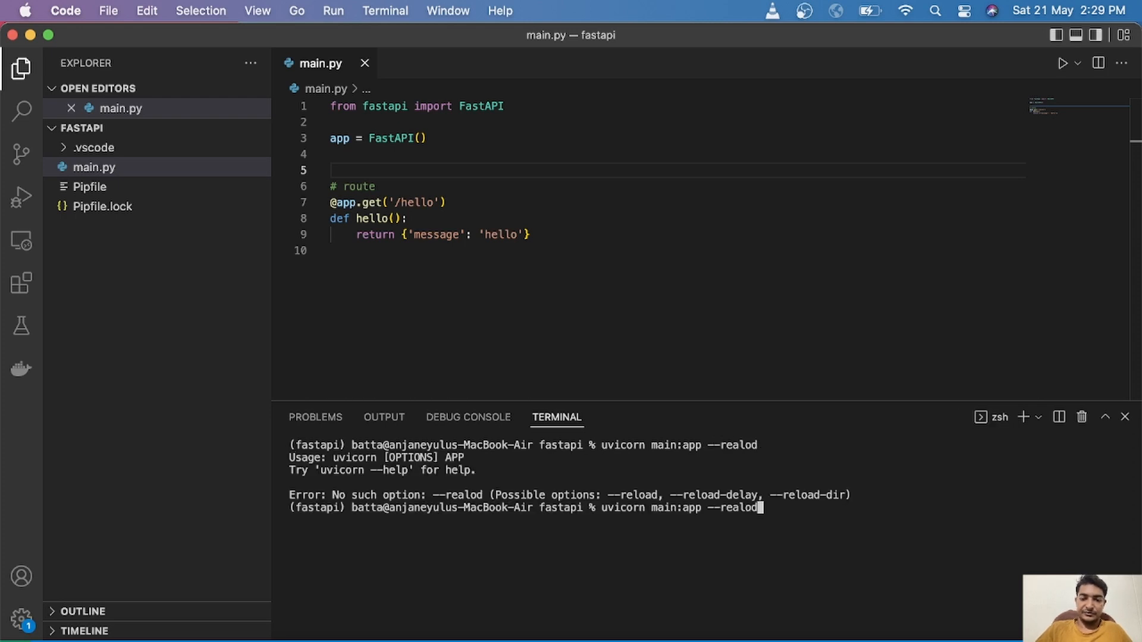
{"action": "key", "text": "Backspace"}
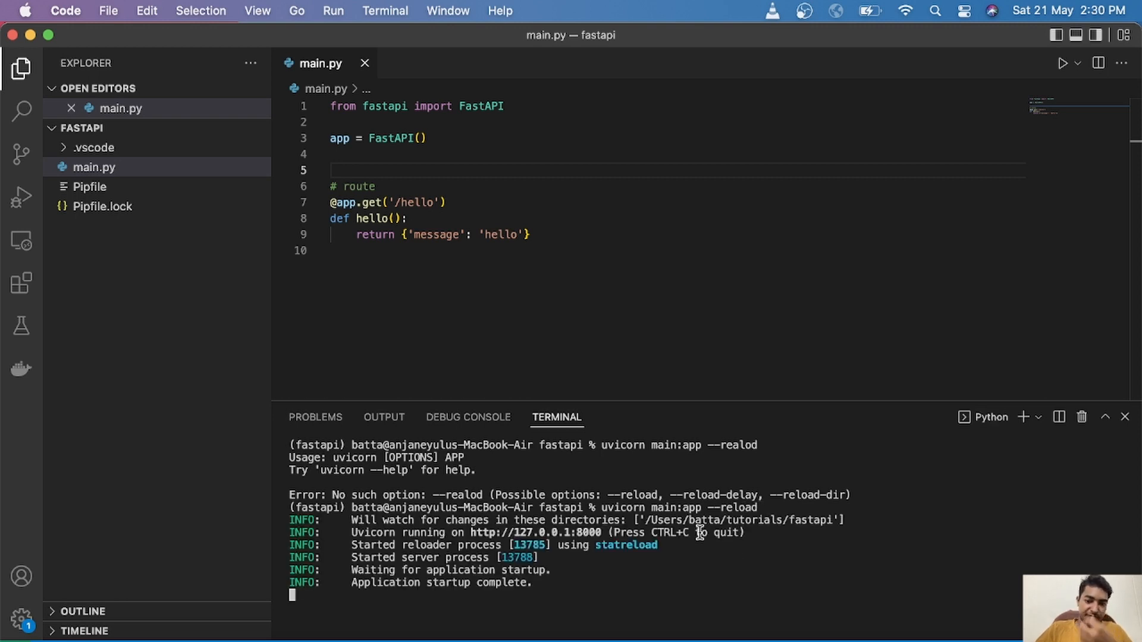
{"action": "mouse_move", "coordinate": [537, 533]}
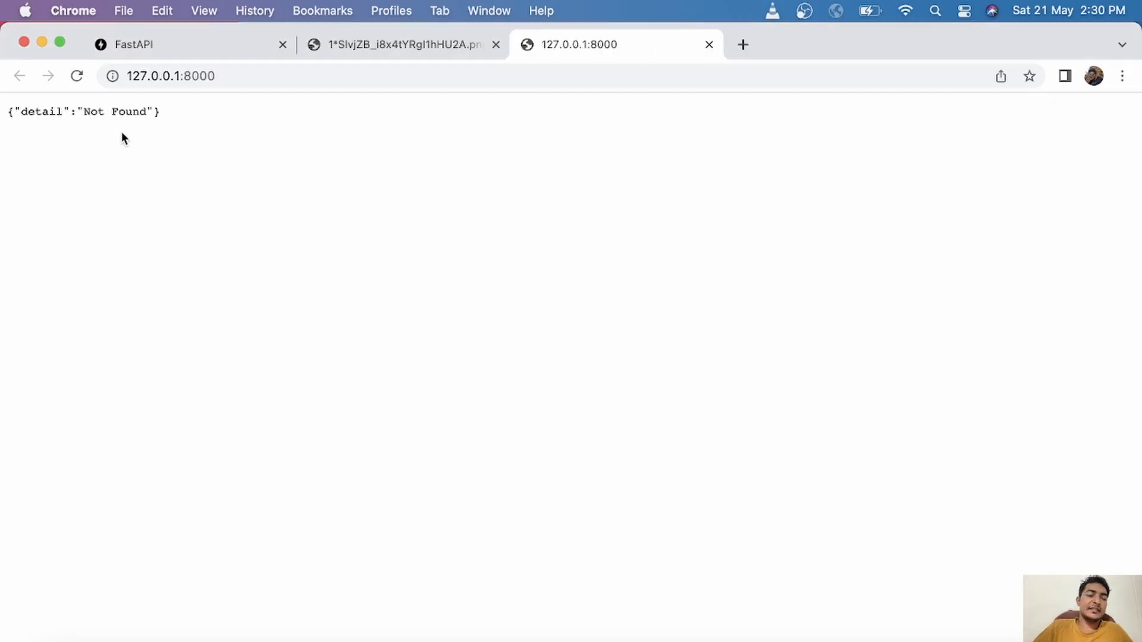
- Browse to 127.0.0.1:8000/ (Not Found), then to /hello to get {"message":"hello"}
{"action": "triple_click", "coordinate": [82, 112]}
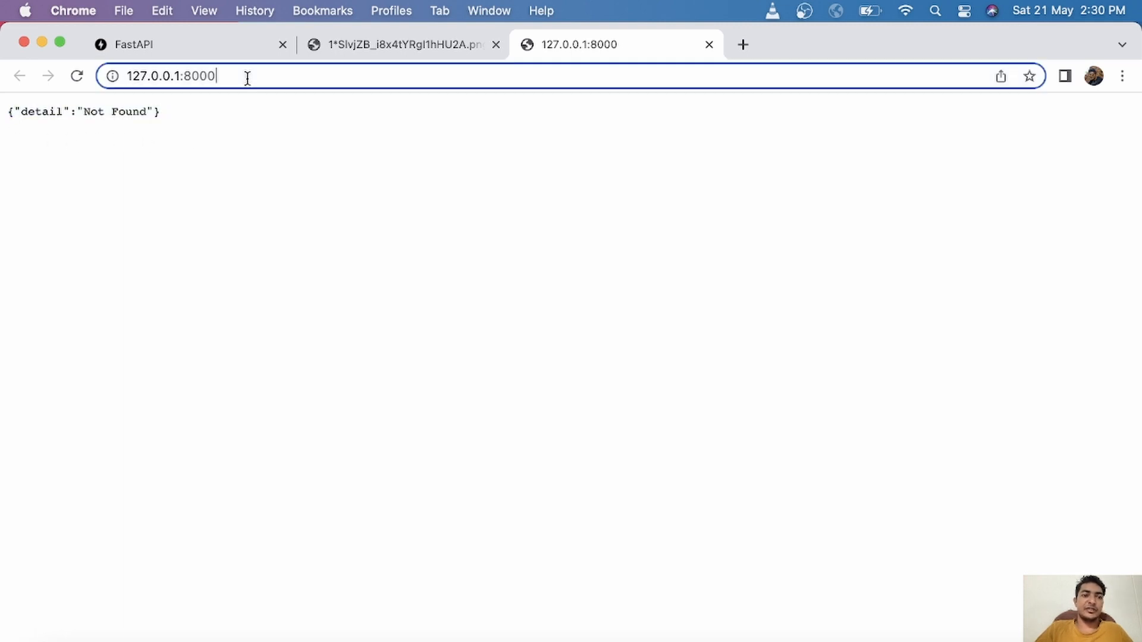
{"action": "type", "text": "/"}
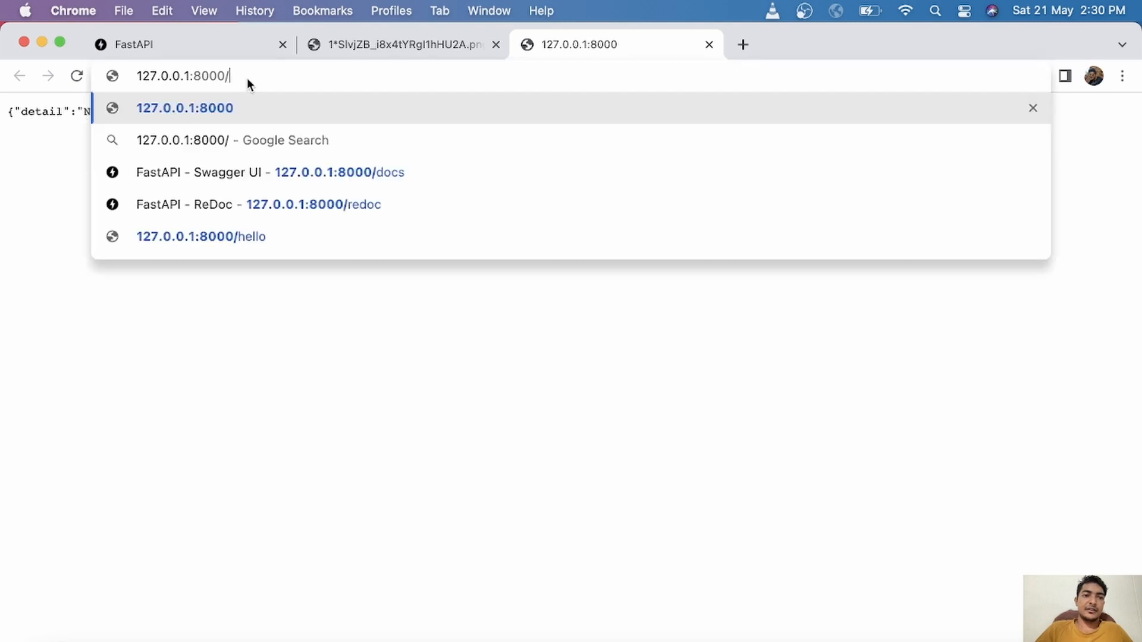
{"action": "mouse_move", "coordinate": [255, 326]}
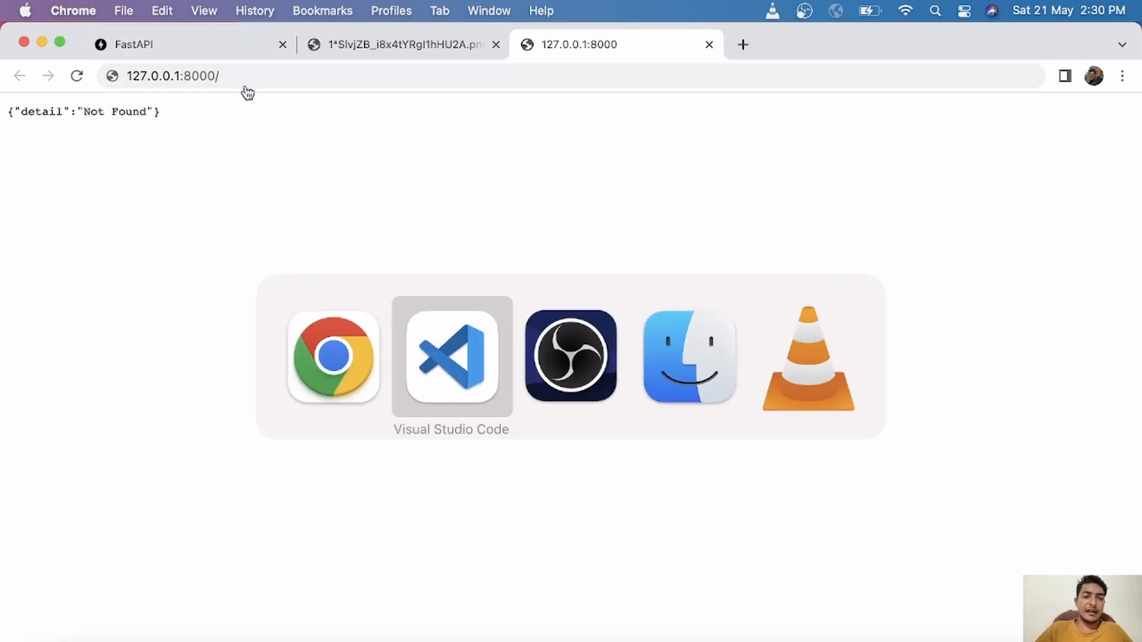
{"action": "left_click", "coordinate": [451, 355]}
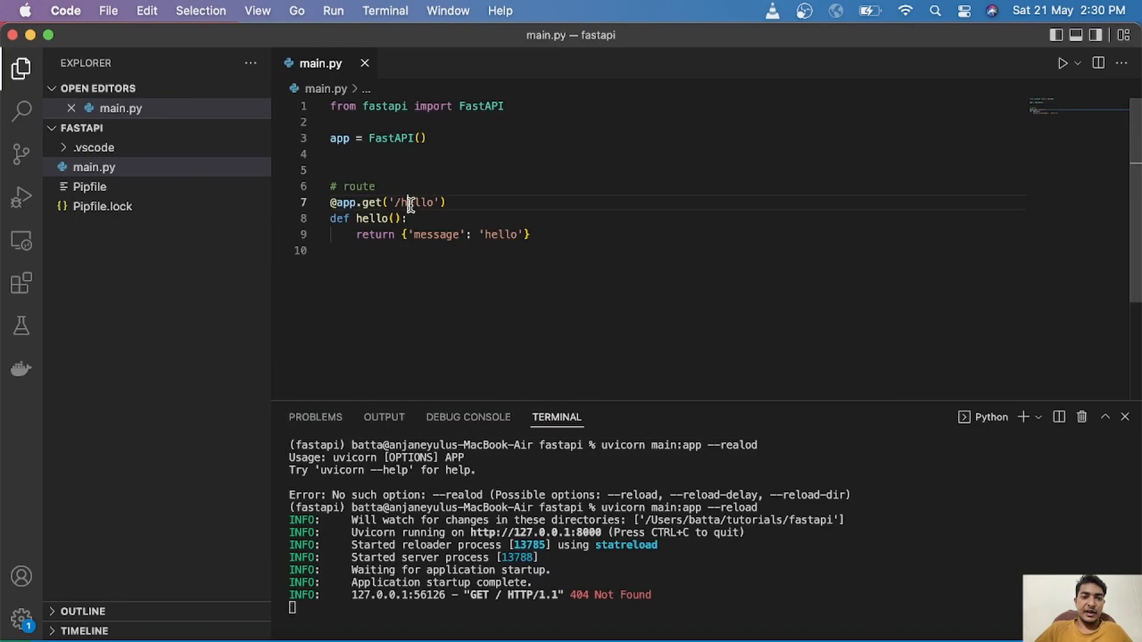
{"action": "double_click", "coordinate": [418, 202]}
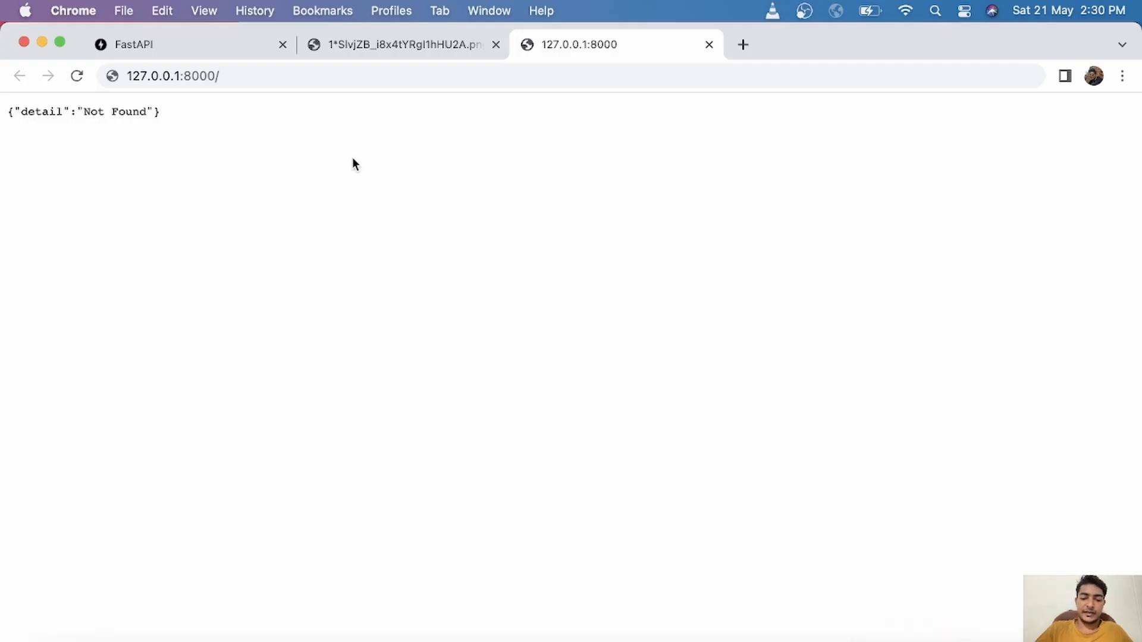
{"action": "type", "text": "/hello"}
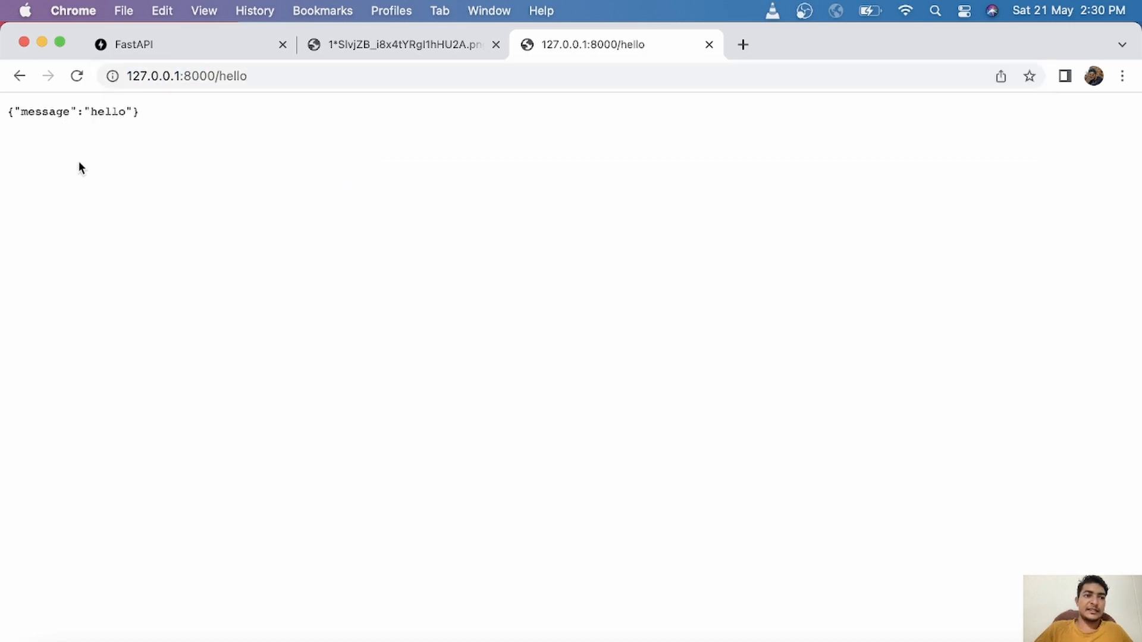
{"action": "mouse_move", "coordinate": [35, 112]}
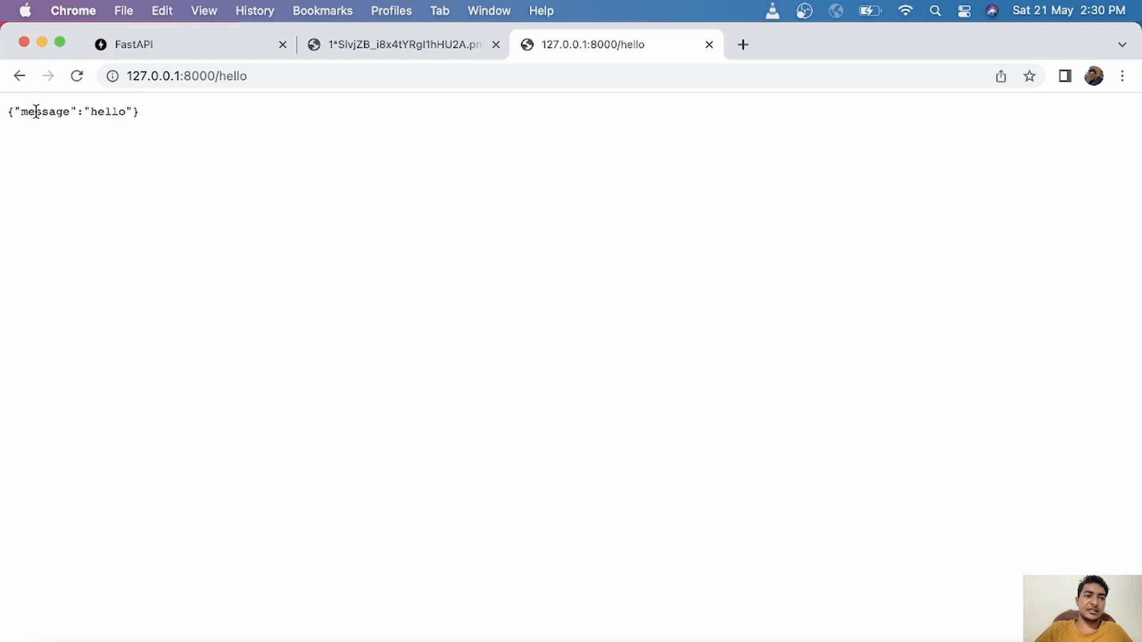
{"action": "mouse_move", "coordinate": [145, 161]}
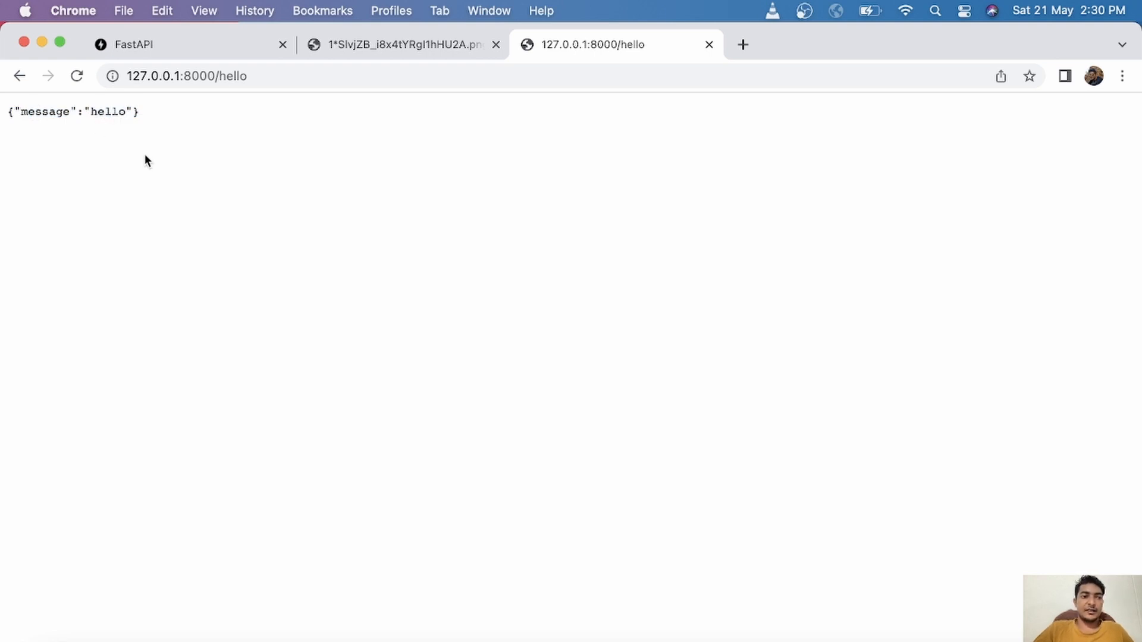
{"action": "mouse_move", "coordinate": [168, 162]}
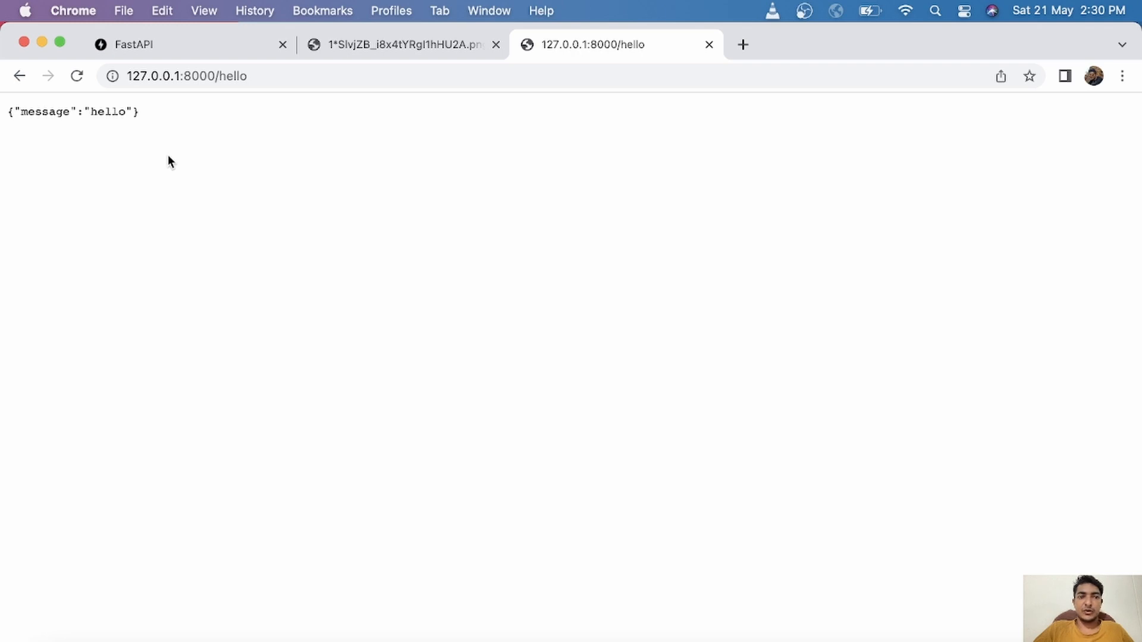
{"action": "mouse_move", "coordinate": [243, 161]}
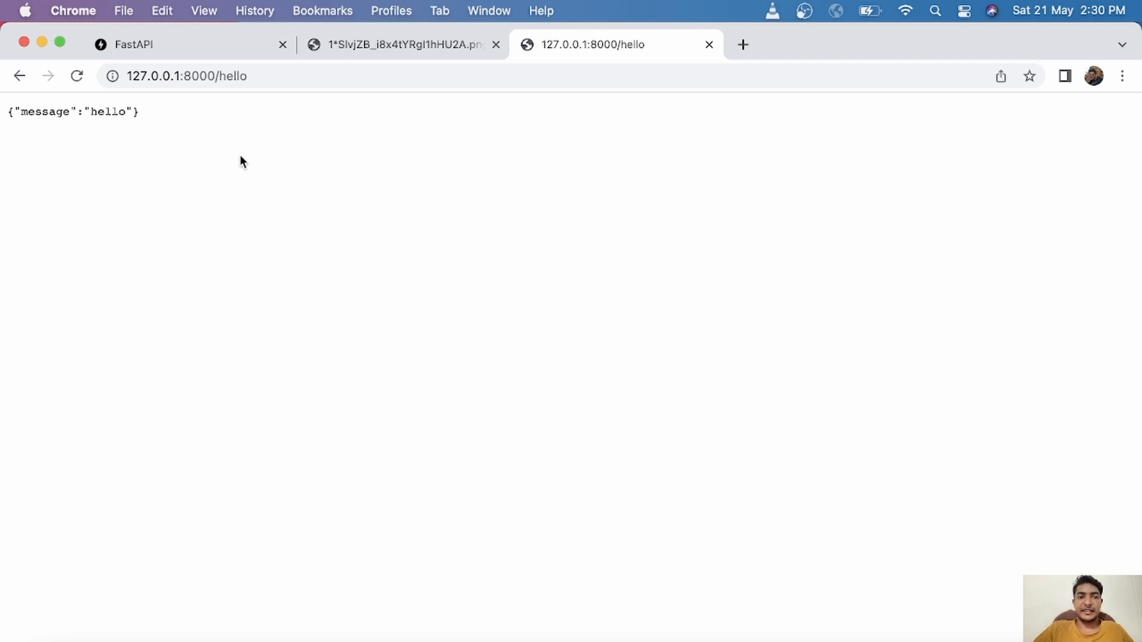
{"action": "mouse_move", "coordinate": [242, 194]}
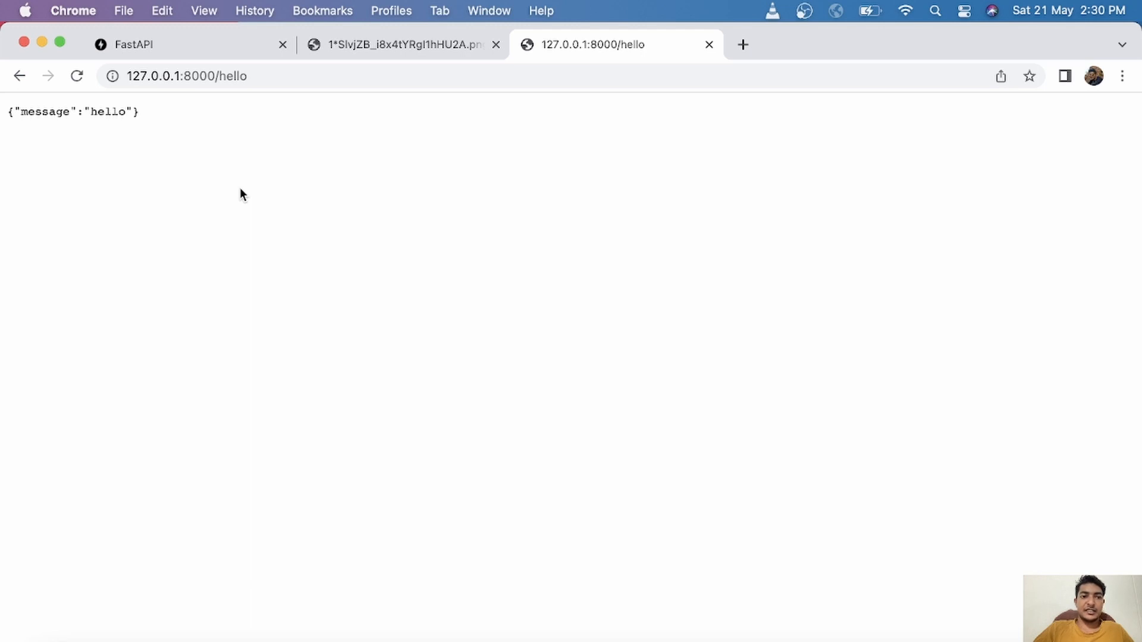
{"action": "mouse_move", "coordinate": [265, 199]}
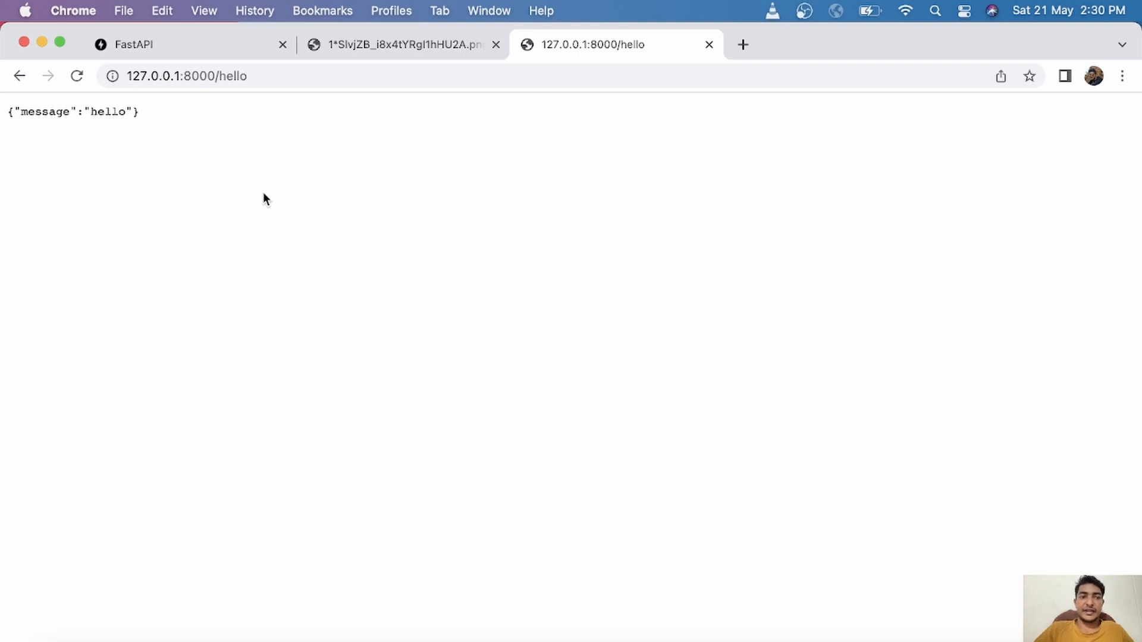
- Go to 127.0.0.1:8000/docs and look over the Swagger UI page for GET /hello
{"action": "left_click", "coordinate": [187, 76]}
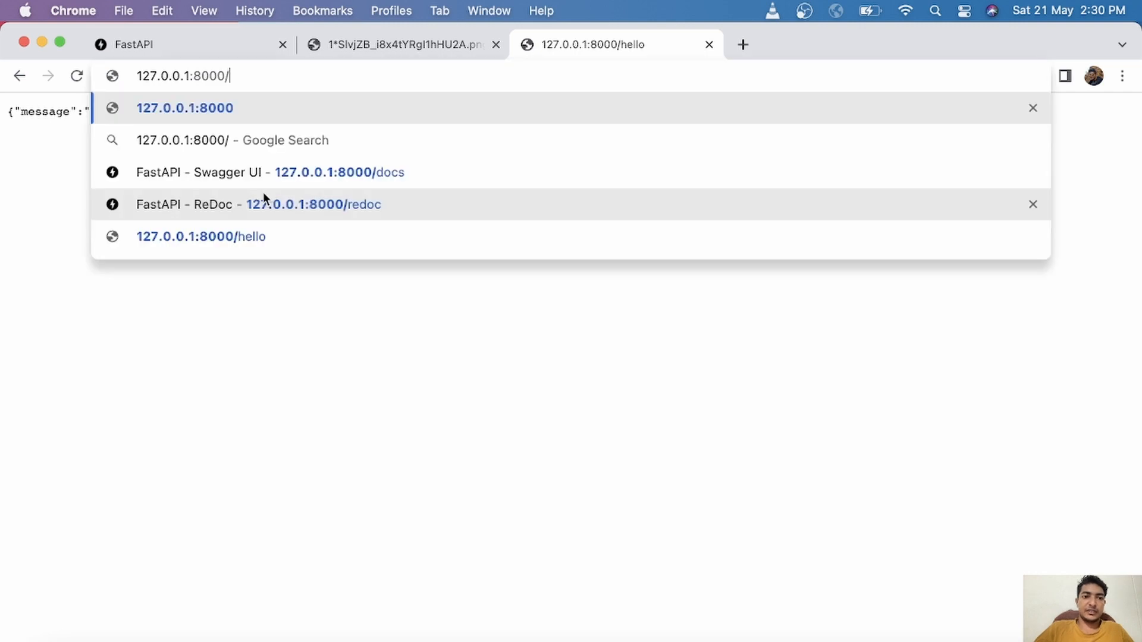
{"action": "type", "text": "docs#/default/hello_hello_get"}
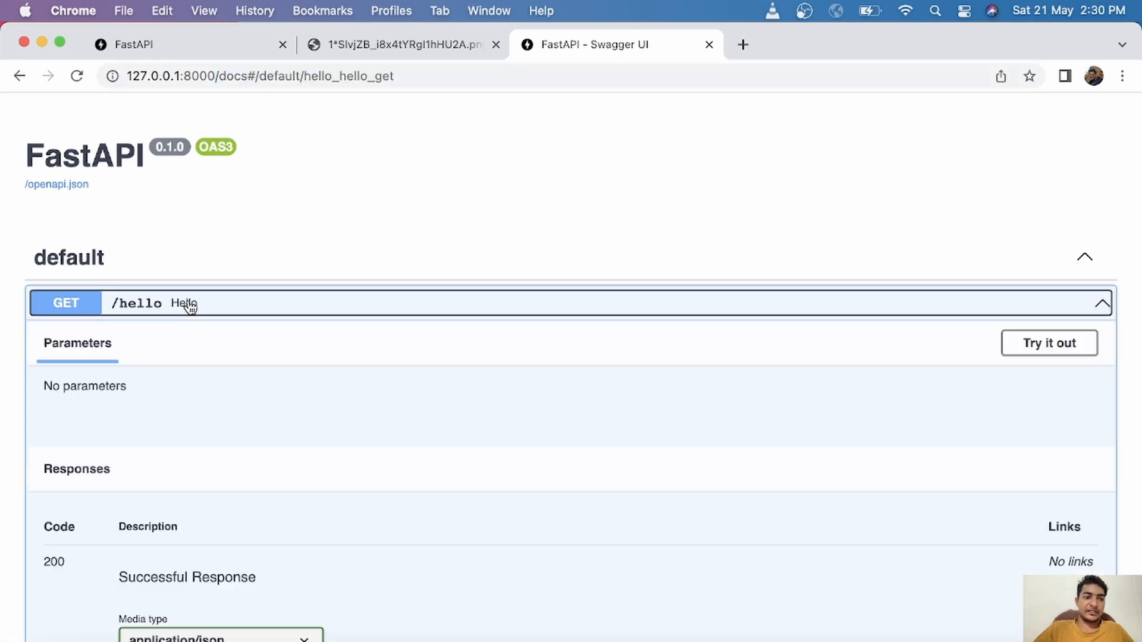
{"action": "scroll", "scroll_direction": "down", "scroll_amount": 3}
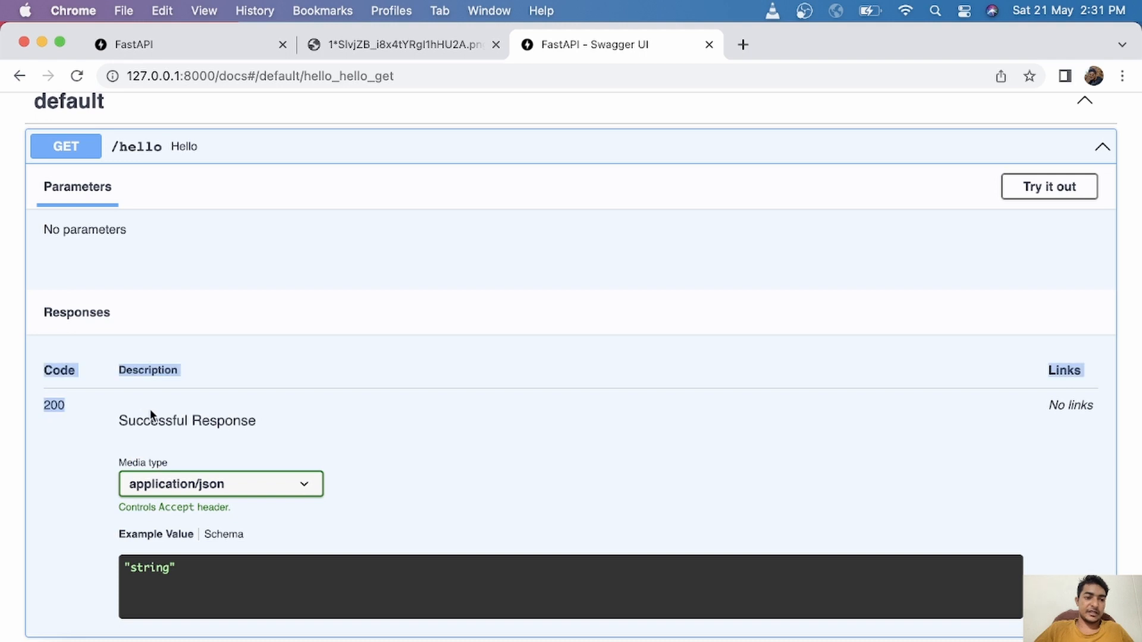
{"action": "scroll", "scroll_direction": "up", "scroll_amount": 3}
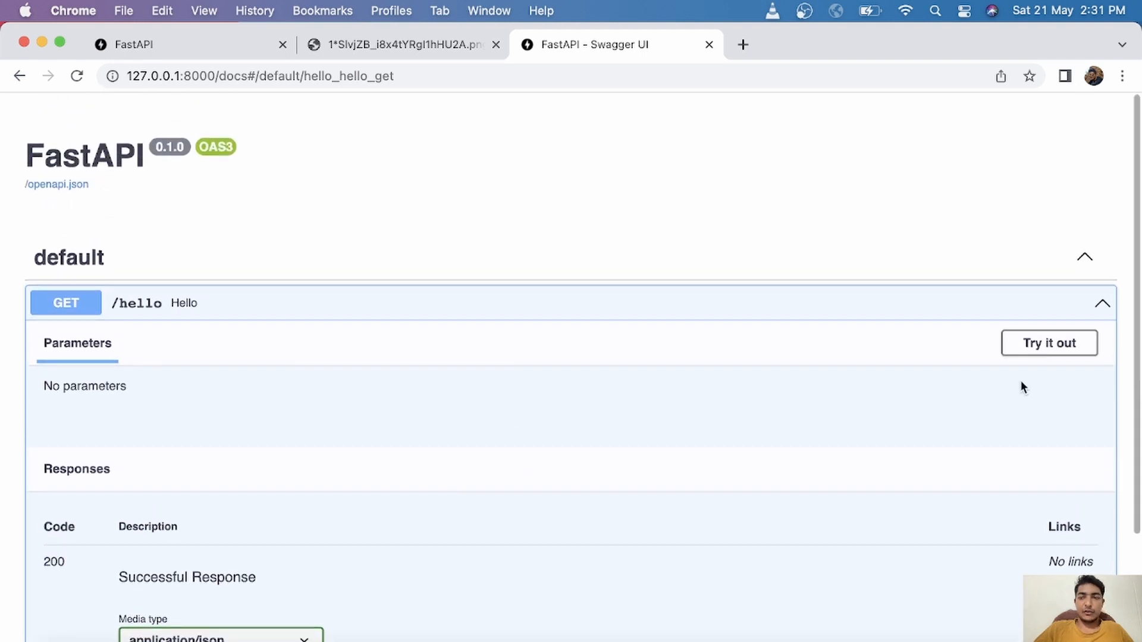
- Try out and execute GET /hello, reviewing the 200 response body and headers
{"action": "left_click", "coordinate": [1049, 343]}
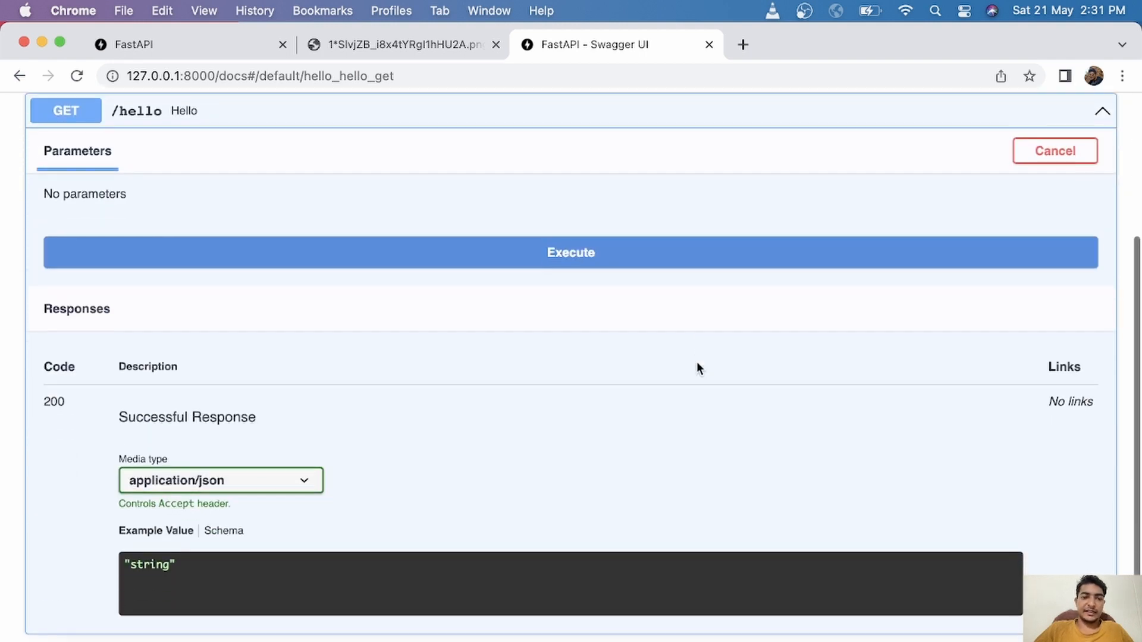
{"action": "left_click", "coordinate": [570, 253]}
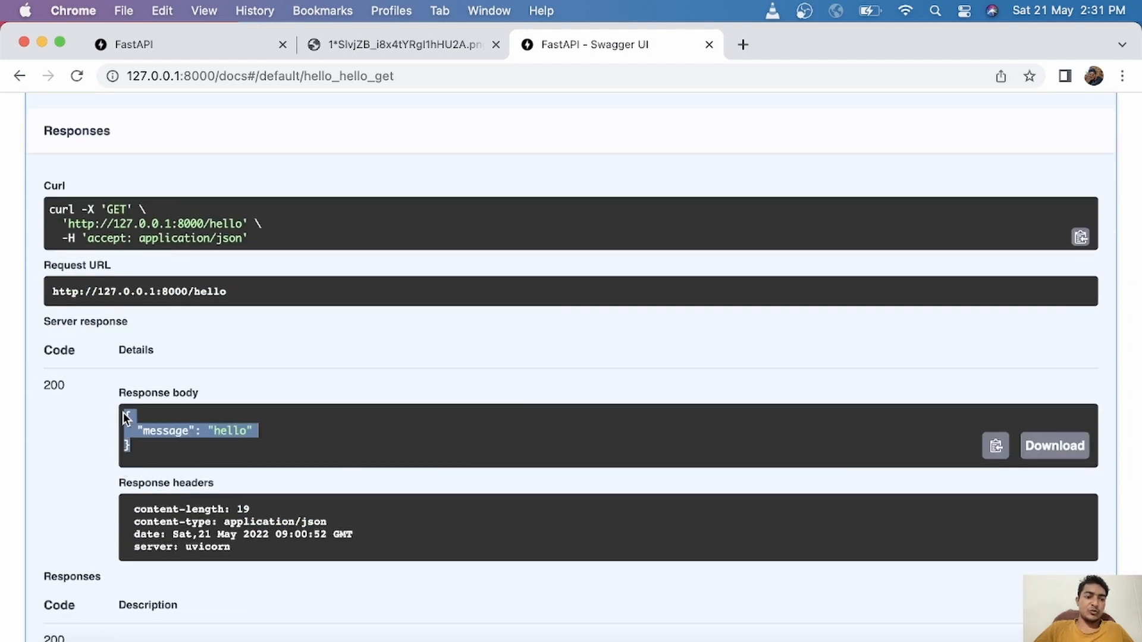
{"action": "scroll", "scroll_direction": "down", "scroll_amount": 3}
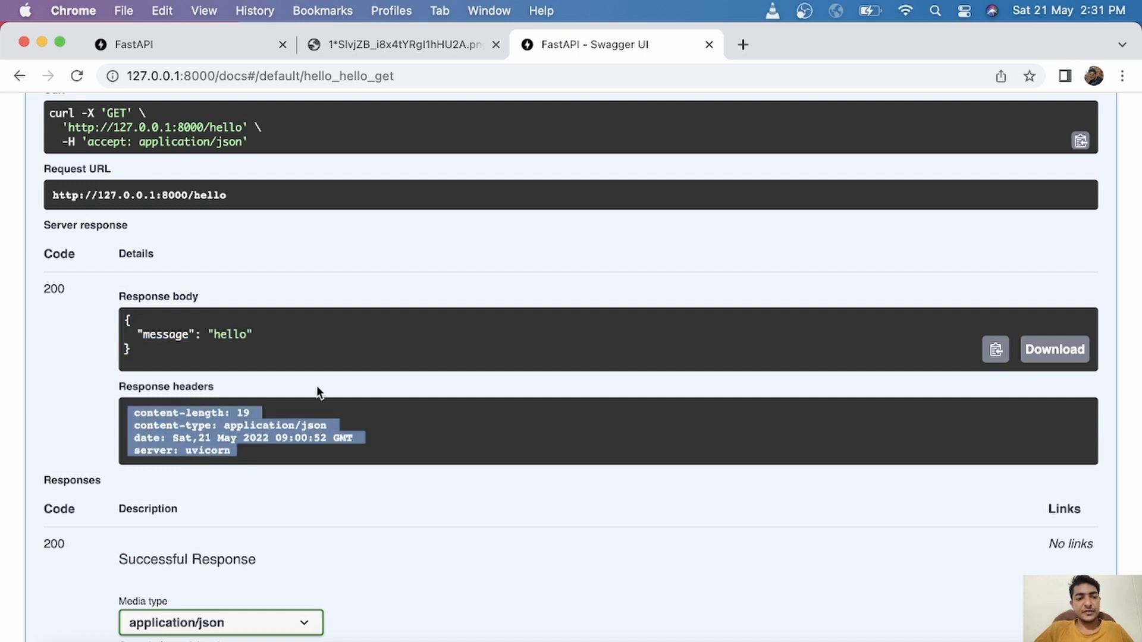
{"action": "scroll", "scroll_direction": "down", "scroll_amount": 3}
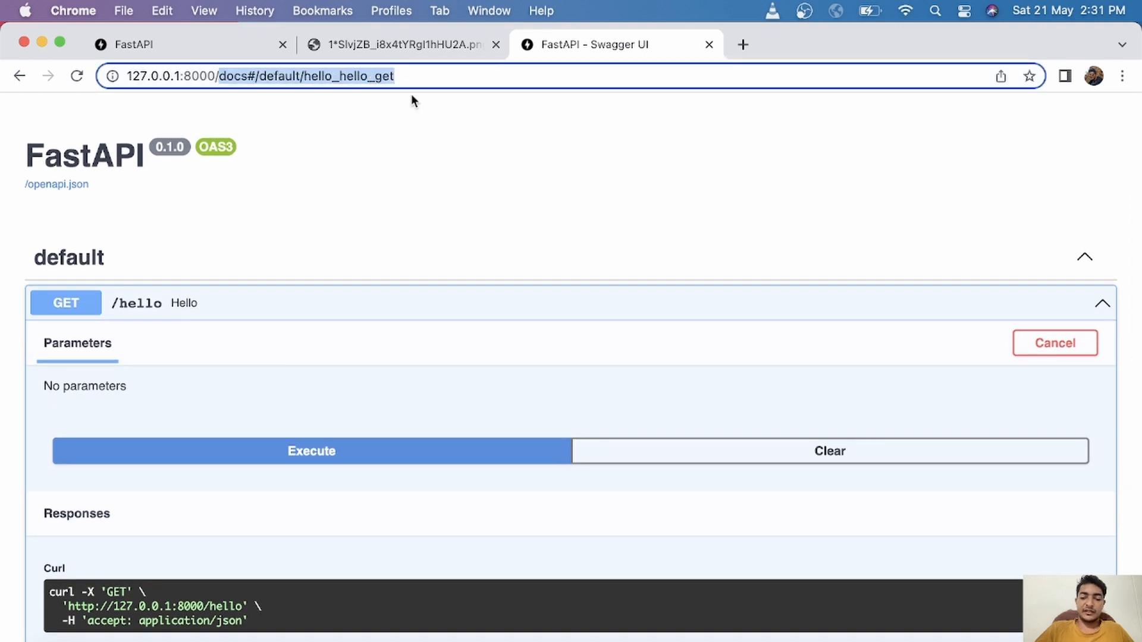
- Change the address to /redoc to view the ReDoc documentation for GET /hello
{"action": "left_click", "coordinate": [258, 75]}
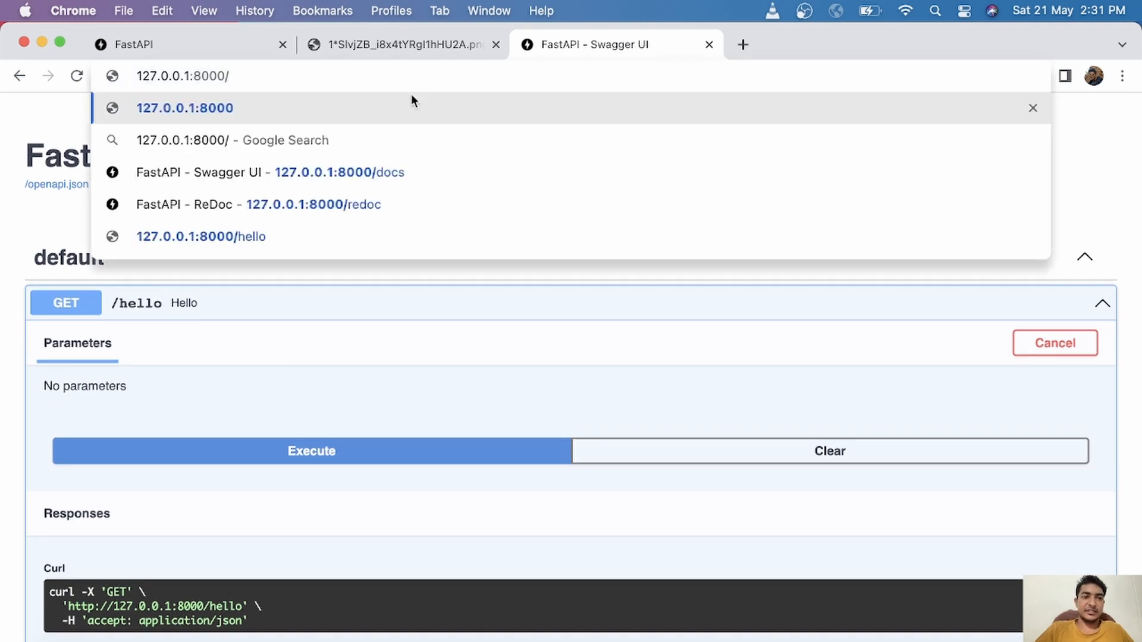
{"action": "type", "text": "redoc#operation/hello_hello_get"}
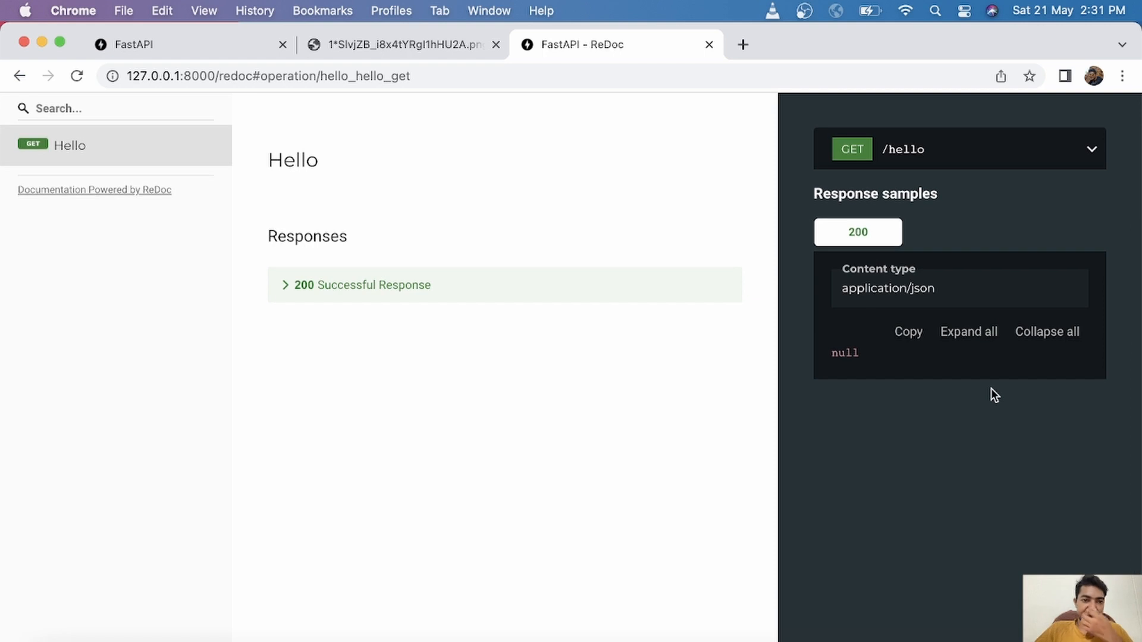
{"action": "mouse_move", "coordinate": [406, 373]}
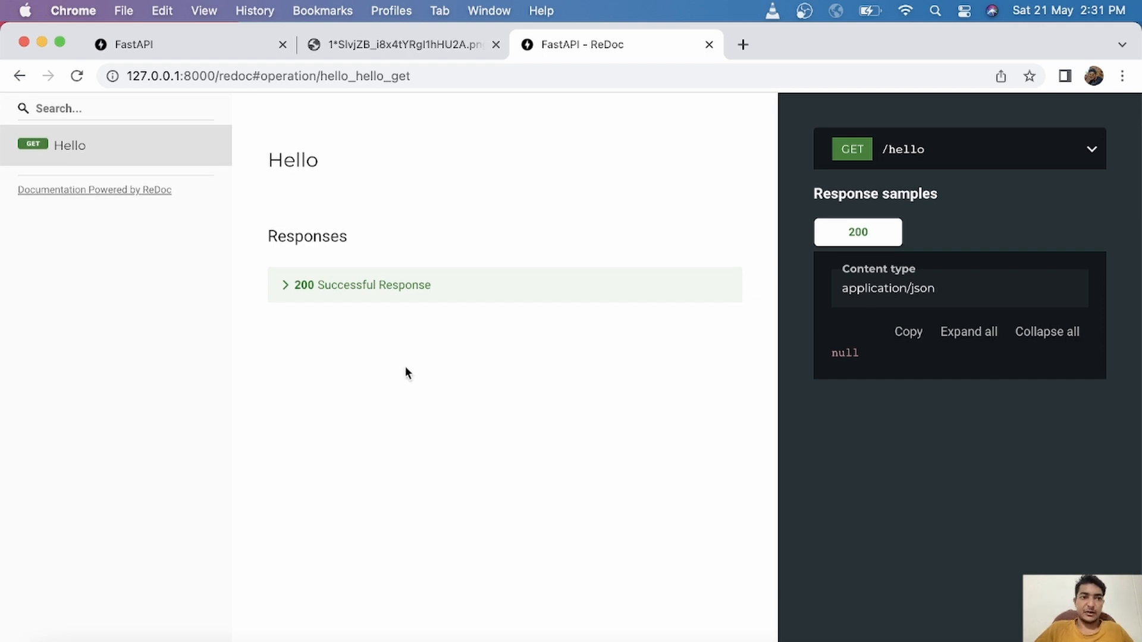
{"action": "mouse_move", "coordinate": [247, 107]}
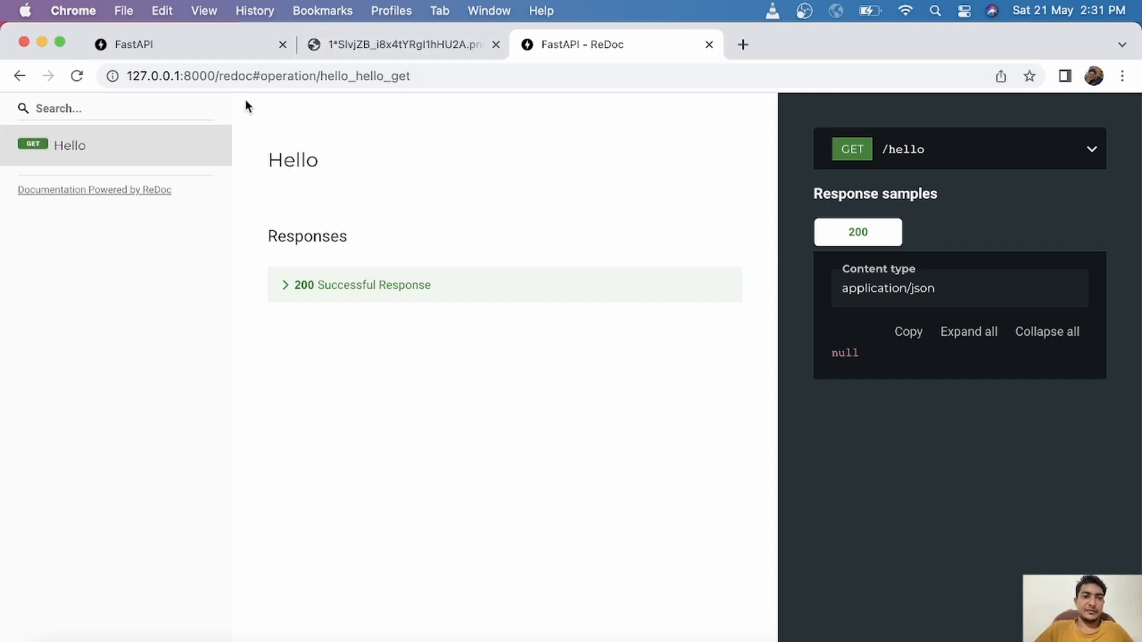
- Return to the Swagger UI page via the /docs address suggestion
{"action": "left_click", "coordinate": [292, 76]}
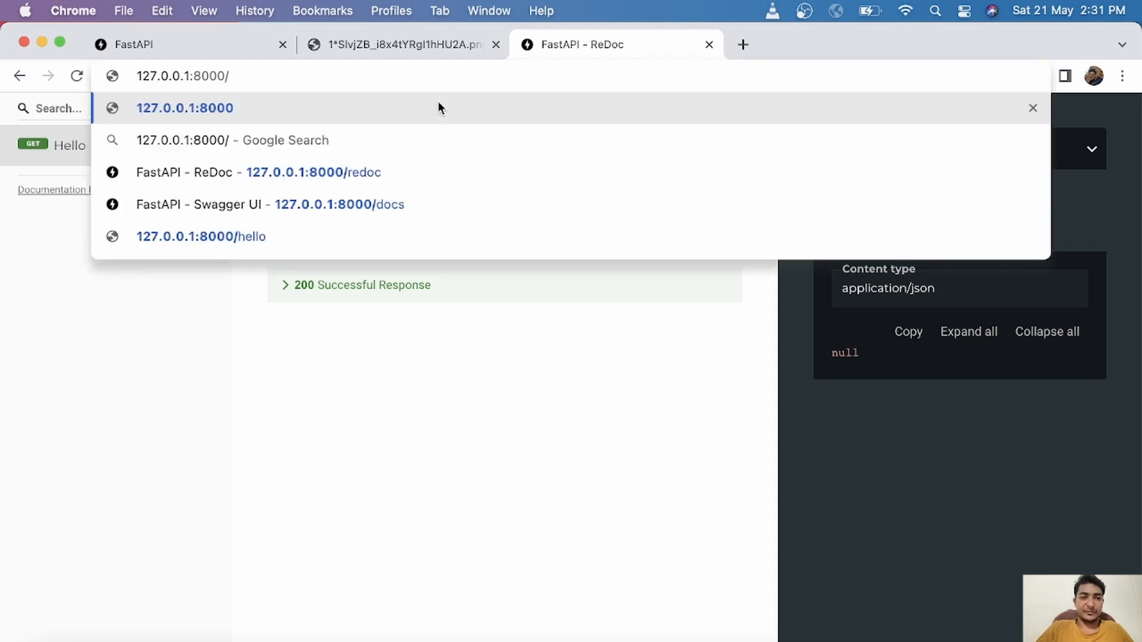
{"action": "type", "text": "/docs"}
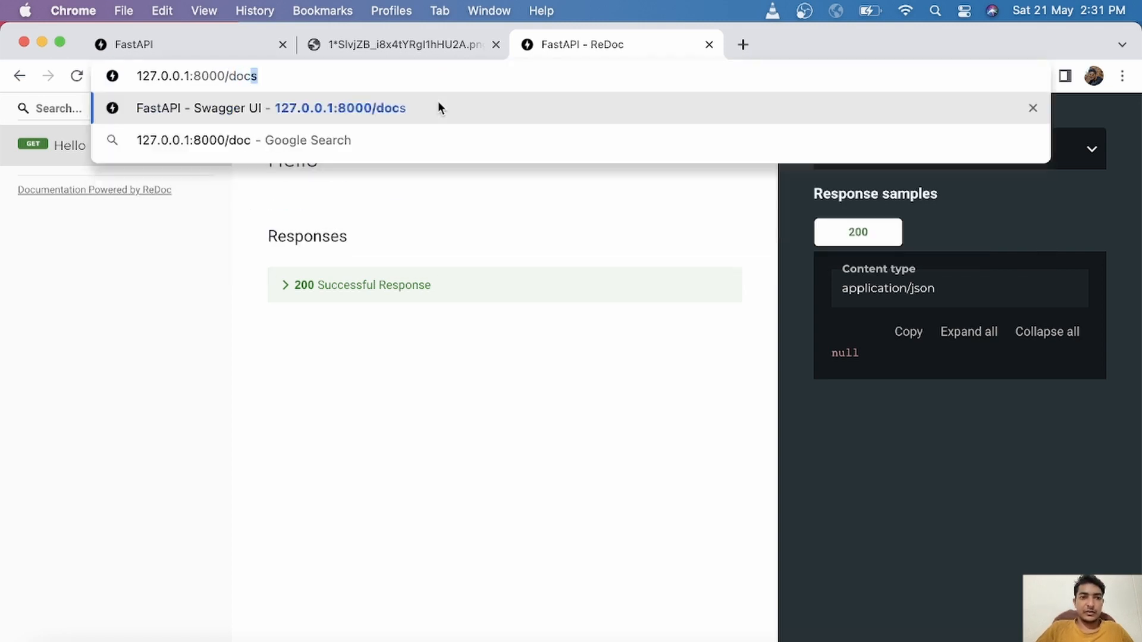
{"action": "left_click", "coordinate": [270, 109]}
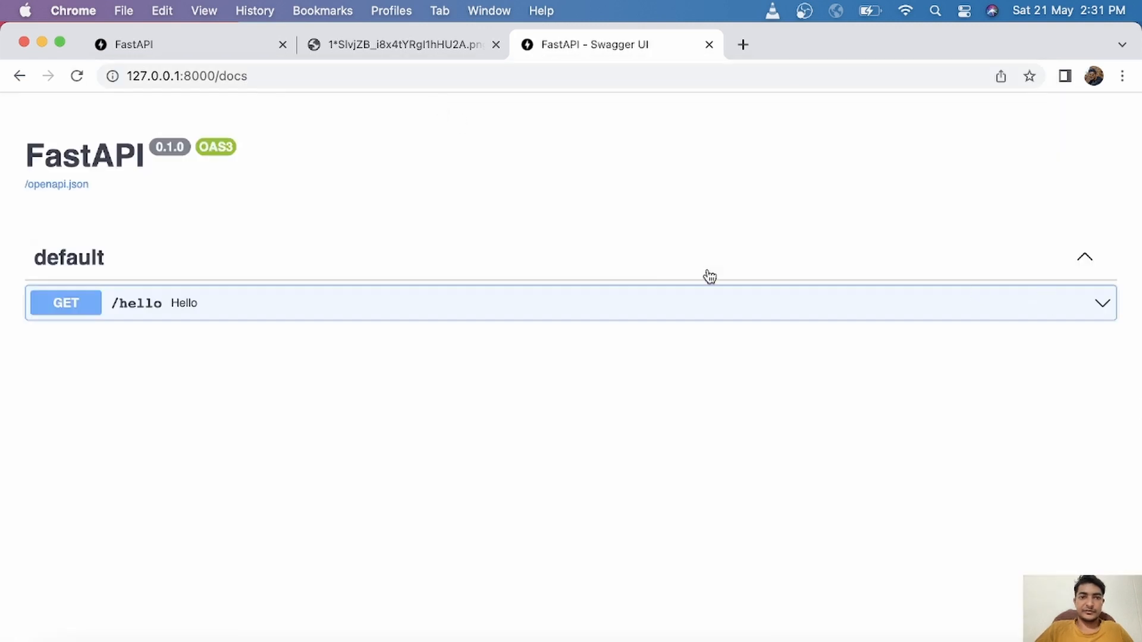
{"action": "mouse_move", "coordinate": [542, 186]}
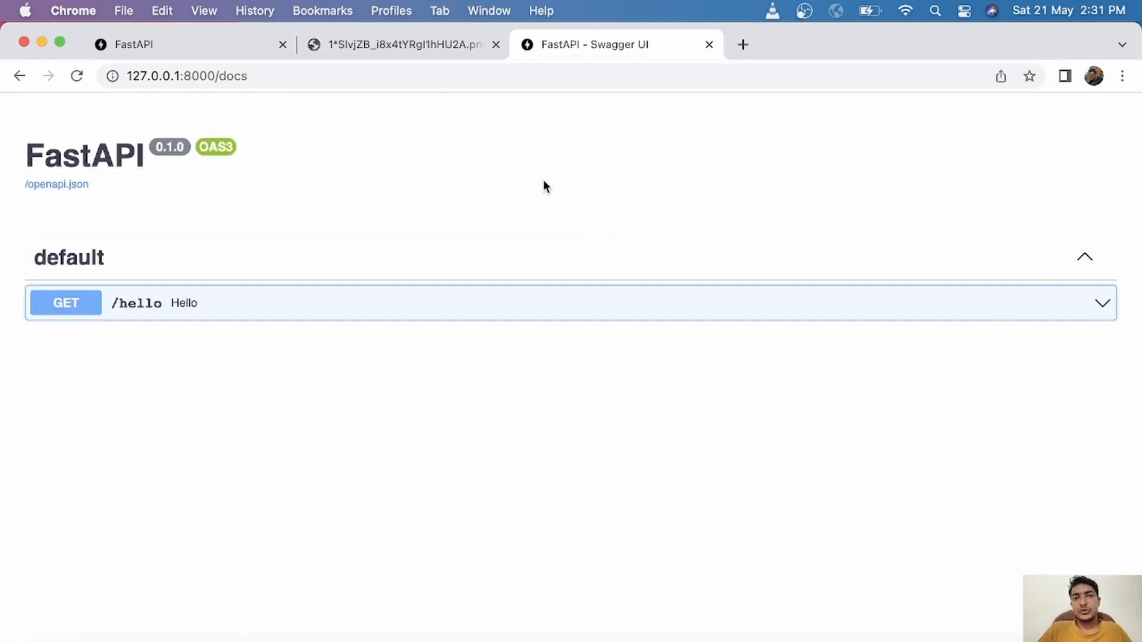